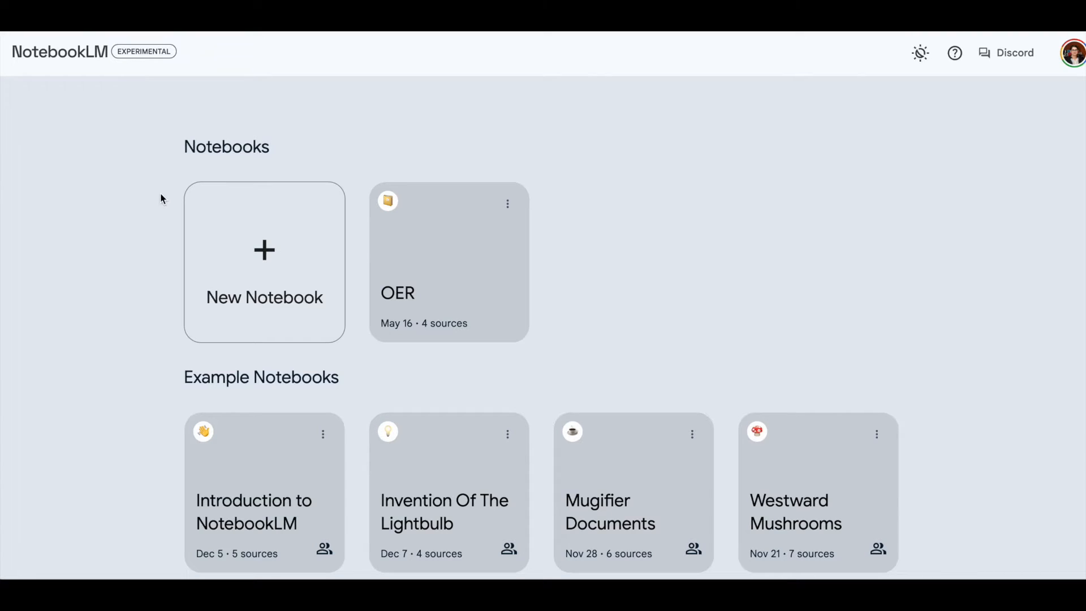
{"action": "mouse_move", "coordinate": [88, 349]}
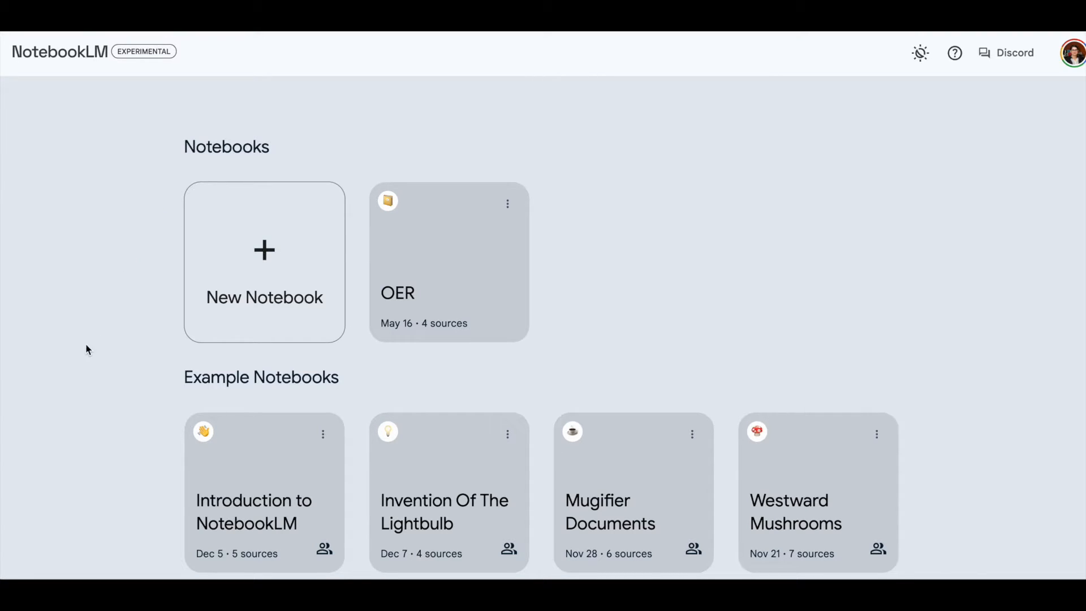
{"action": "mouse_move", "coordinate": [157, 466]}
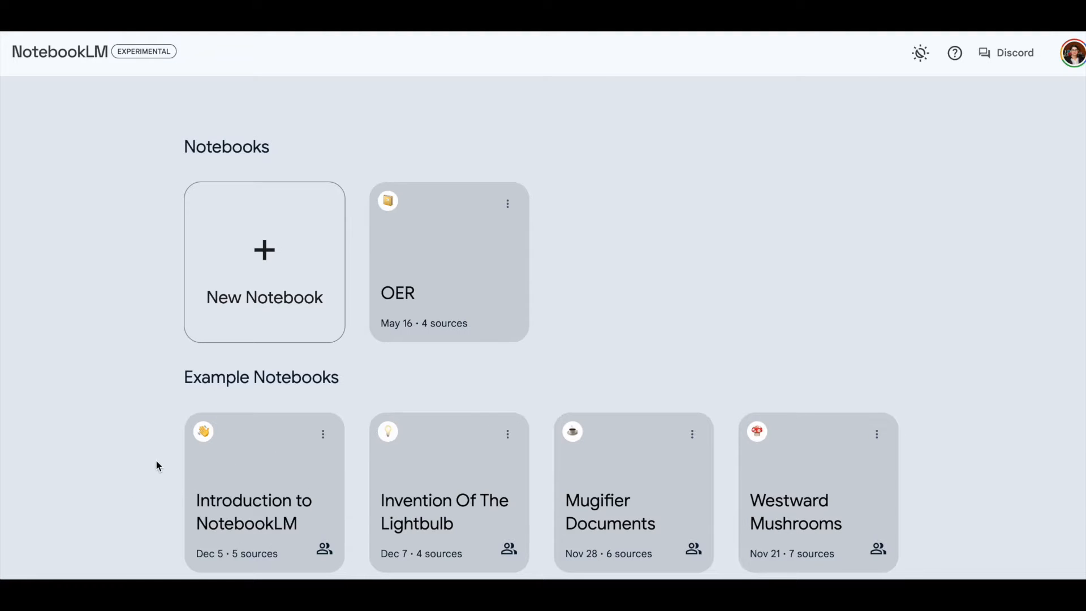
{"action": "mouse_move", "coordinate": [268, 499]}
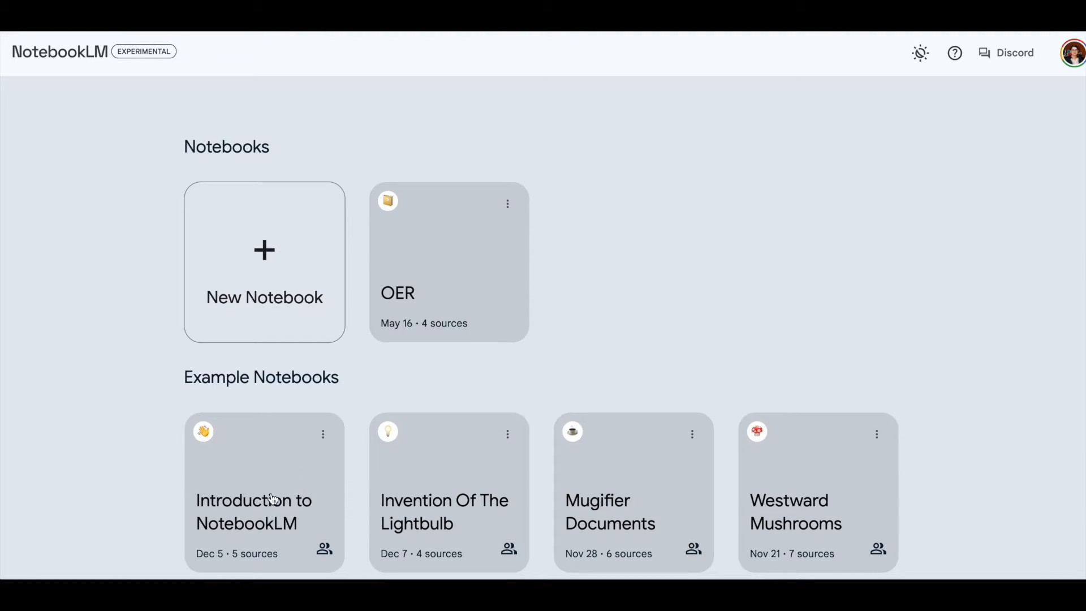
Step: Look inside the Introduction to NotebookLM example notebook and return to the notebooks list
{"action": "left_click", "coordinate": [263, 492]}
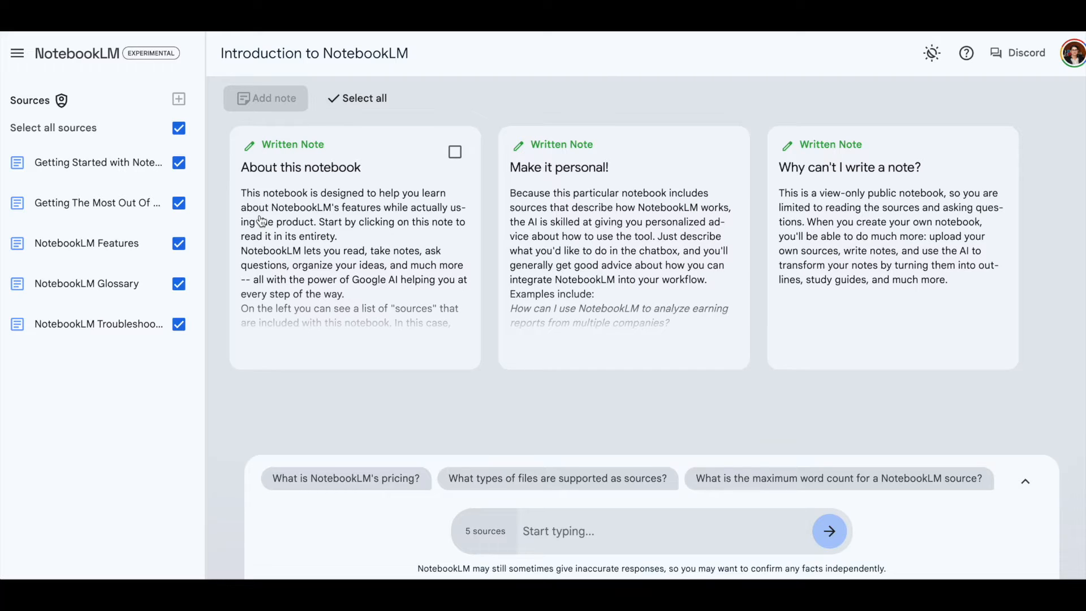
{"action": "mouse_move", "coordinate": [81, 65]}
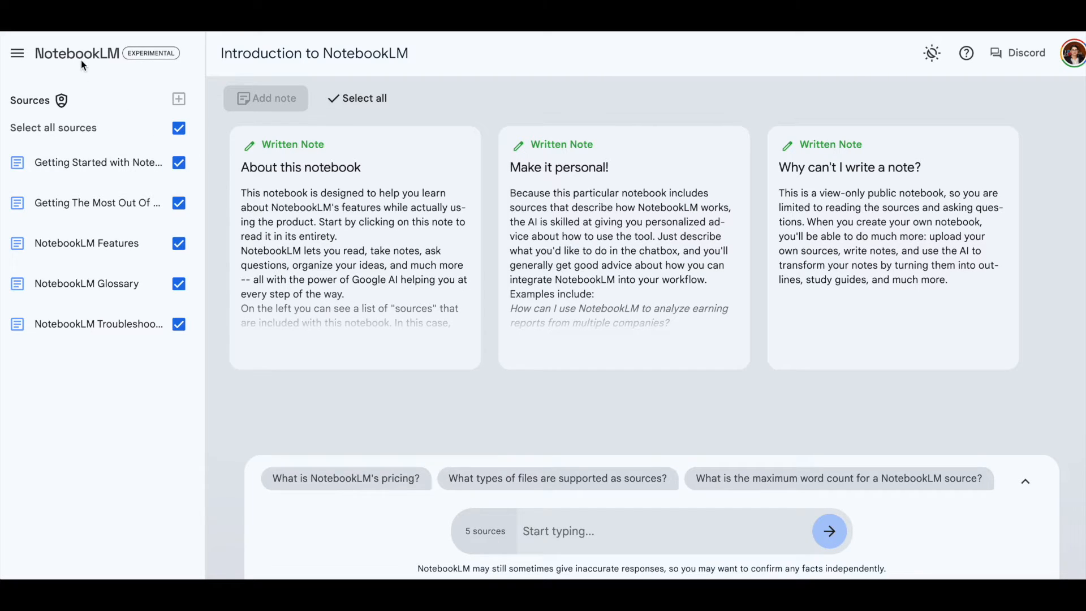
{"action": "left_click", "coordinate": [76, 53]}
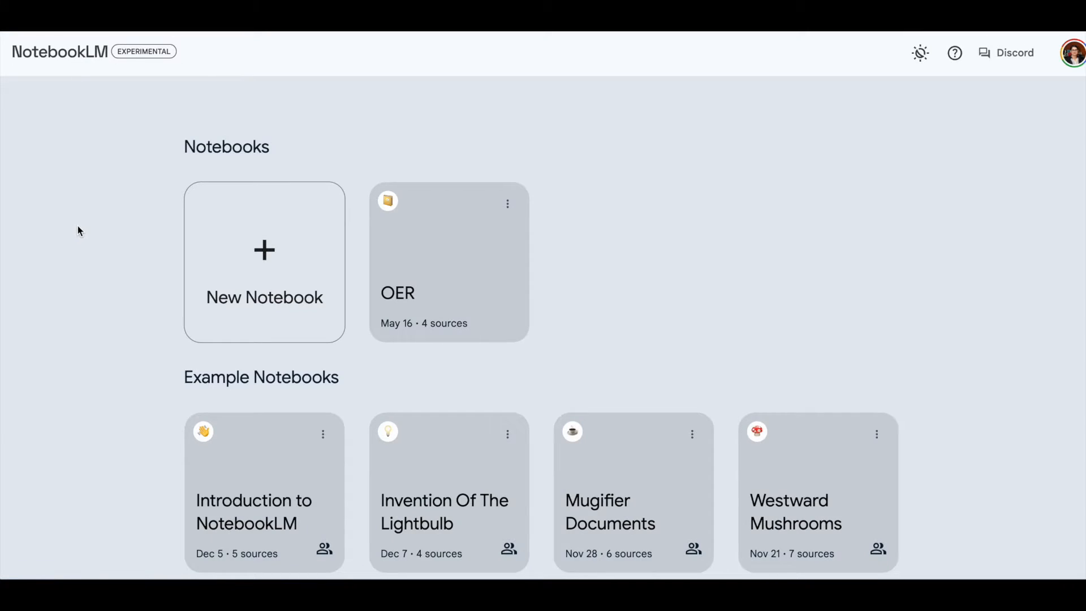
{"action": "mouse_move", "coordinate": [404, 206]}
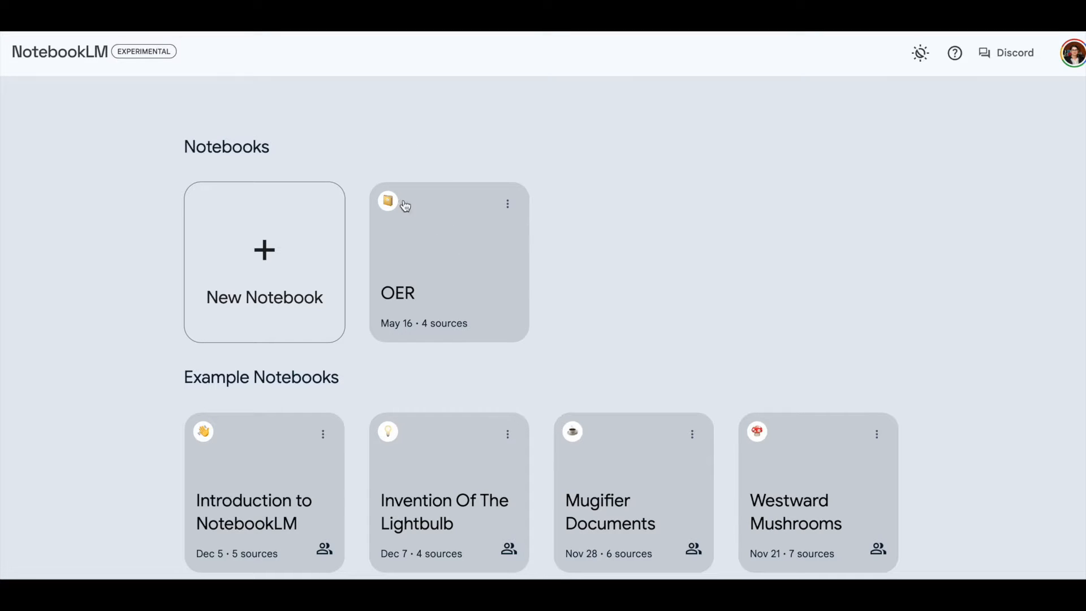
{"action": "mouse_move", "coordinate": [166, 266]}
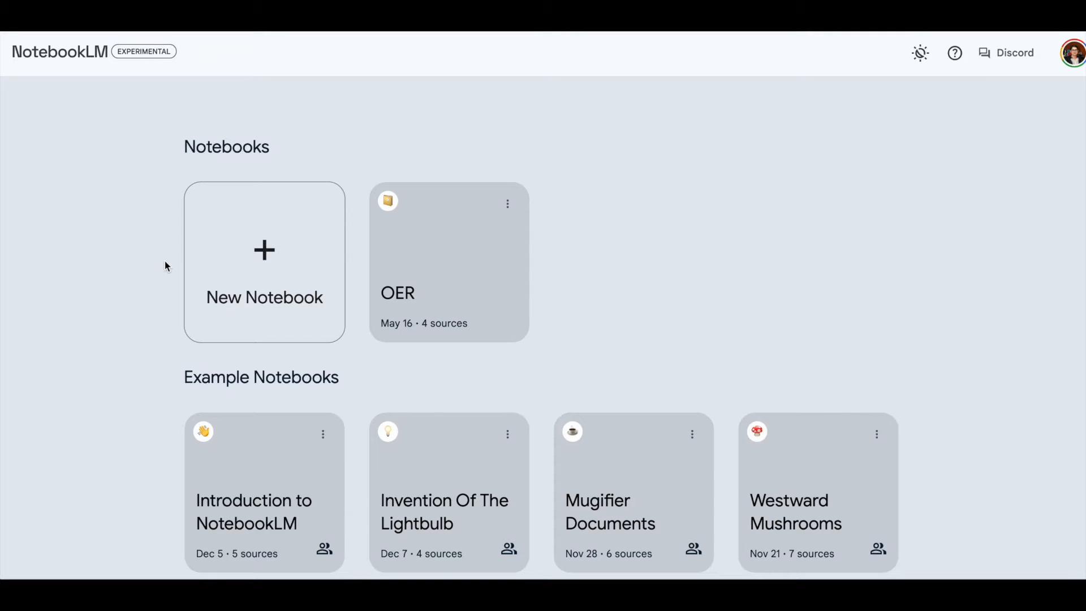
Step: Create a new empty notebook and rename it from 'Untitled notebook' to 'ENG 125'
{"action": "left_click", "coordinate": [448, 262]}
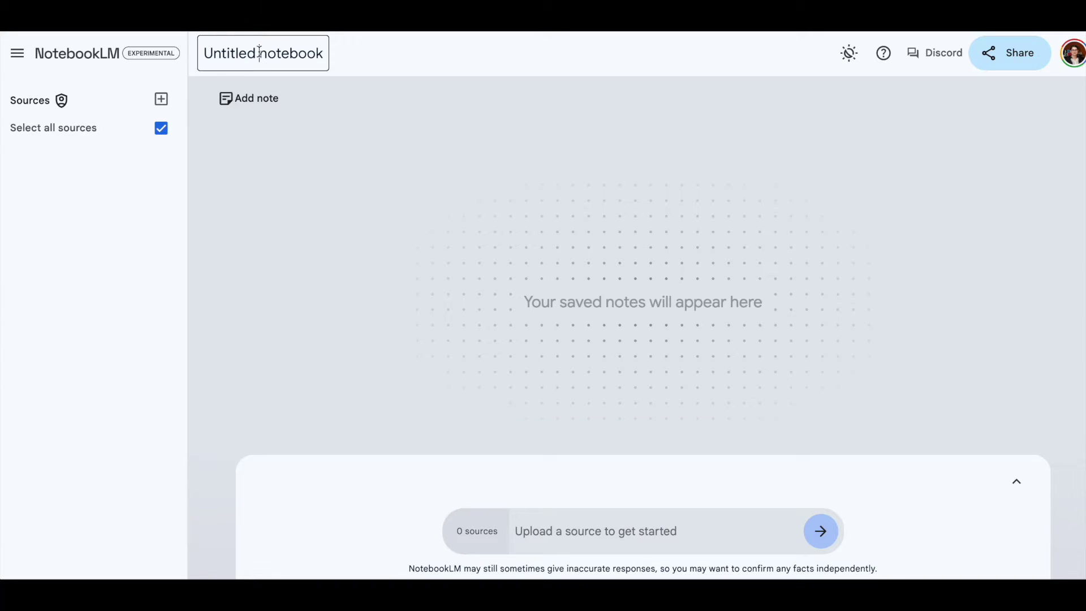
{"action": "triple_click", "coordinate": [262, 53]}
{"action": "type", "text": "E"}
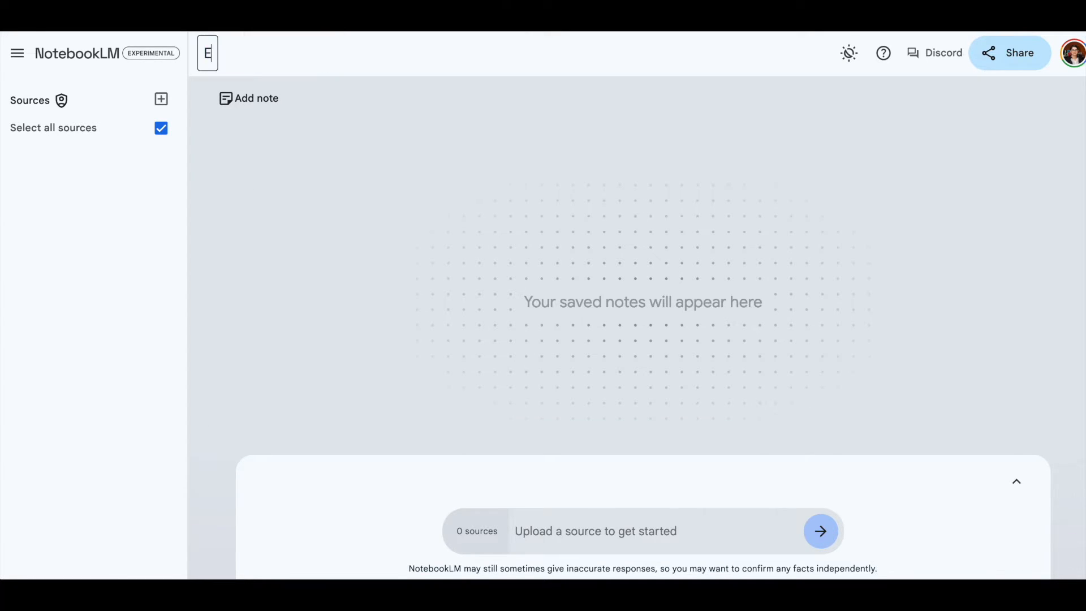
{"action": "type", "text": "NG"}
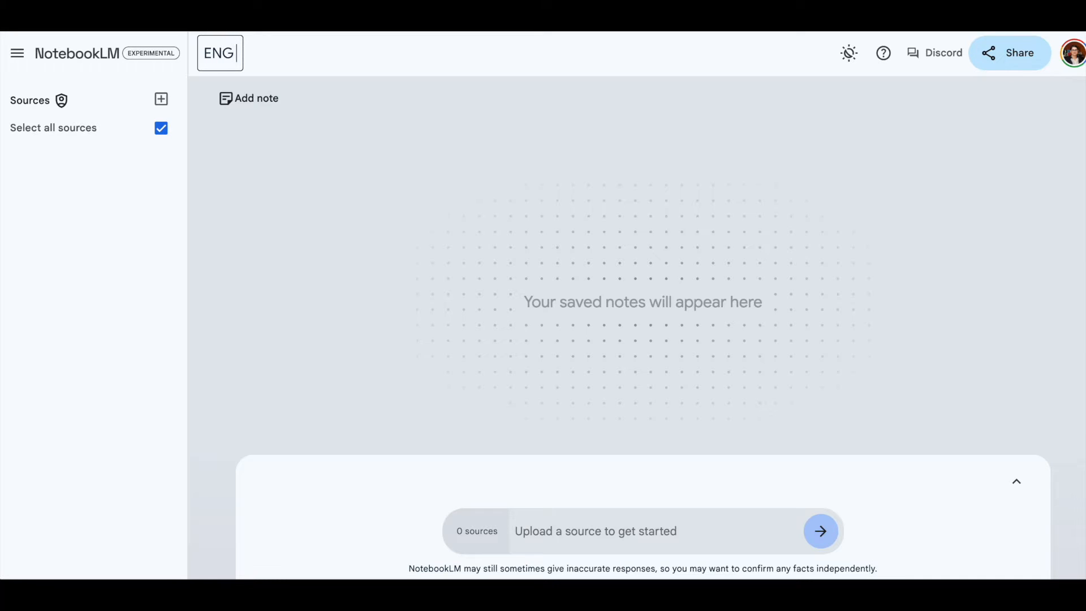
{"action": "type", "text": "125"}
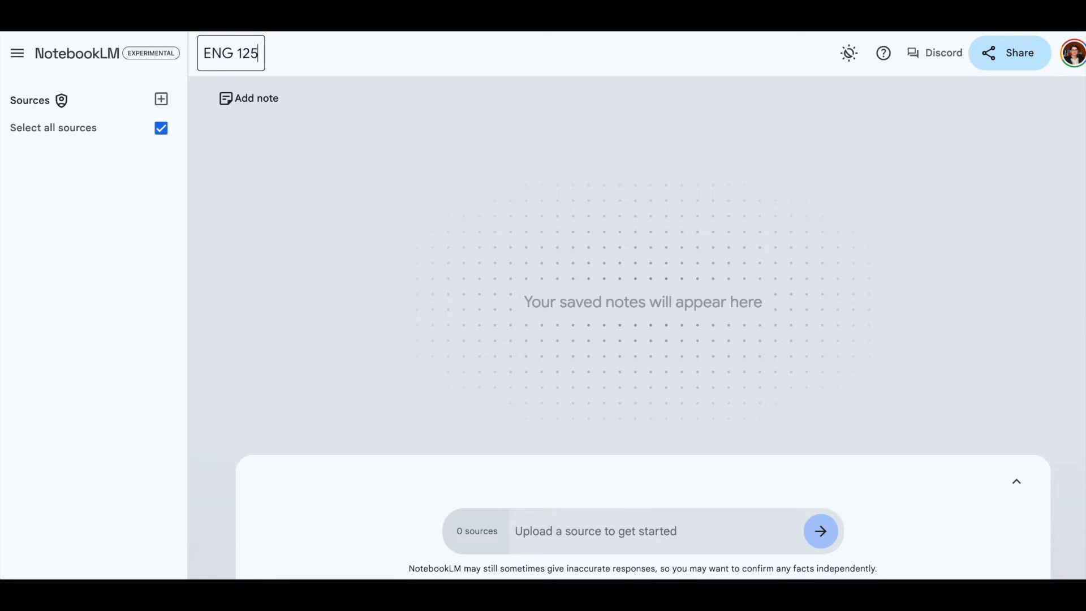
{"action": "left_click", "coordinate": [218, 181]}
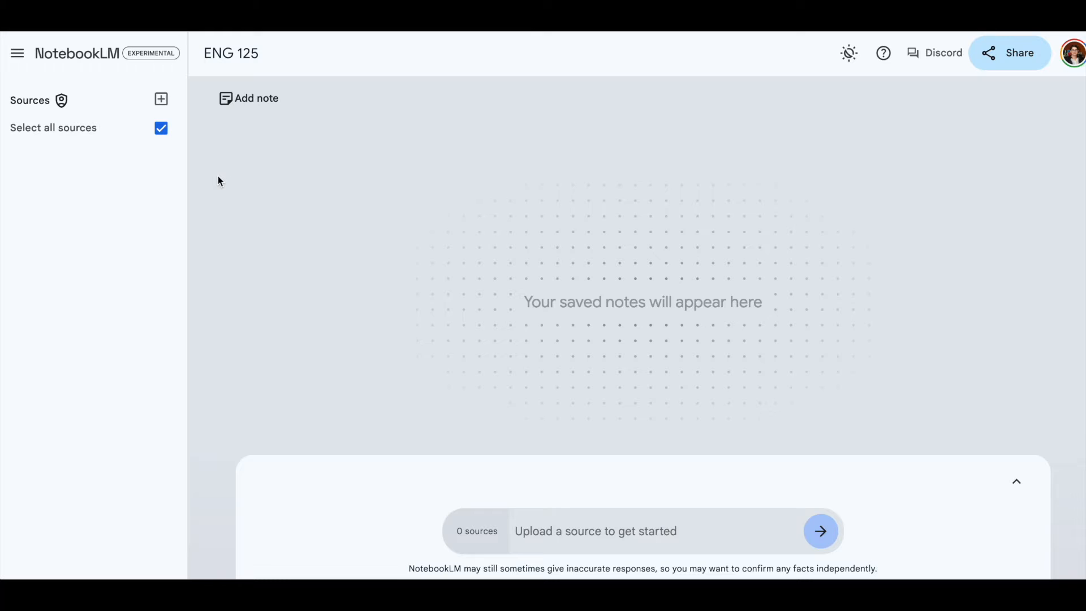
{"action": "mouse_move", "coordinate": [65, 166]}
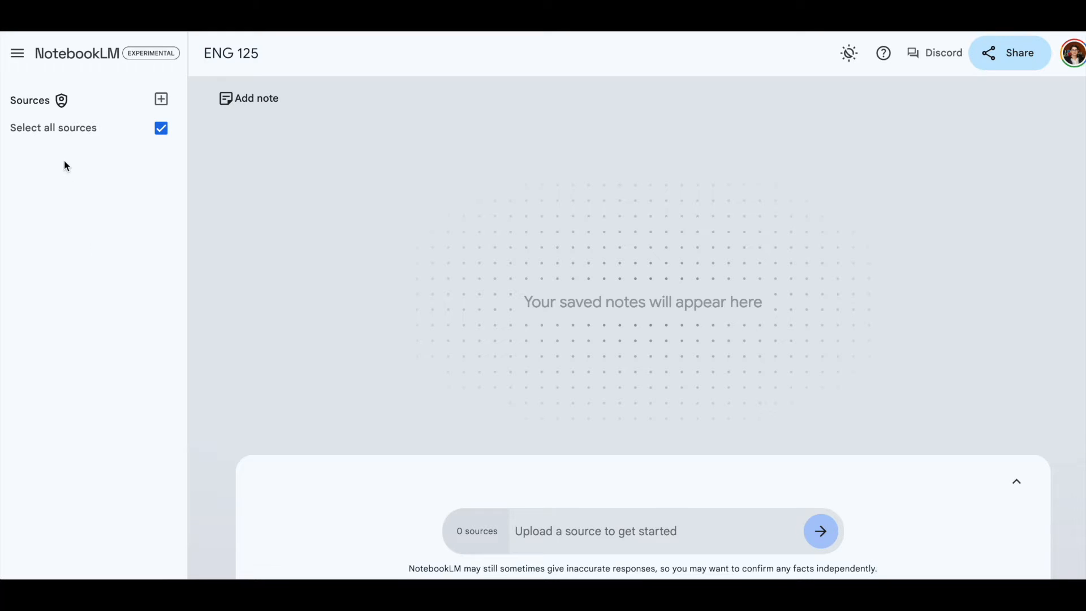
{"action": "mouse_move", "coordinate": [81, 183]}
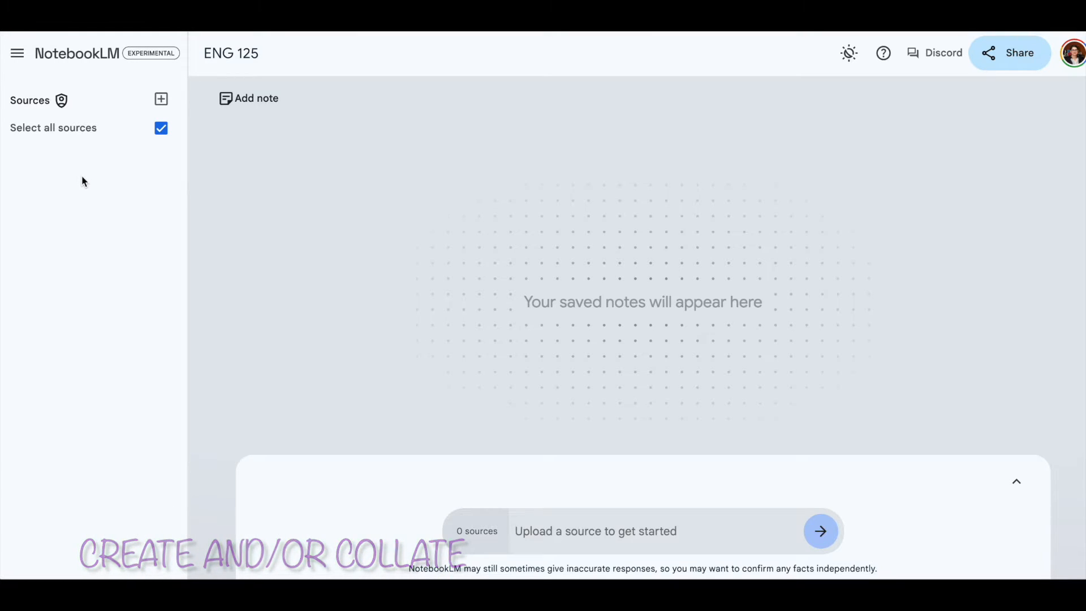
{"action": "mouse_move", "coordinate": [521, 407]}
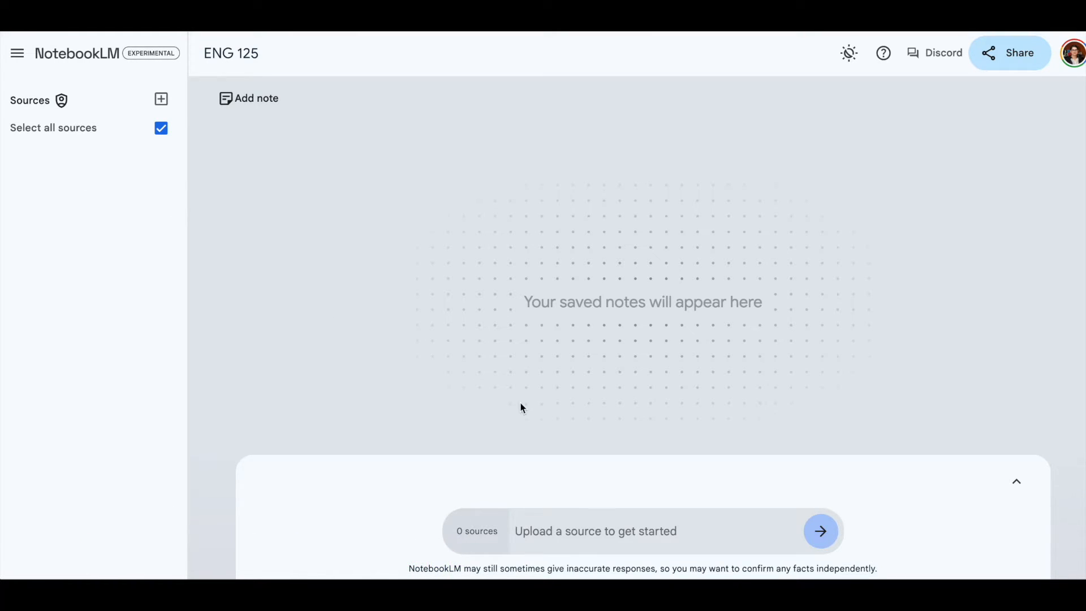
{"action": "mouse_move", "coordinate": [296, 297]}
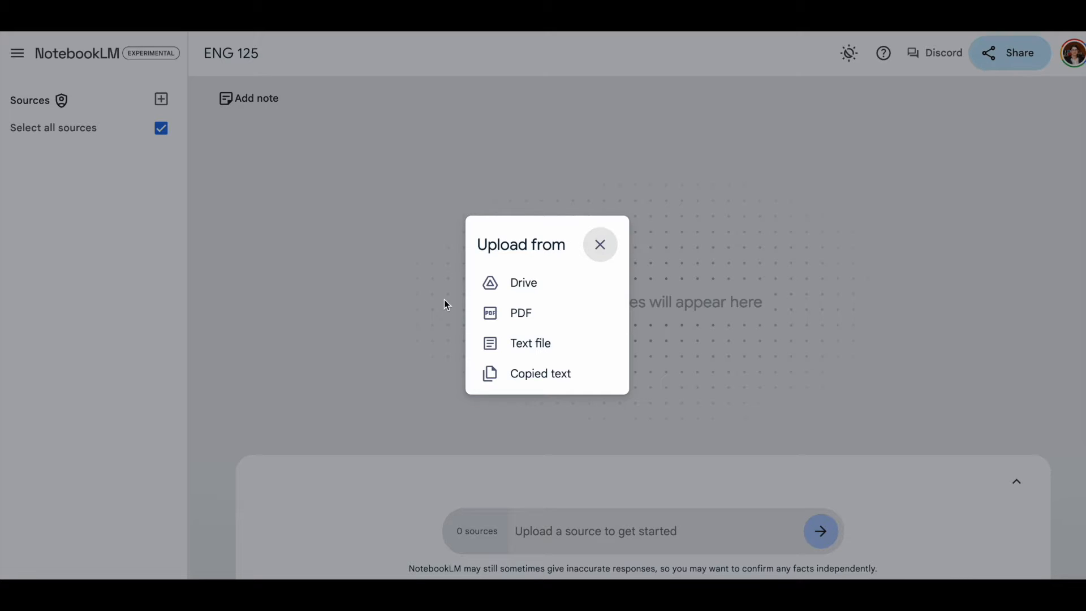
{"action": "mouse_move", "coordinate": [523, 283]}
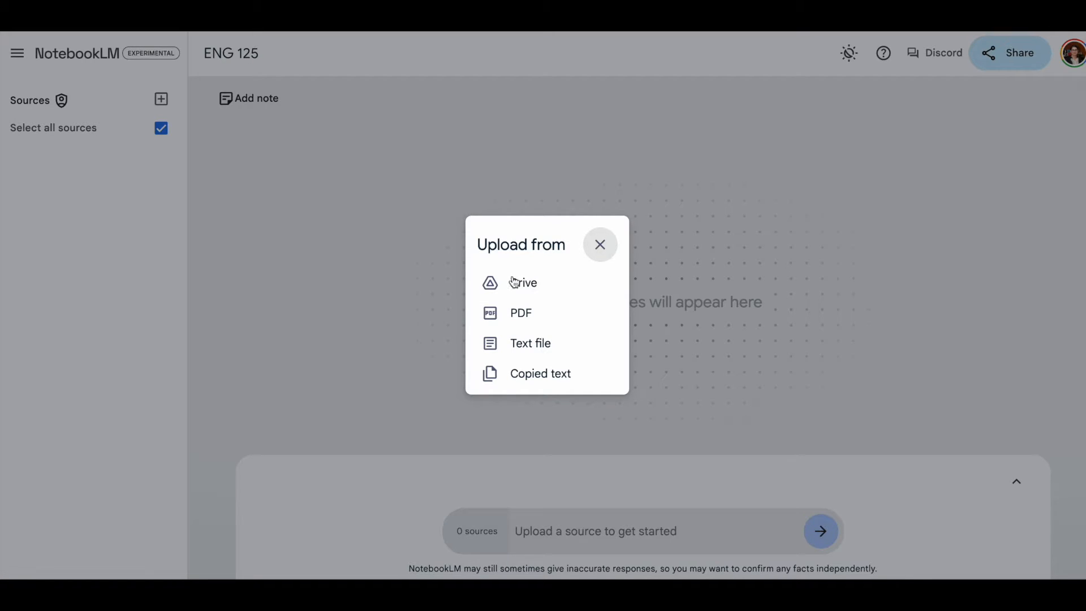
{"action": "mouse_move", "coordinate": [542, 339]}
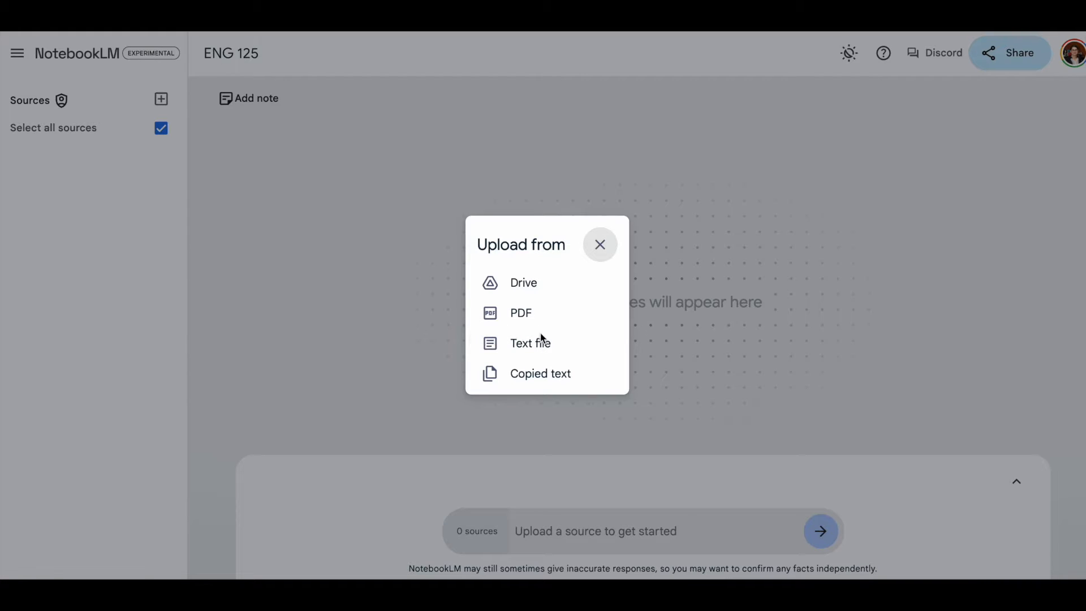
{"action": "mouse_move", "coordinate": [541, 374]}
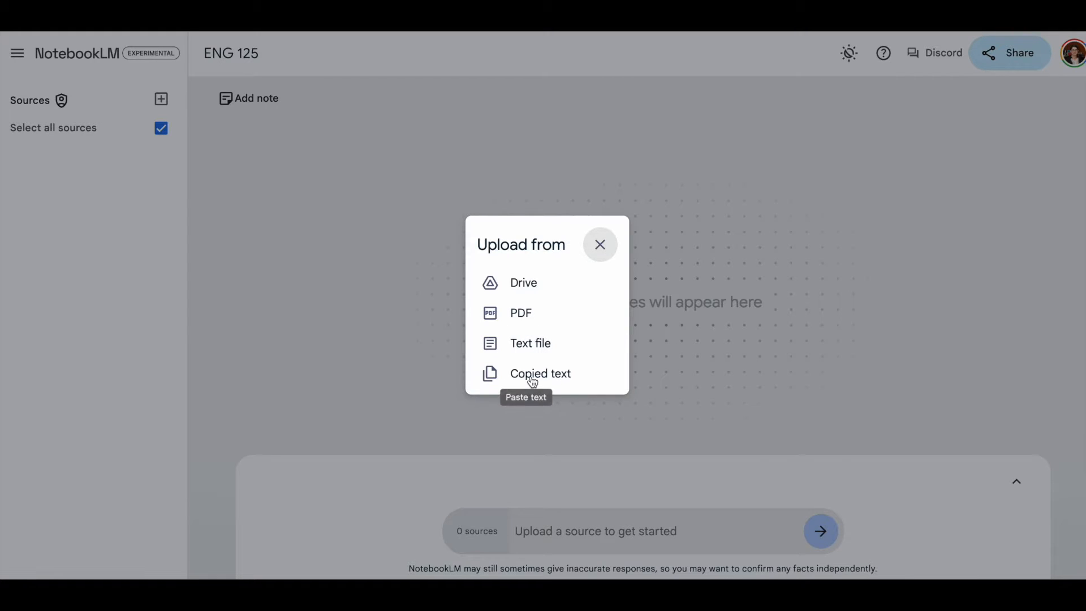
{"action": "left_click", "coordinate": [540, 374]}
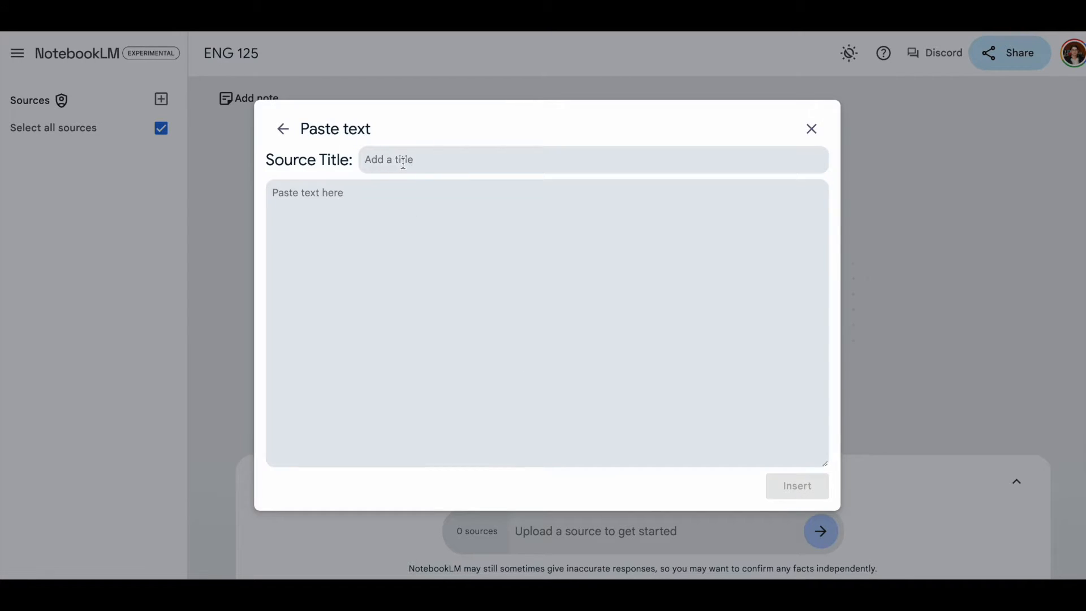
{"action": "mouse_move", "coordinate": [359, 211]}
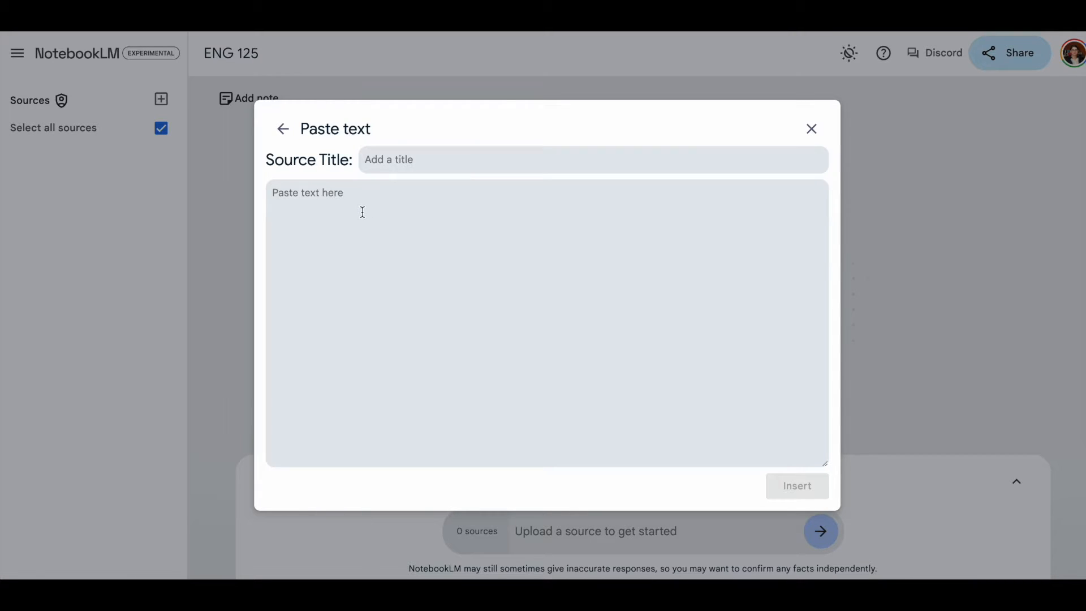
{"action": "mouse_move", "coordinate": [502, 232]}
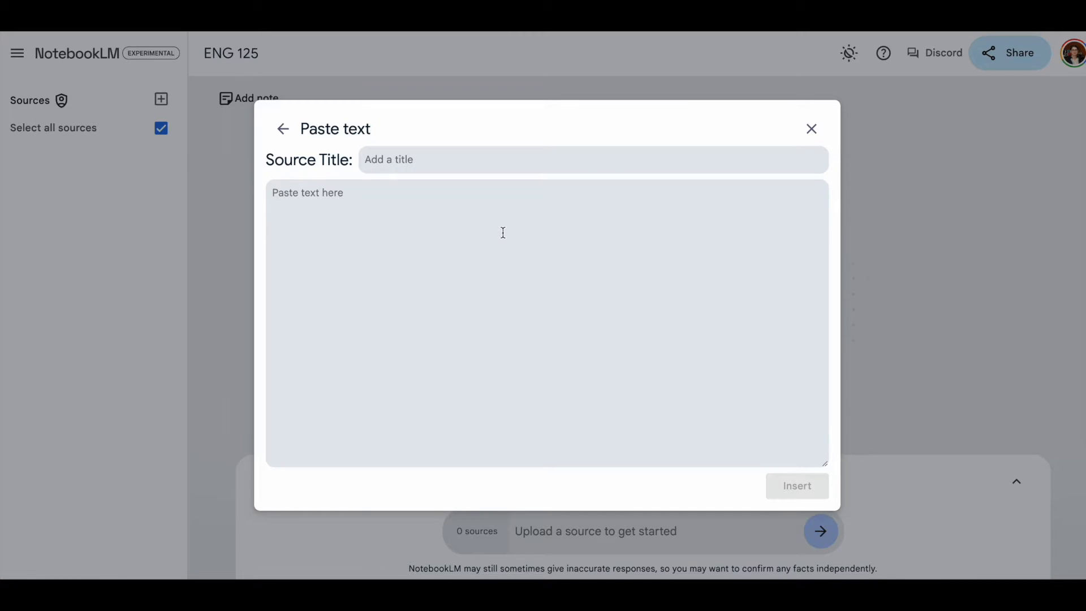
{"action": "mouse_move", "coordinate": [428, 221]}
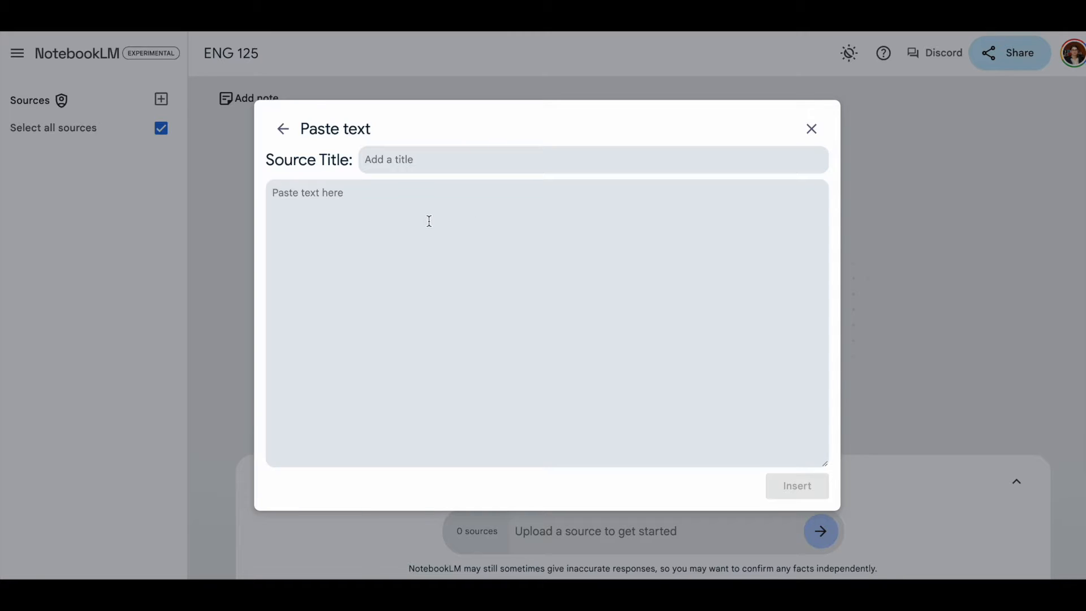
{"action": "mouse_move", "coordinate": [364, 217]}
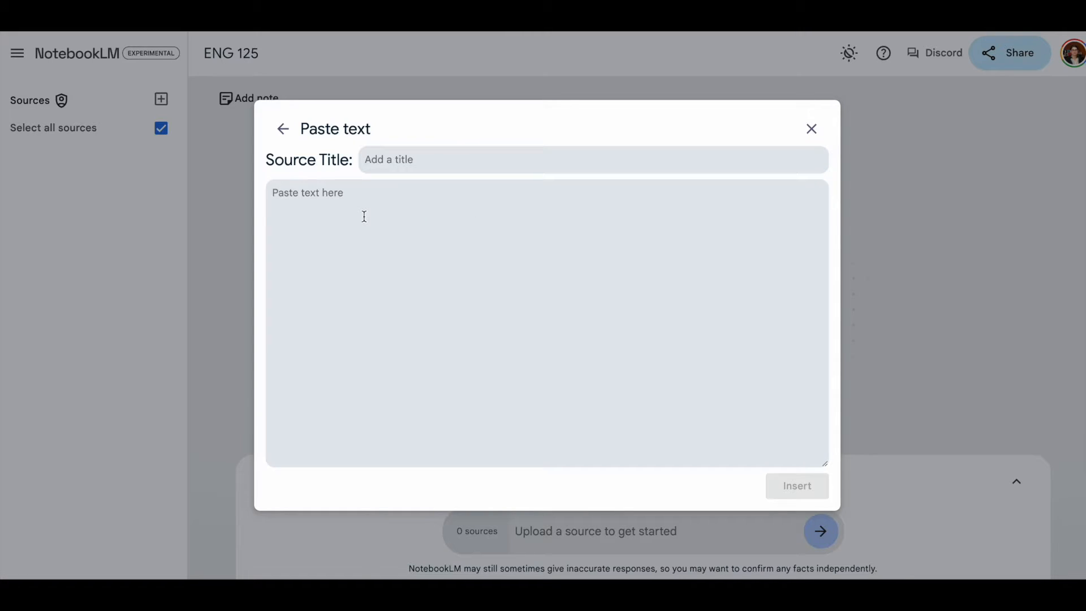
{"action": "mouse_move", "coordinate": [349, 212]}
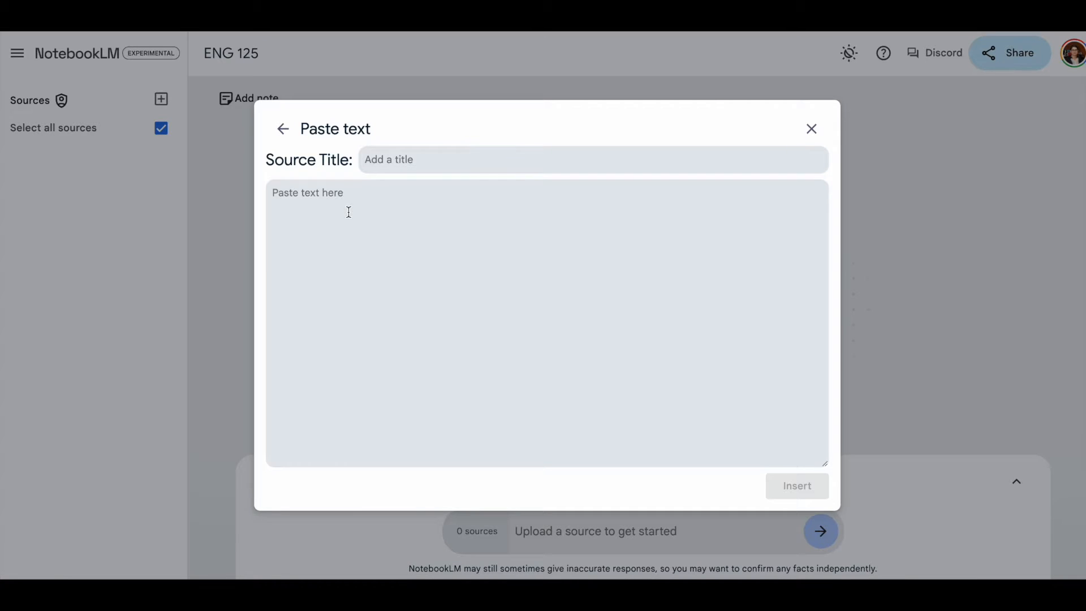
{"action": "mouse_move", "coordinate": [631, 118]}
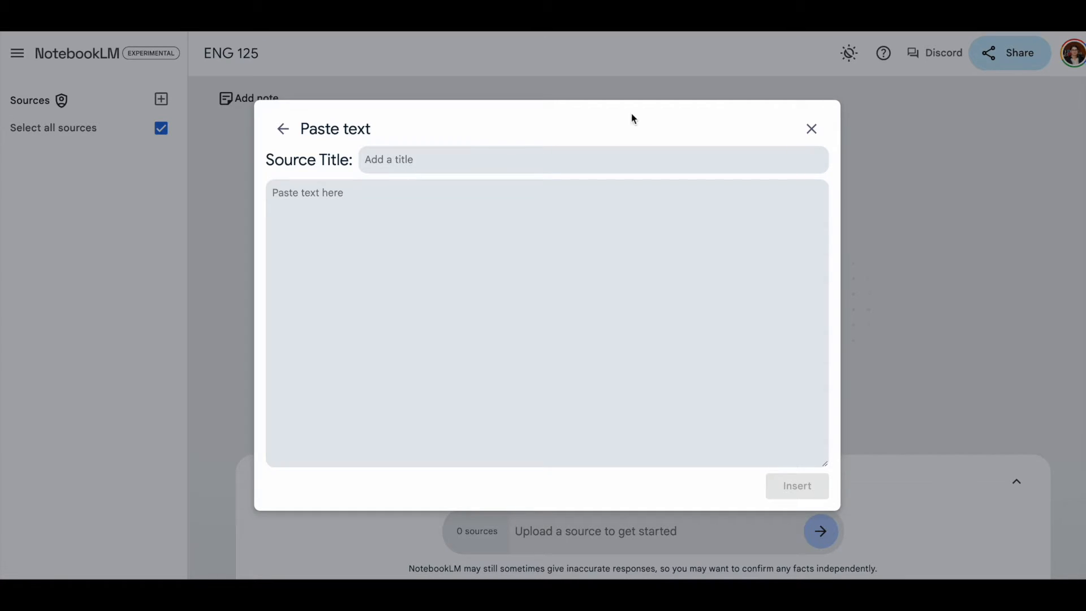
{"action": "left_click", "coordinate": [811, 129]}
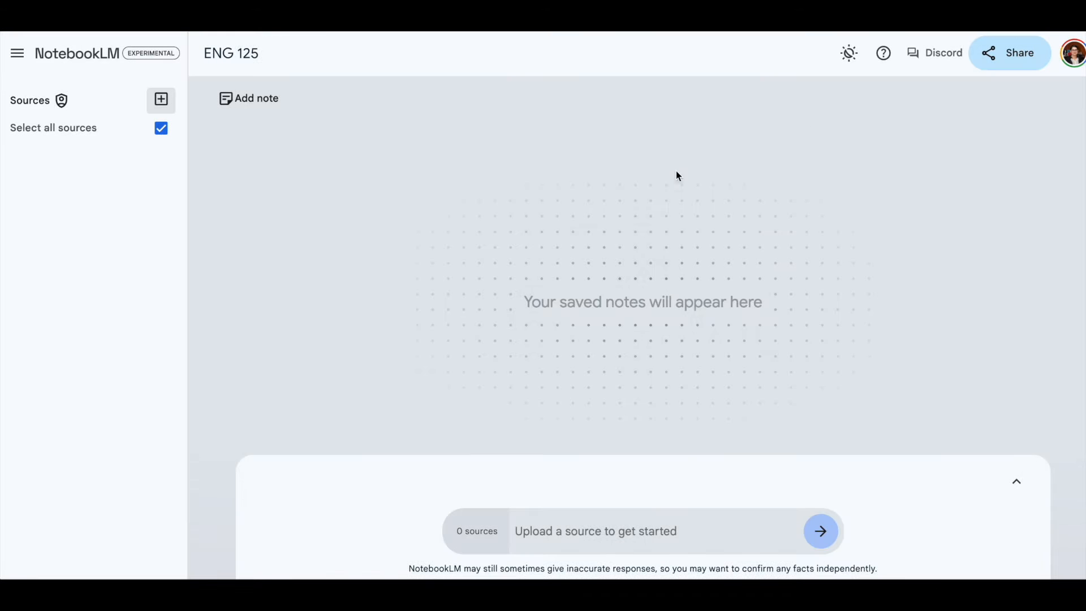
{"action": "left_click", "coordinate": [160, 99]}
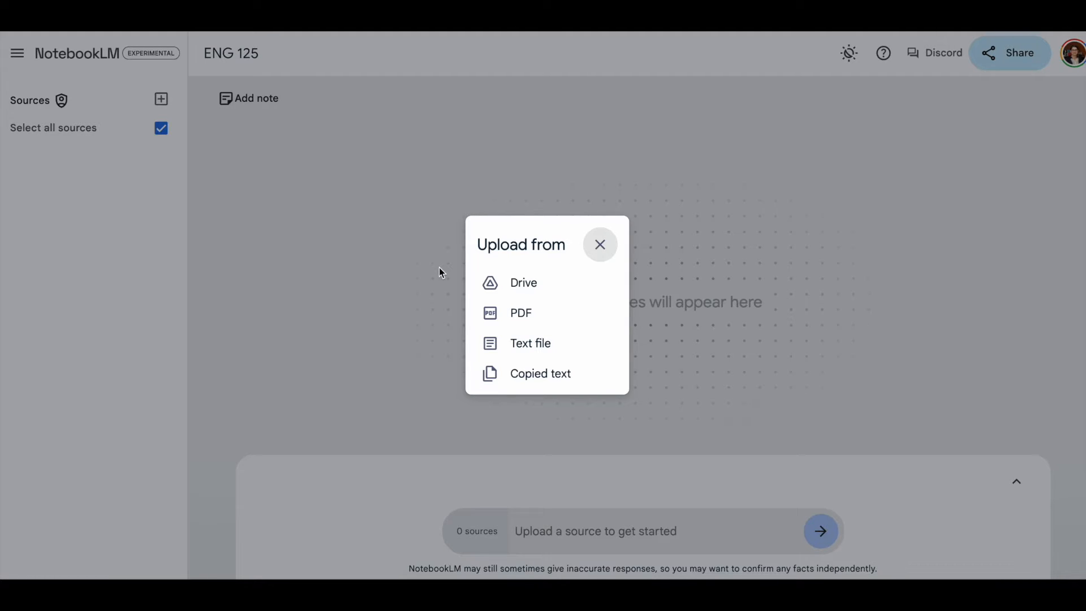
{"action": "mouse_move", "coordinate": [601, 244]}
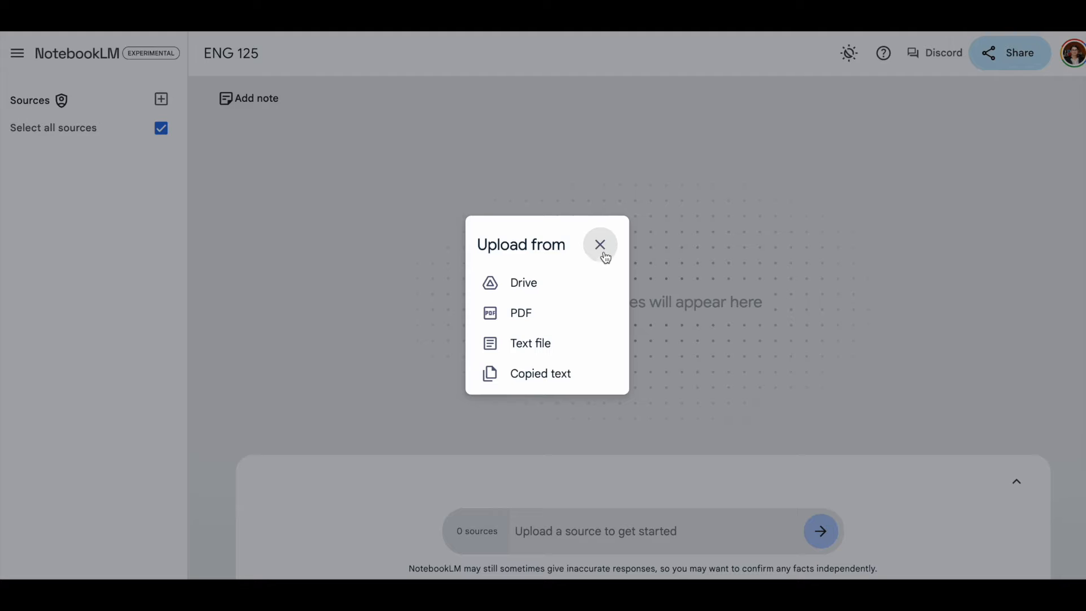
{"action": "left_click", "coordinate": [599, 244]}
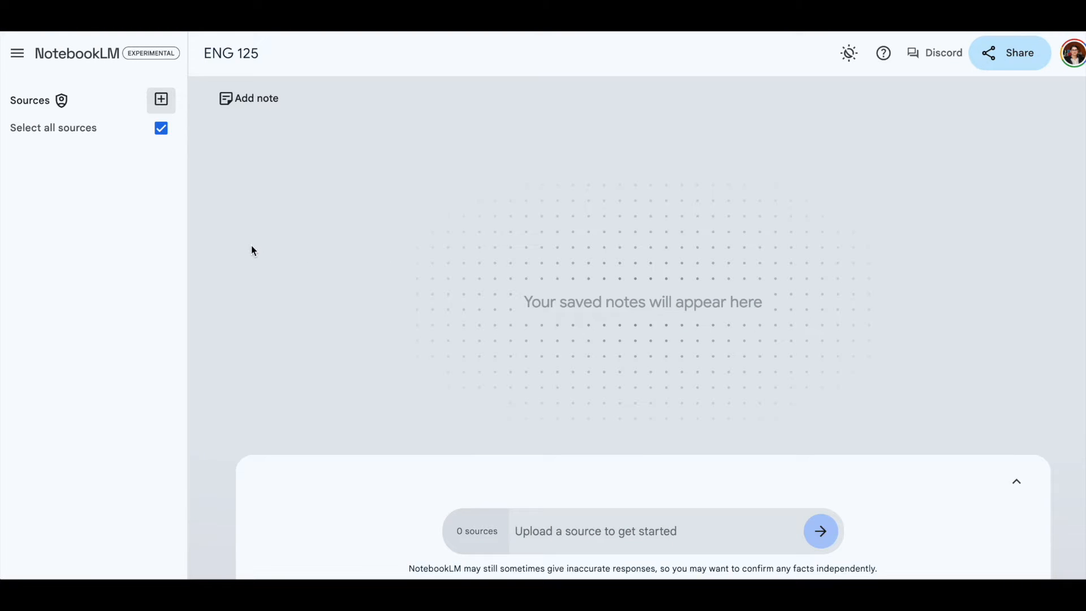
{"action": "mouse_move", "coordinate": [234, 235]}
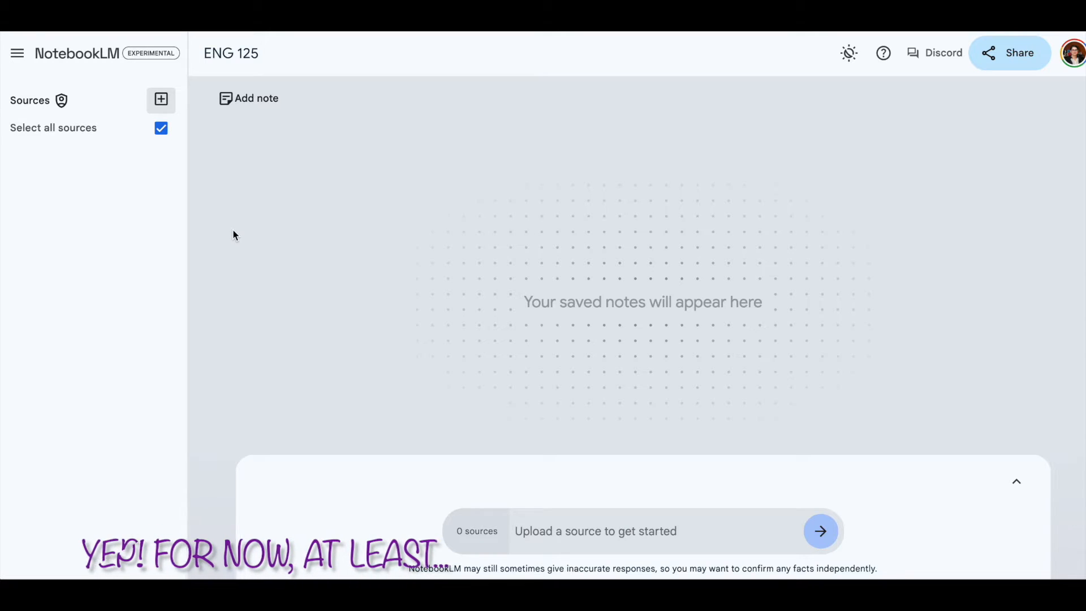
{"action": "mouse_move", "coordinate": [179, 200]}
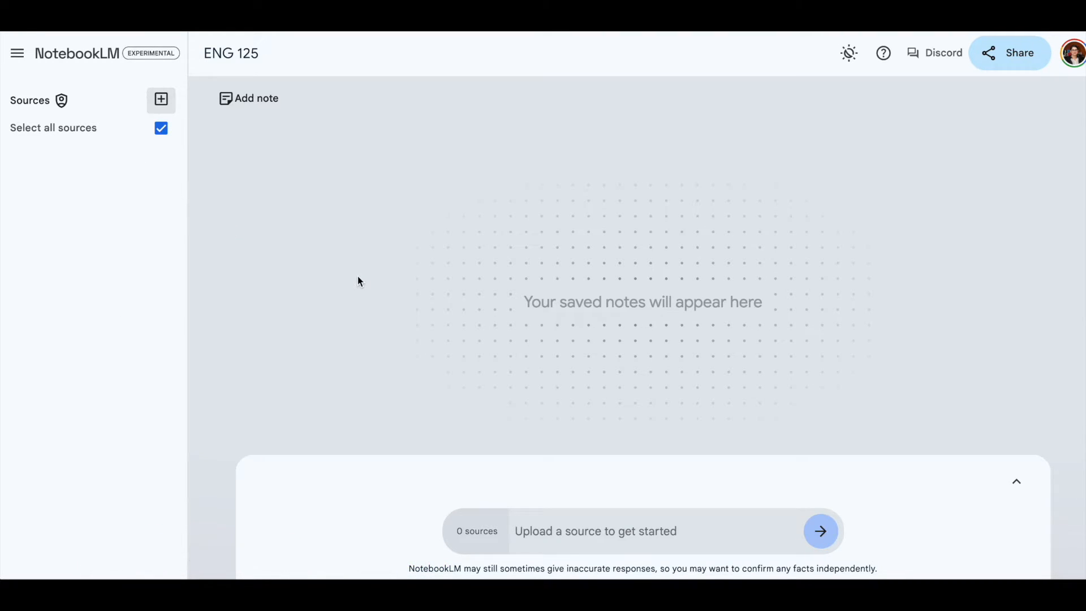
{"action": "mouse_move", "coordinate": [247, 98]}
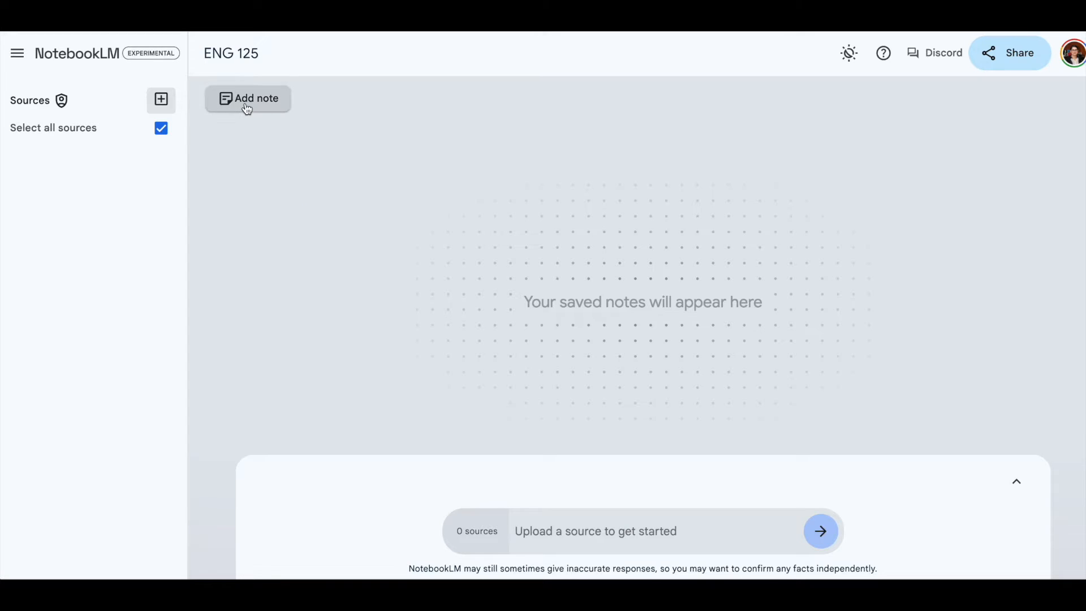
{"action": "mouse_move", "coordinate": [247, 98]}
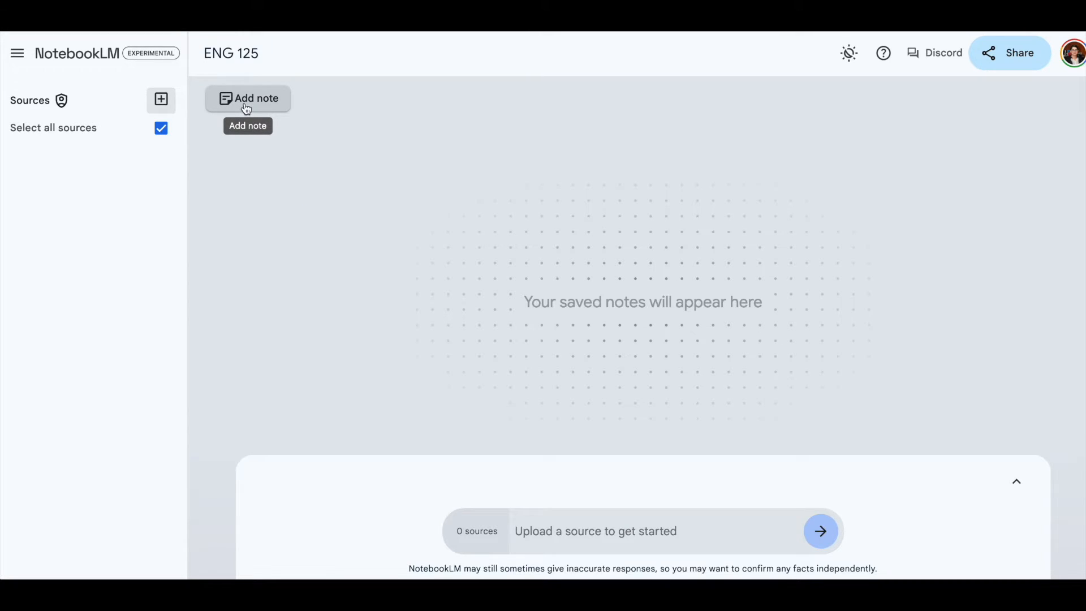
{"action": "mouse_move", "coordinate": [251, 108]}
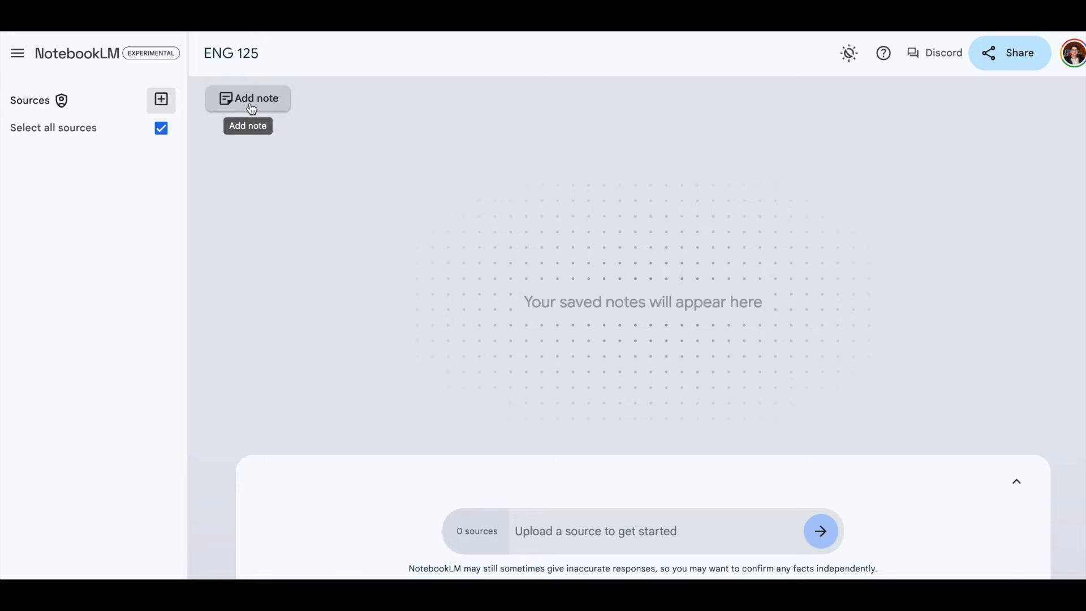
{"action": "left_click", "coordinate": [247, 98]}
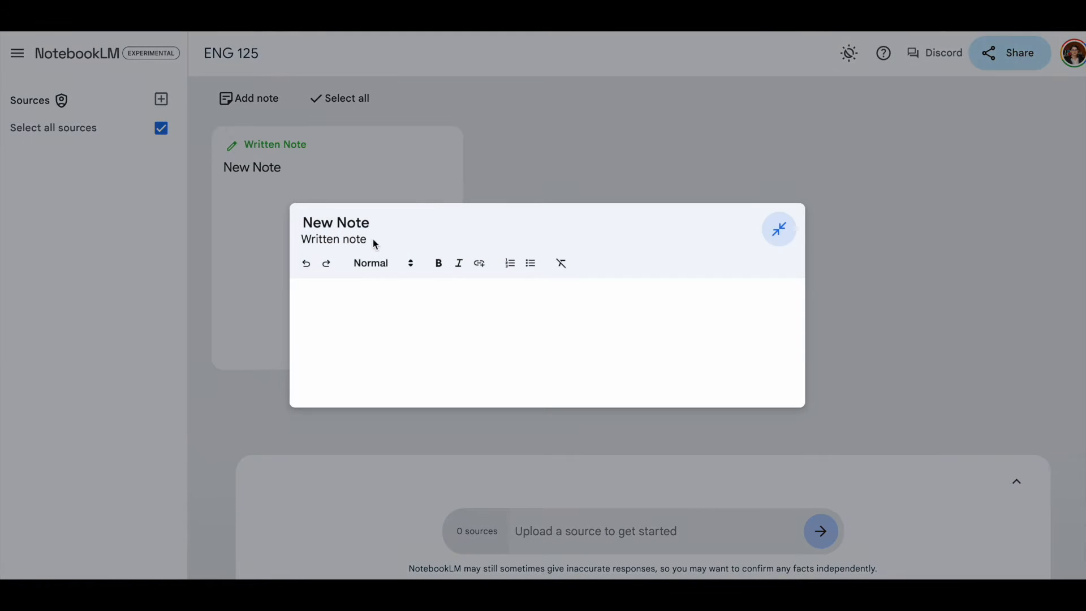
{"action": "double_click", "coordinate": [336, 223]}
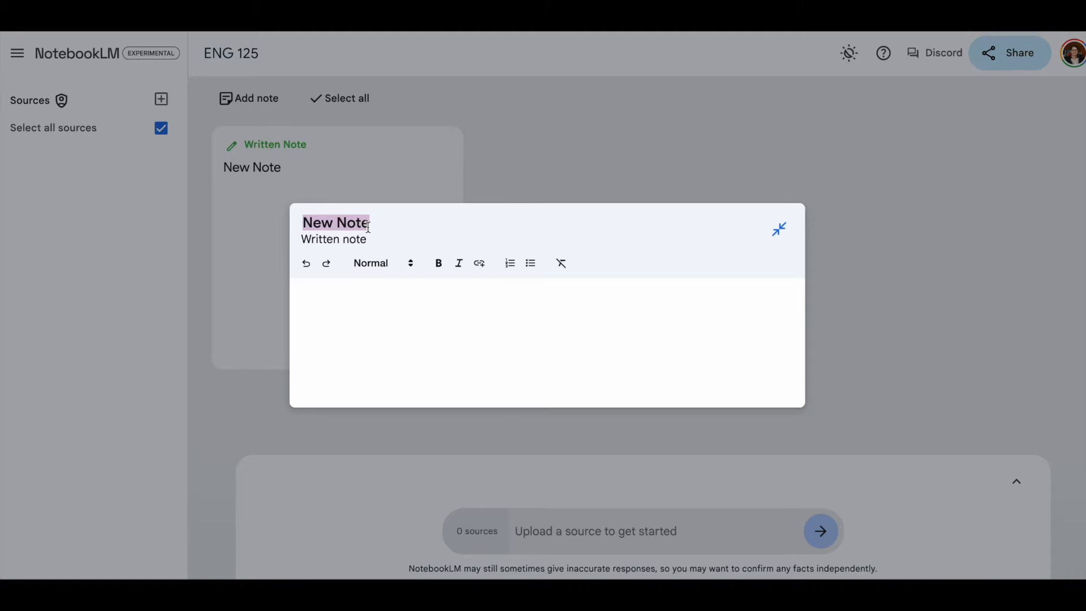
{"action": "type", "text": "Ideas for"}
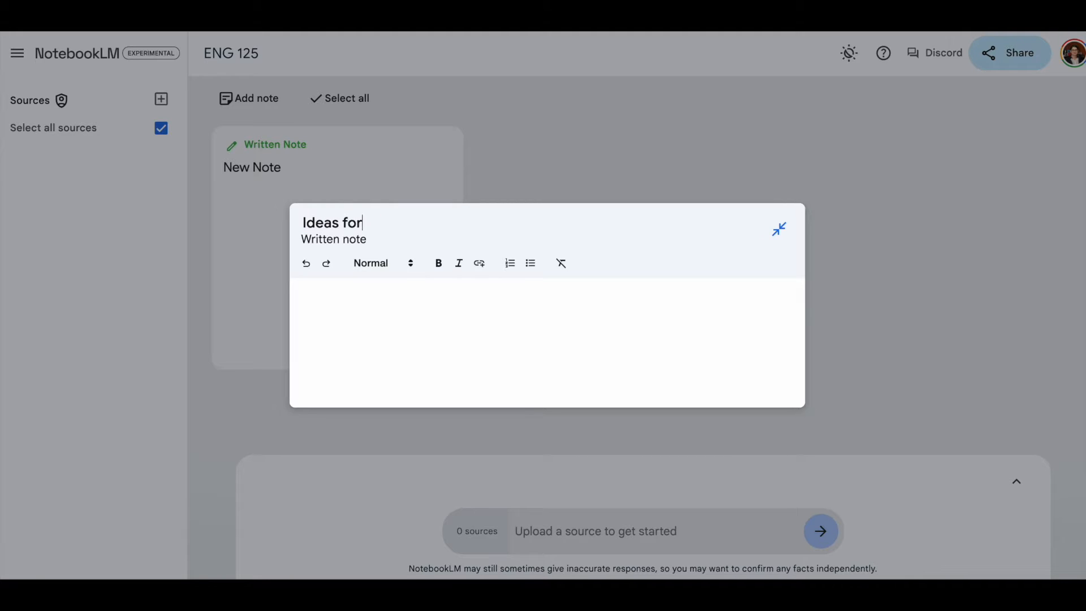
{"action": "type", "text": "My Blog"}
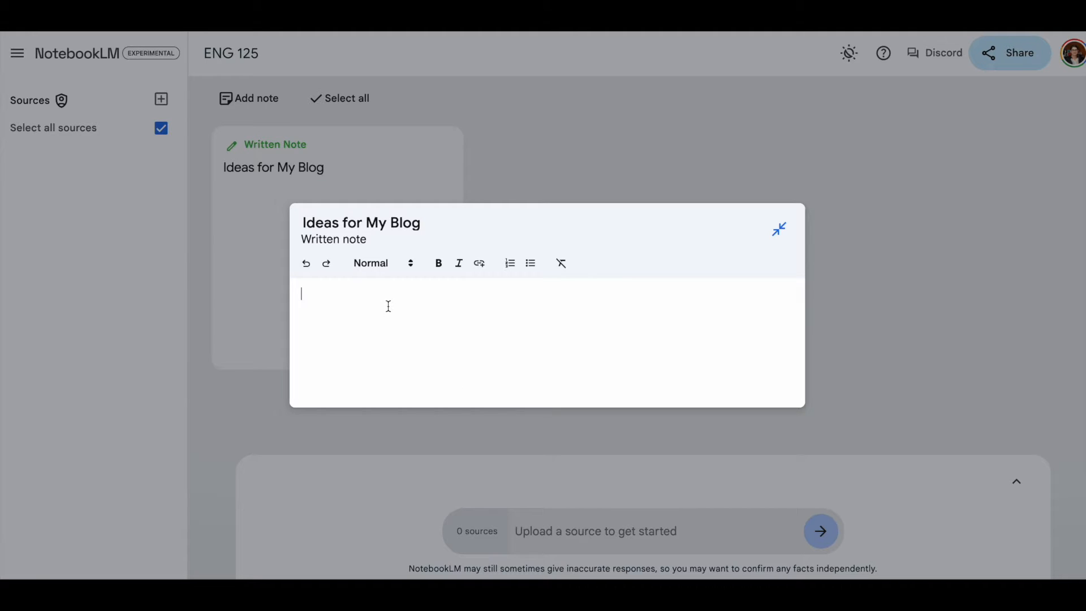
{"action": "left_click", "coordinate": [510, 263]}
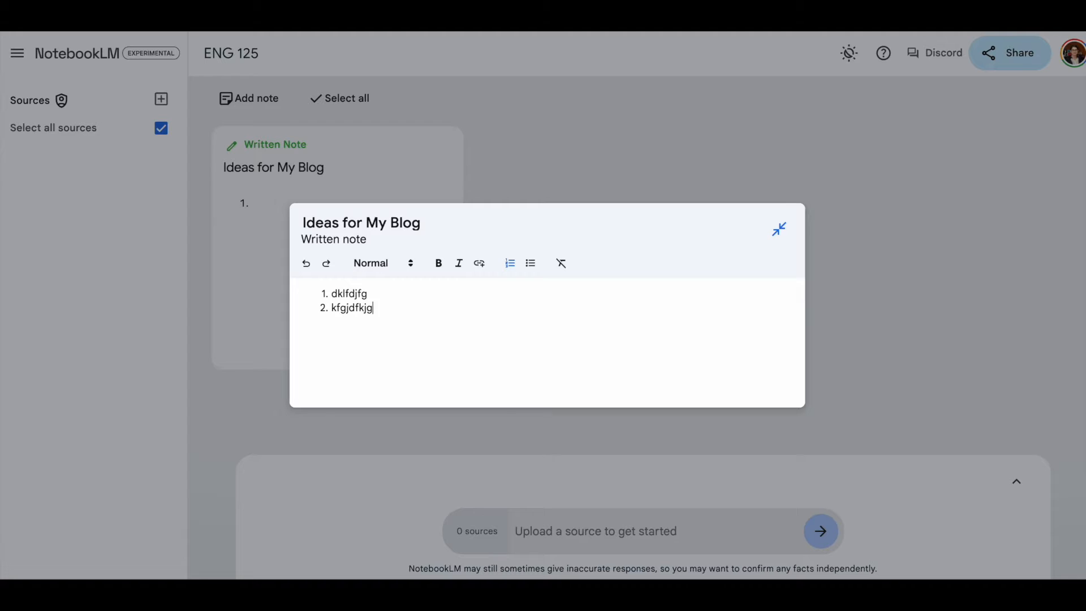
{"action": "left_click", "coordinate": [779, 228]}
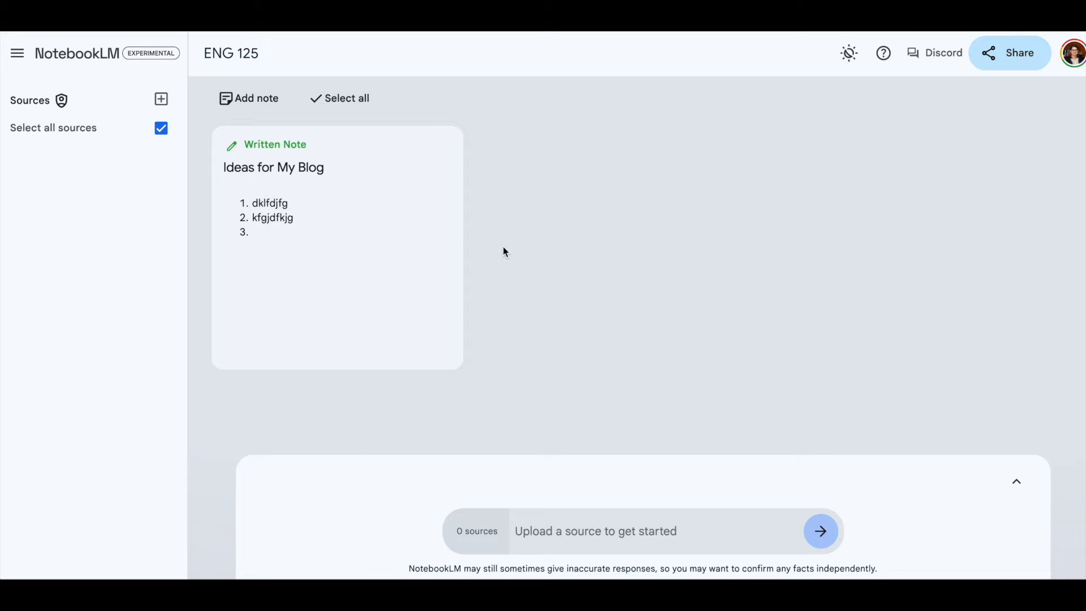
{"action": "mouse_move", "coordinate": [340, 250]}
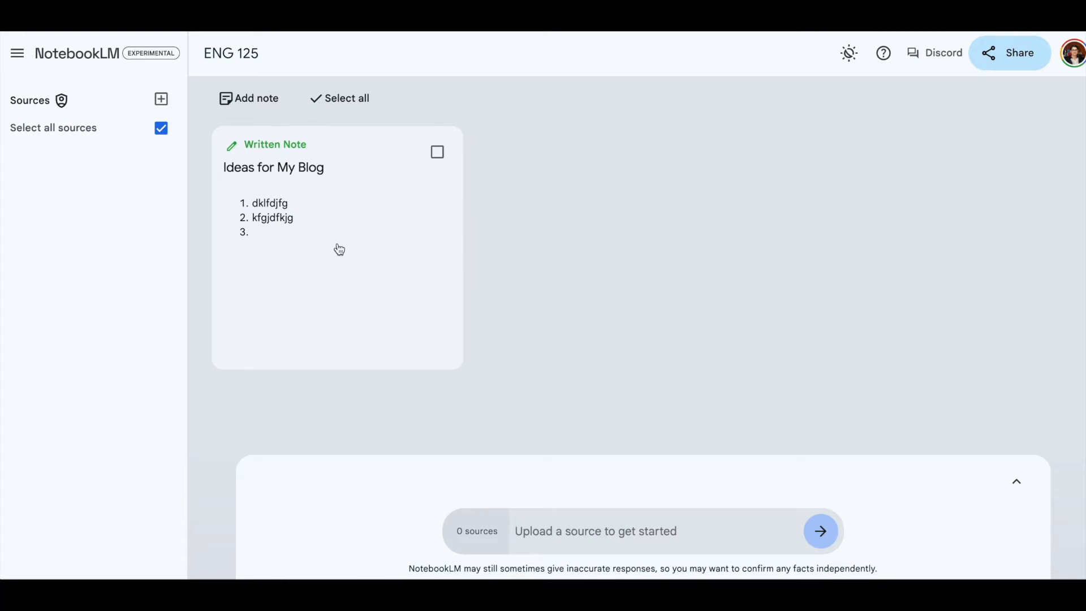
{"action": "left_click", "coordinate": [339, 249]}
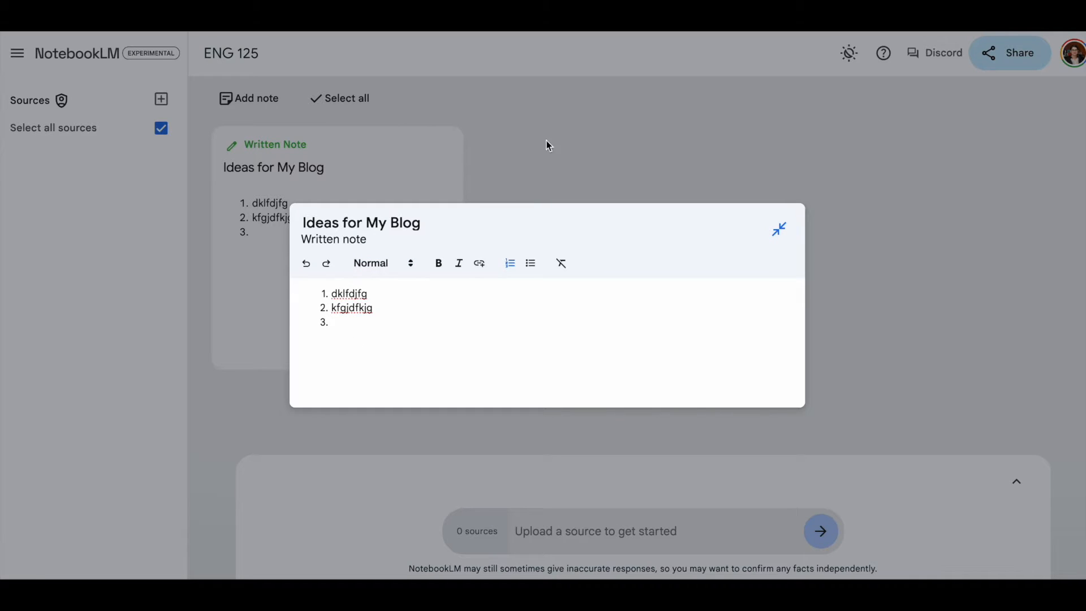
{"action": "left_click", "coordinate": [779, 228]}
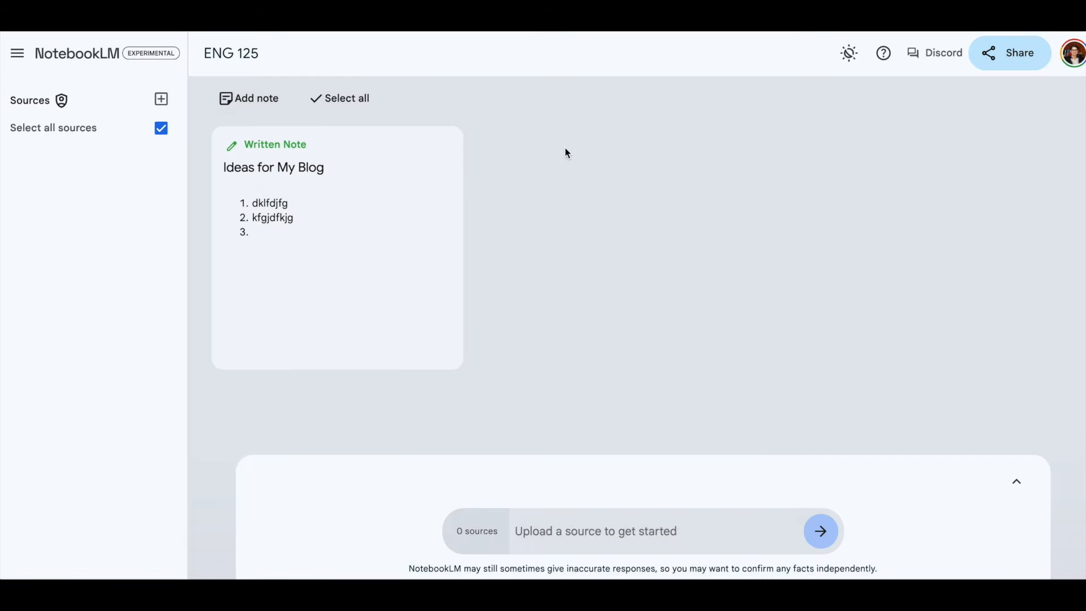
{"action": "left_click", "coordinate": [435, 155]}
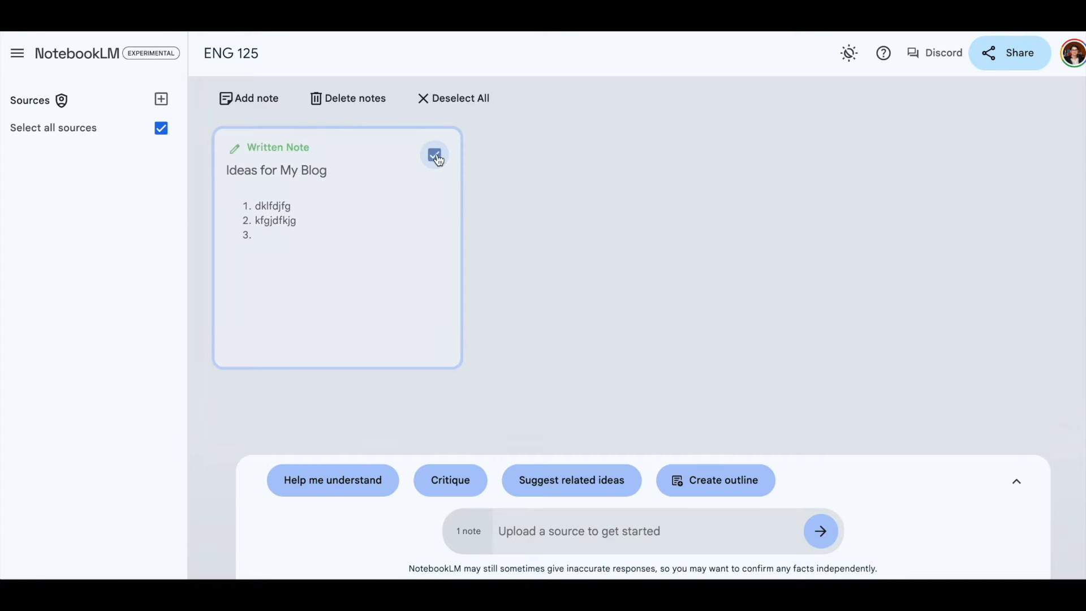
{"action": "left_click", "coordinate": [348, 98]}
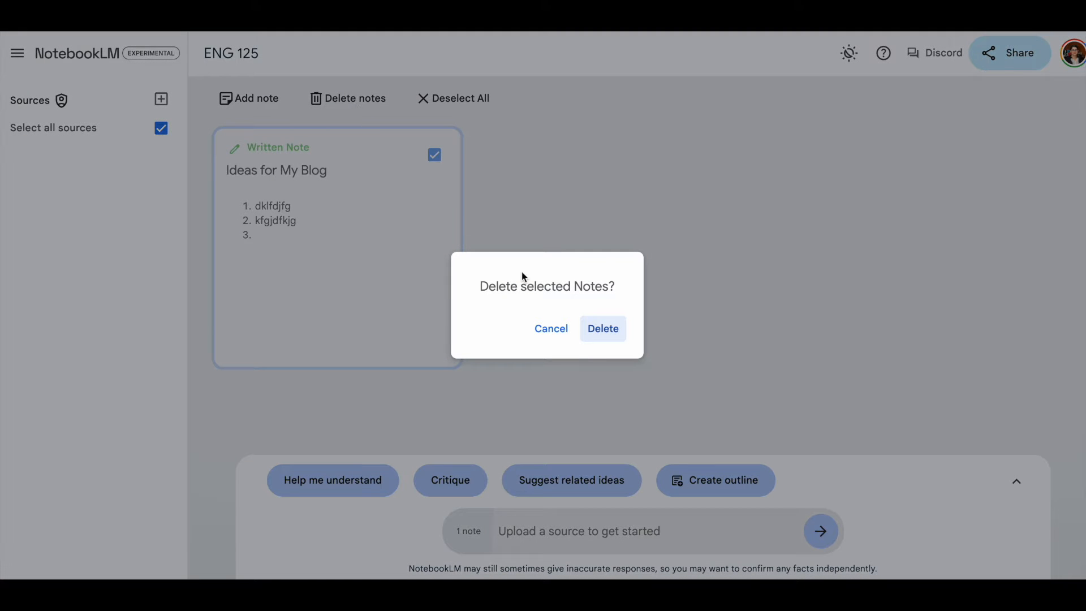
{"action": "left_click", "coordinate": [602, 328]}
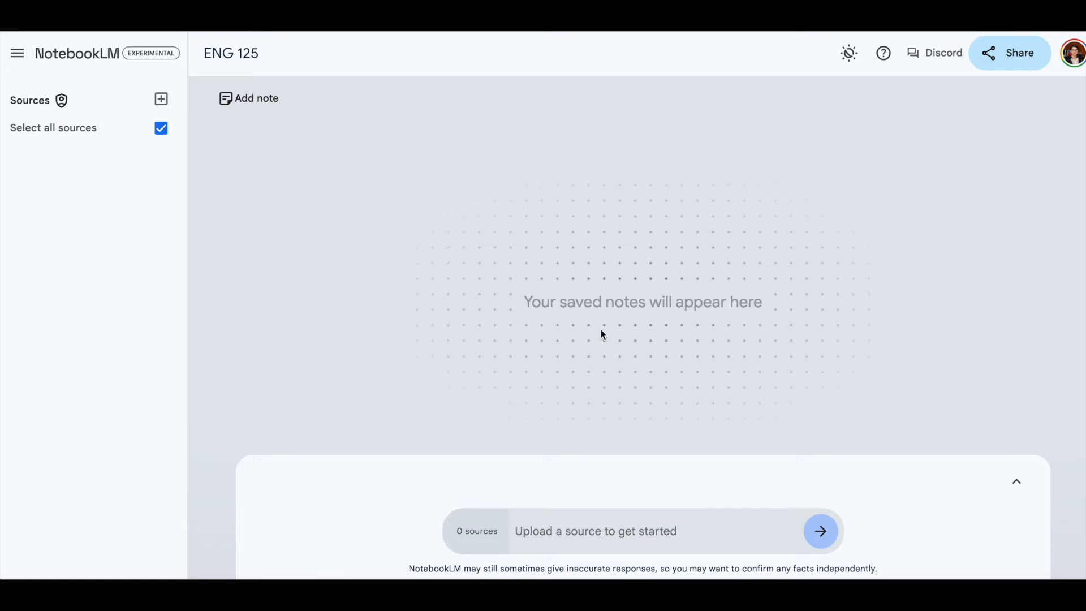
{"action": "mouse_move", "coordinate": [778, 238]}
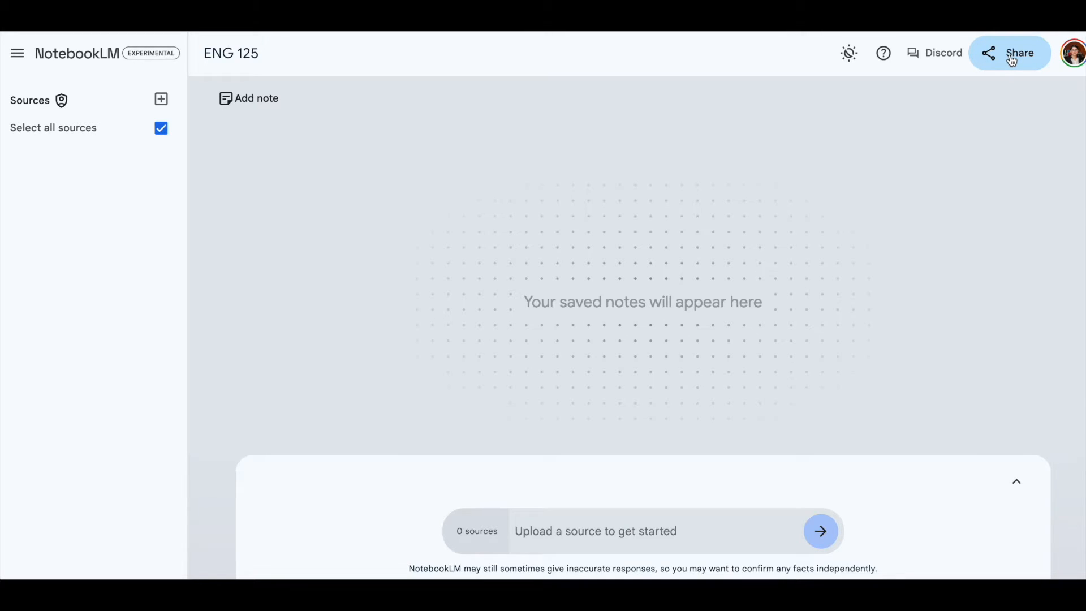
{"action": "mouse_move", "coordinate": [415, 262]}
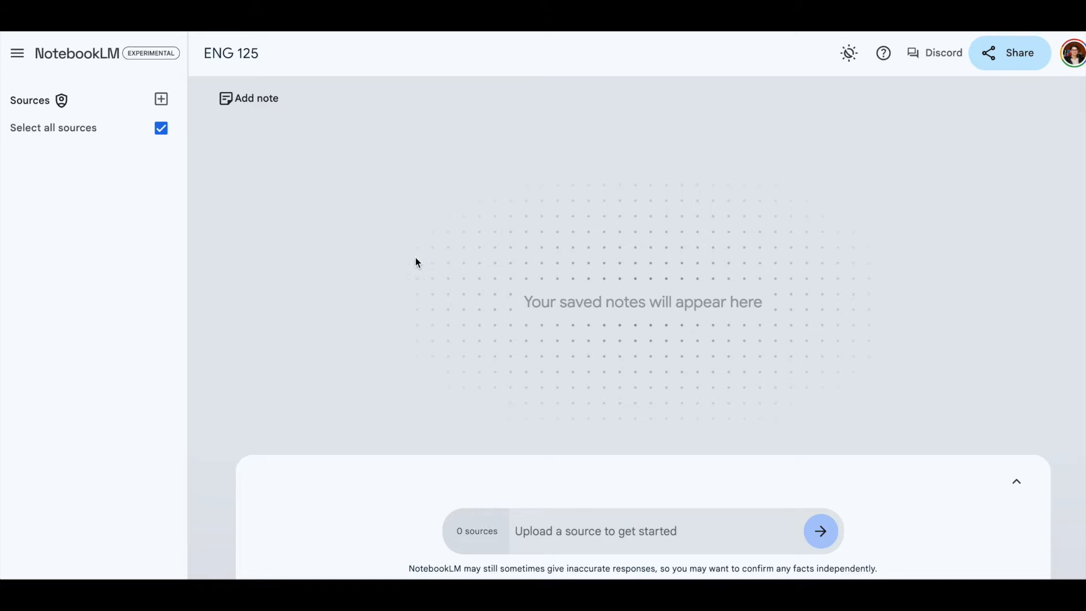
{"action": "mouse_move", "coordinate": [340, 293]}
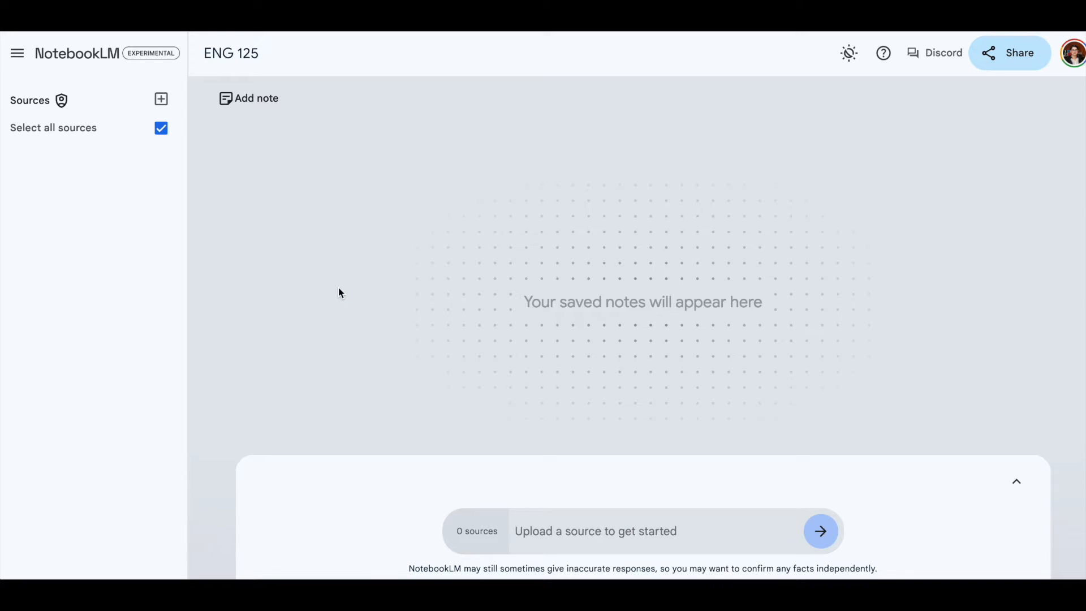
{"action": "mouse_move", "coordinate": [136, 273]}
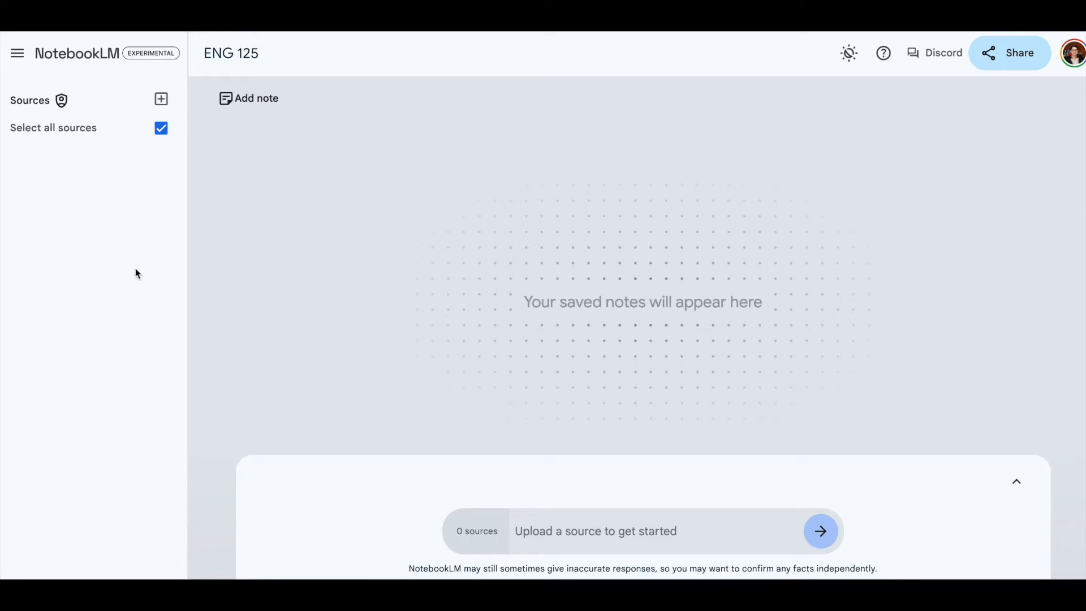
{"action": "mouse_move", "coordinate": [571, 483]}
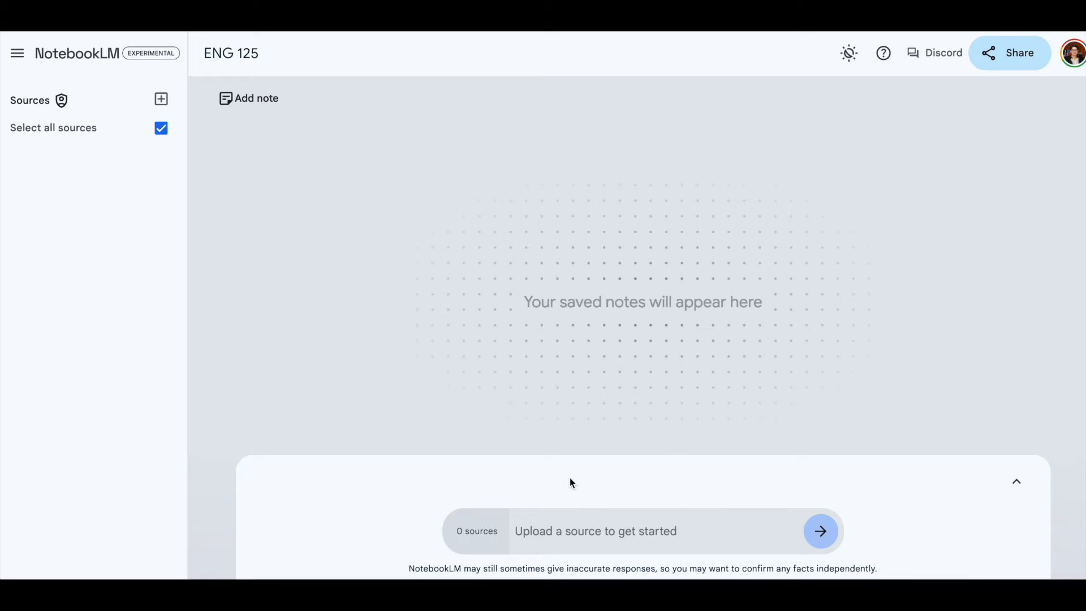
{"action": "mouse_move", "coordinate": [491, 367]}
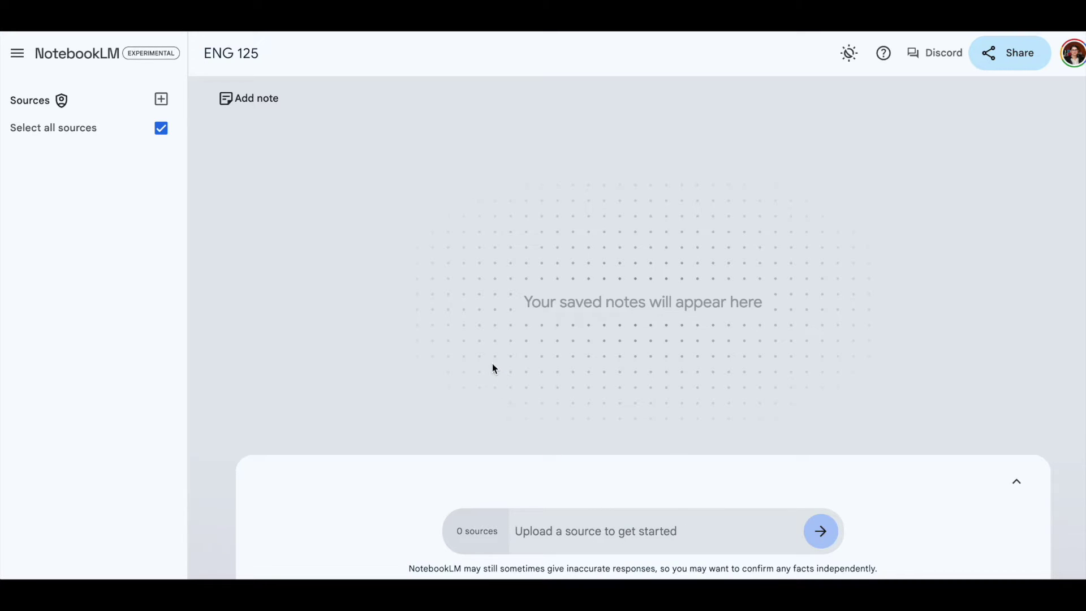
{"action": "mouse_move", "coordinate": [551, 468]}
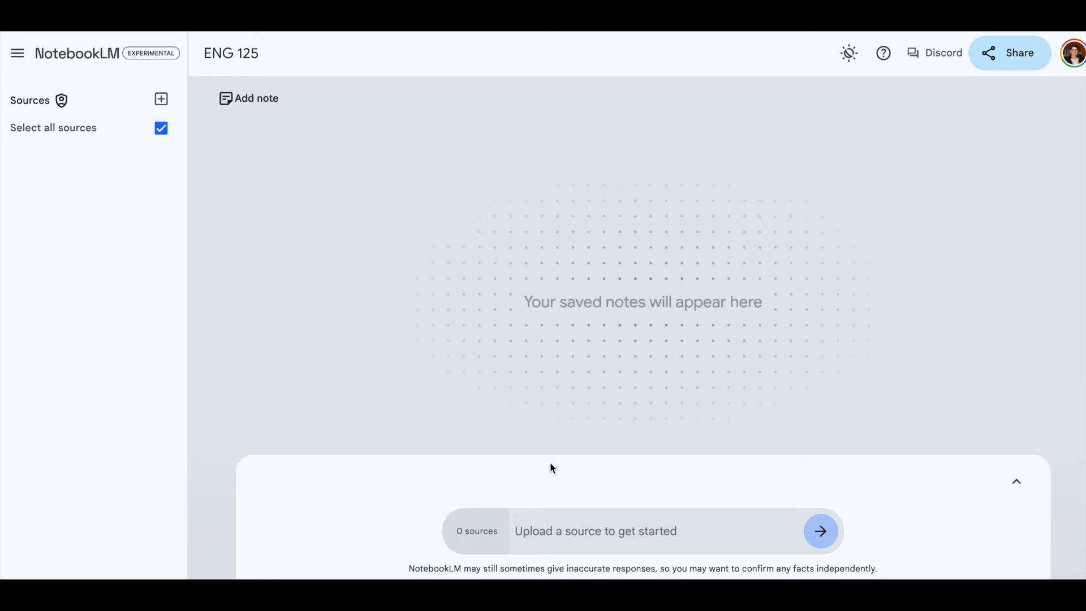
{"action": "mouse_move", "coordinate": [77, 332]}
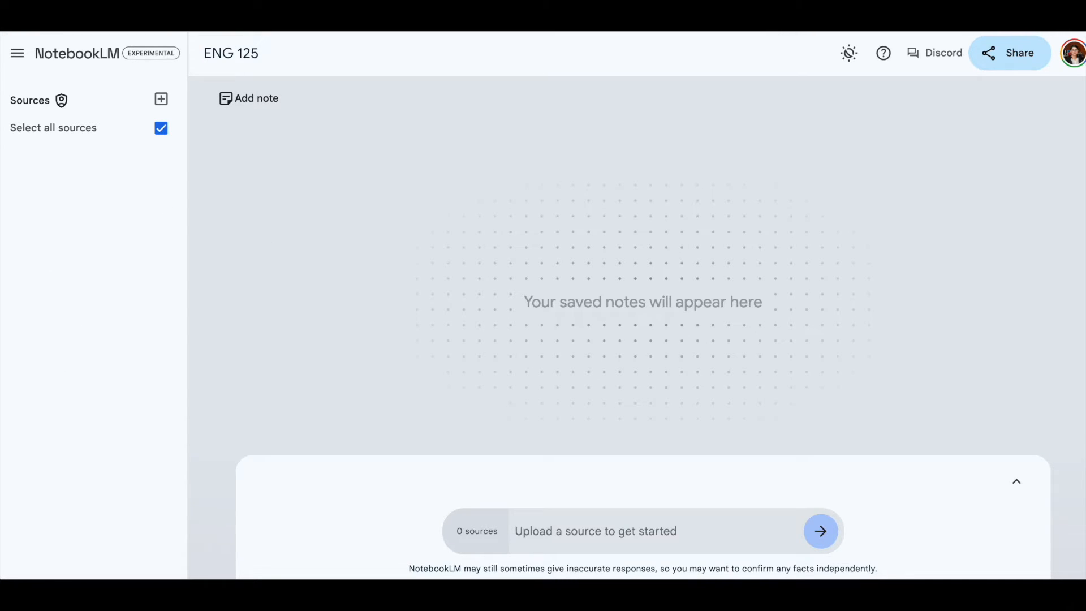
Step: Return to the notebooks home page where ENG 125 is listed beside OER
{"action": "left_click", "coordinate": [77, 53]}
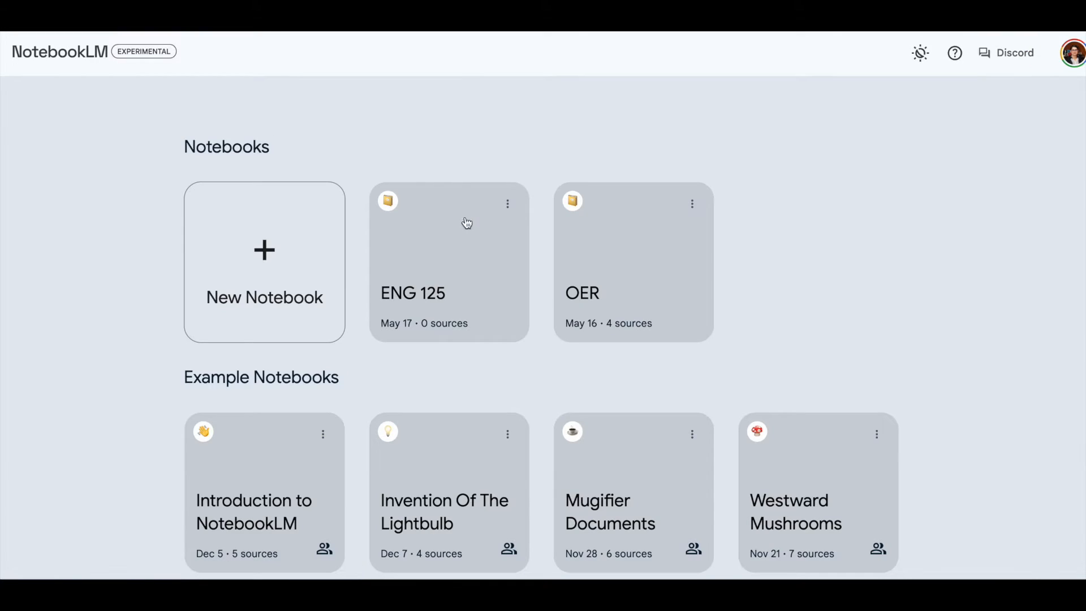
Step: Open the OER notebook showing its four PDF sources and the Evaluating OER note
{"action": "left_click", "coordinate": [632, 262]}
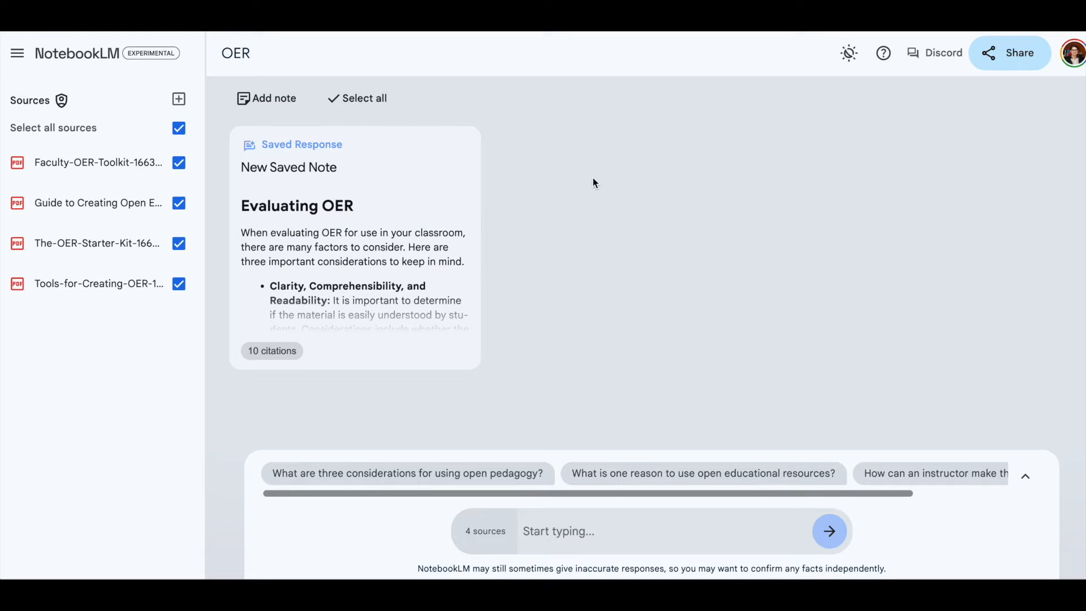
{"action": "mouse_move", "coordinate": [583, 158]}
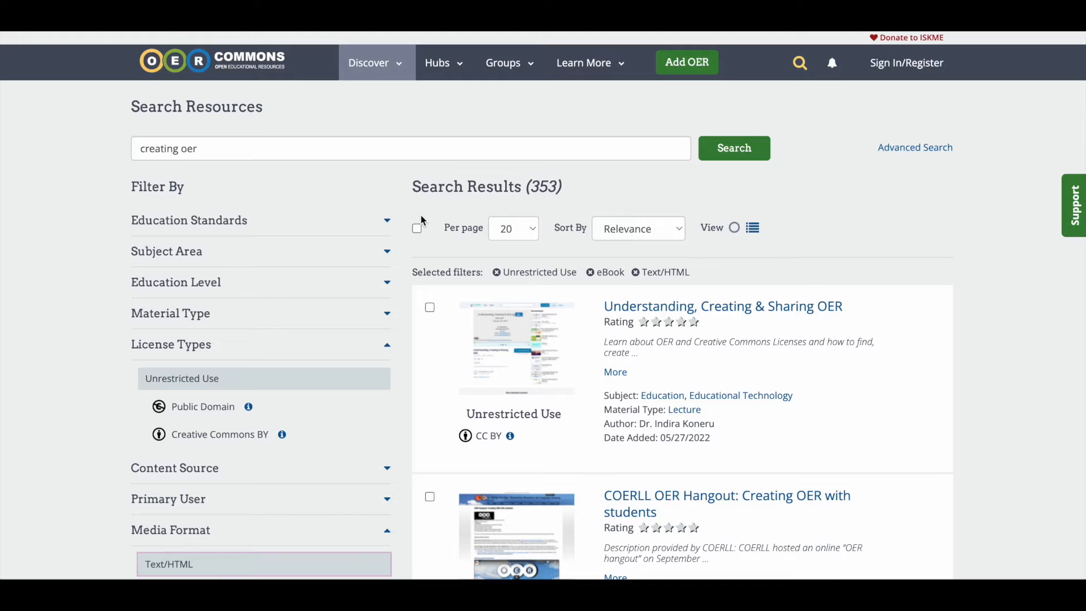
{"action": "mouse_move", "coordinate": [270, 166]}
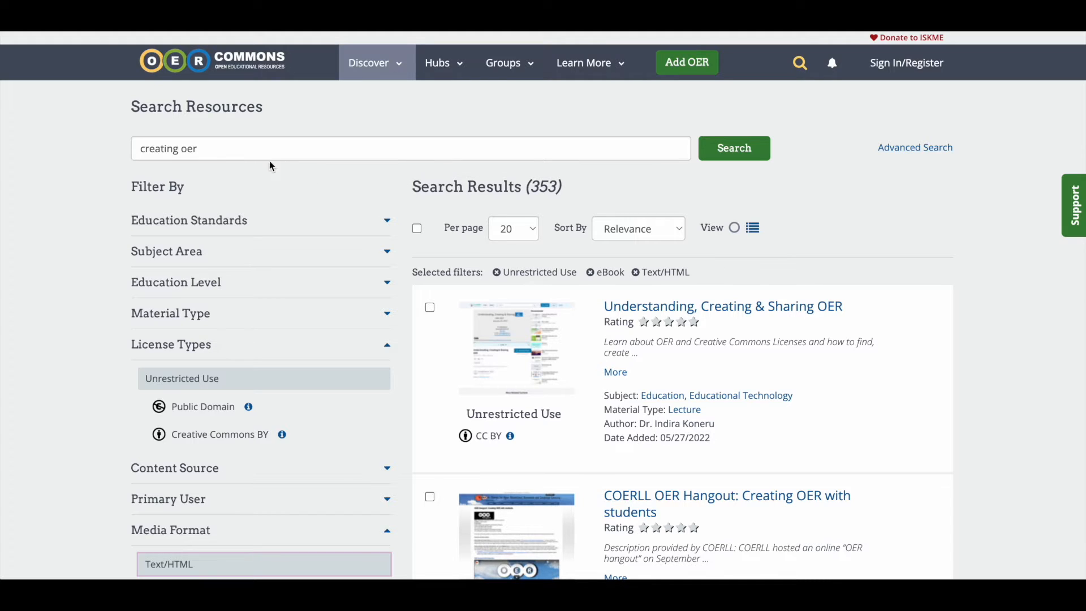
{"action": "mouse_move", "coordinate": [166, 149]}
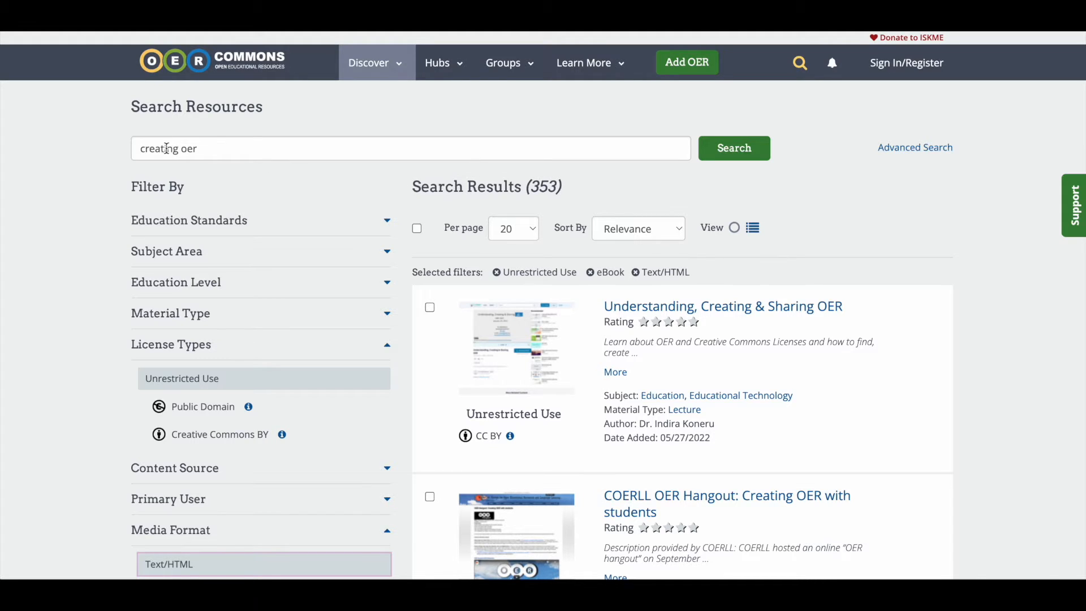
{"action": "mouse_move", "coordinate": [95, 327]}
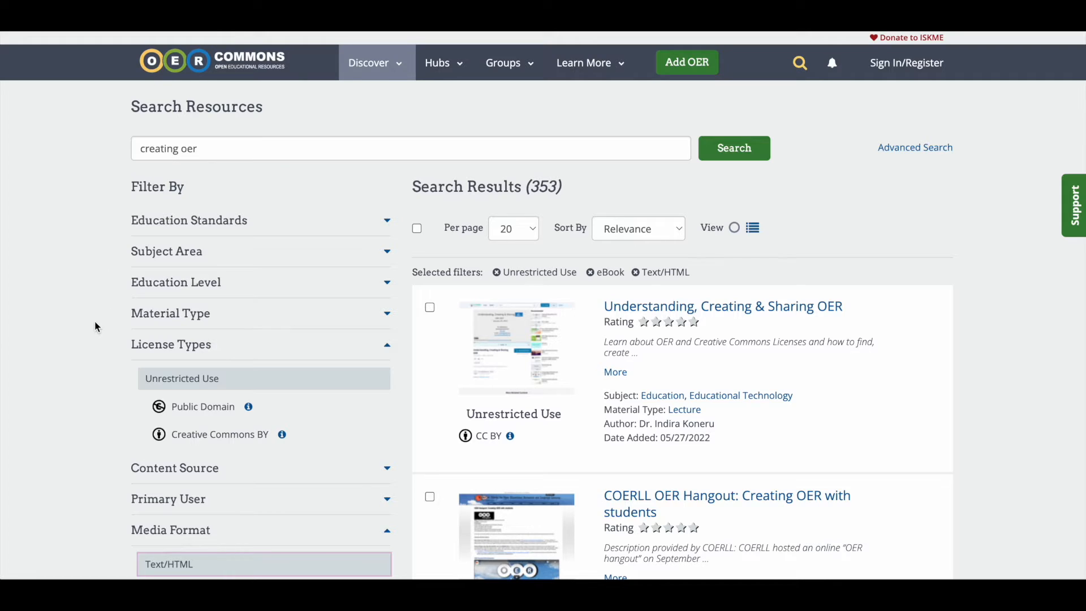
{"action": "mouse_move", "coordinate": [165, 381]}
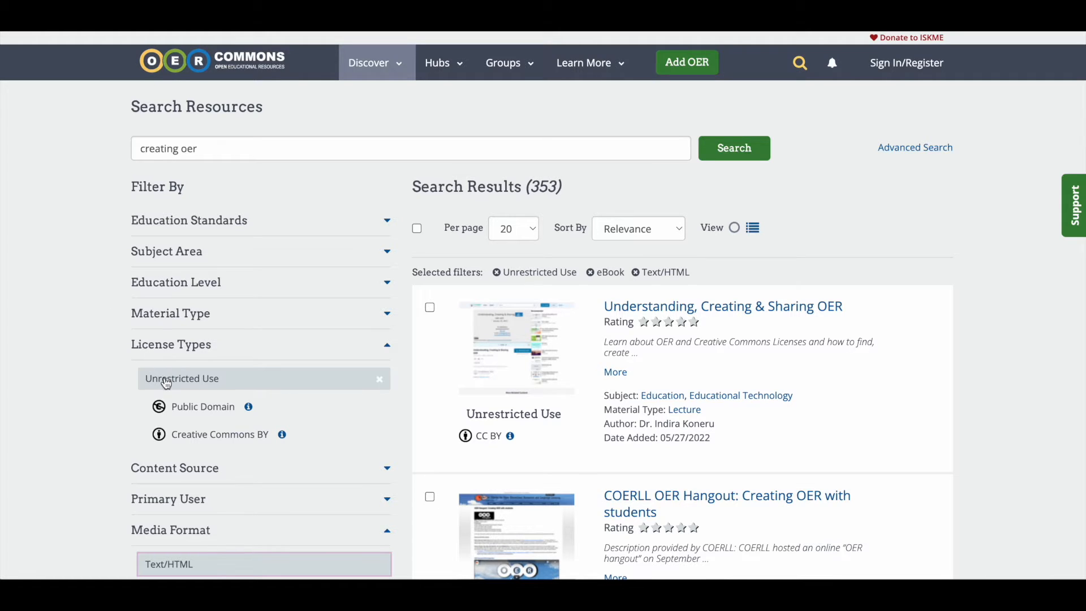
{"action": "mouse_move", "coordinate": [177, 383]}
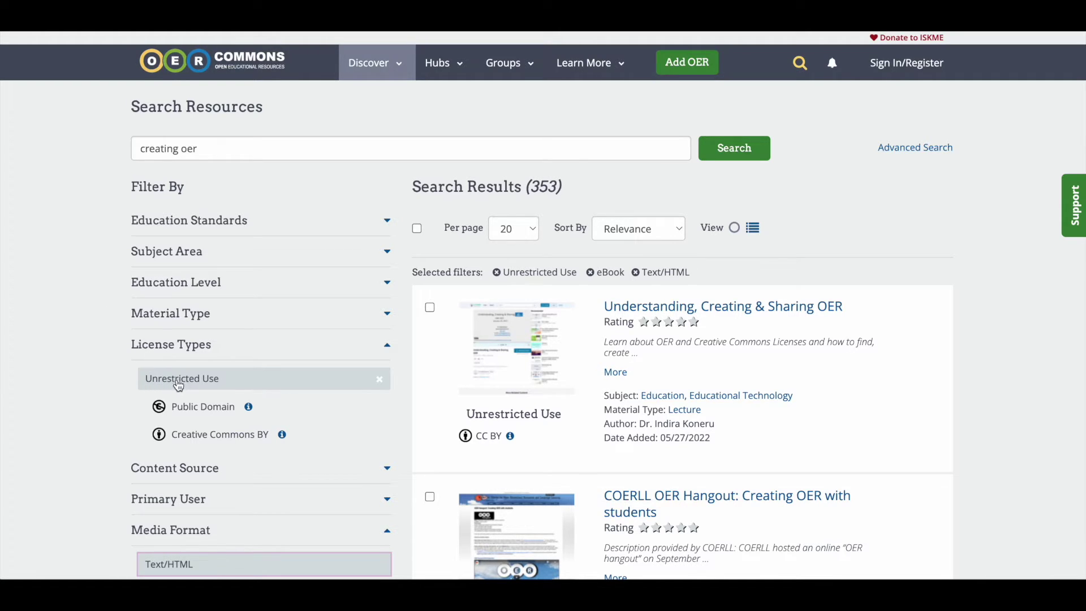
{"action": "mouse_move", "coordinate": [176, 407]}
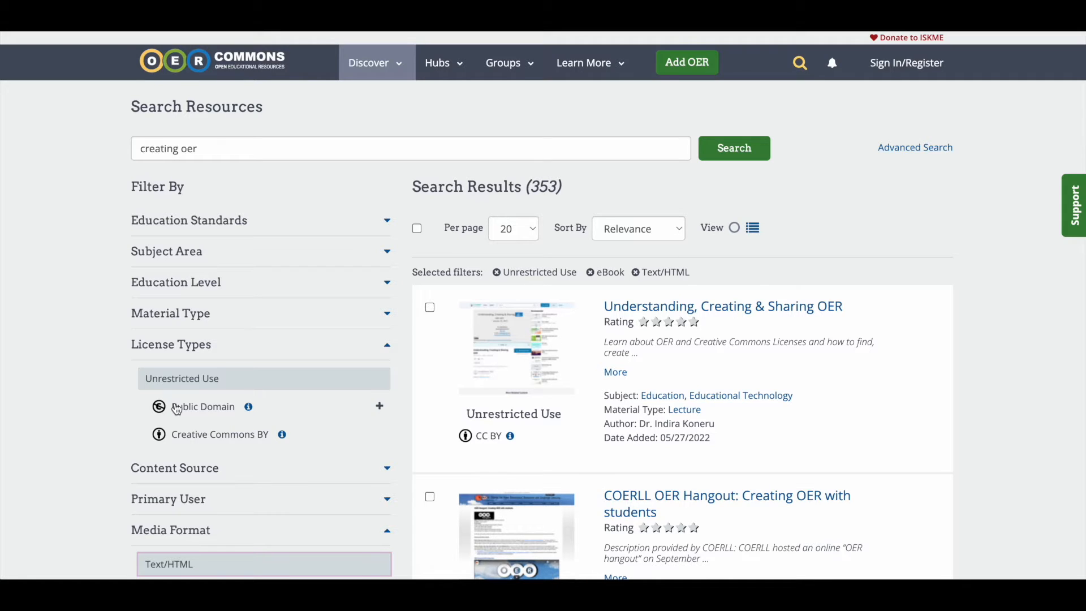
{"action": "mouse_move", "coordinate": [250, 443]}
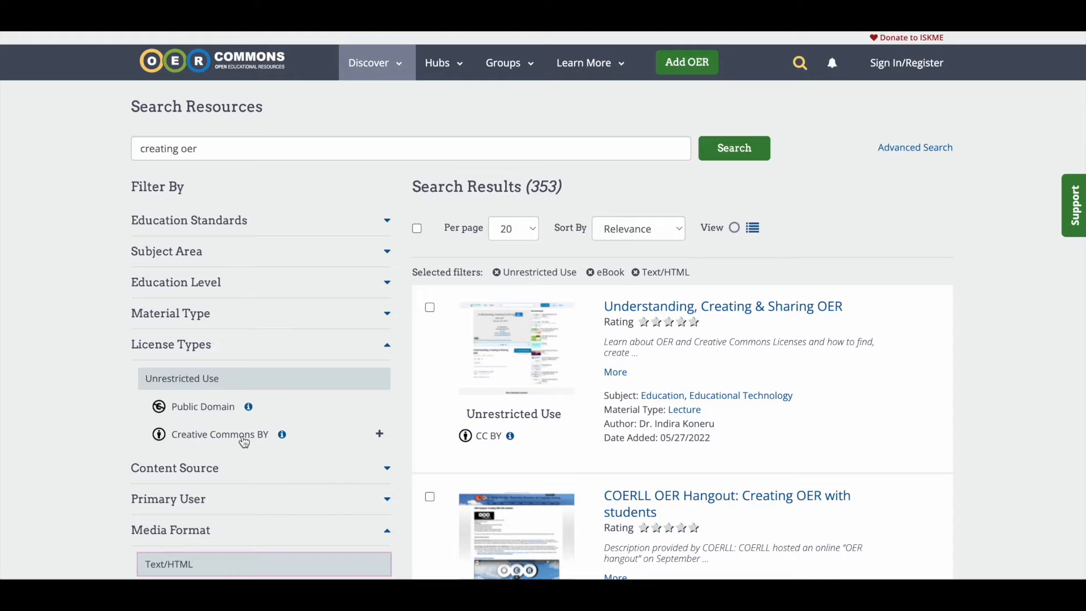
{"action": "mouse_move", "coordinate": [149, 440]}
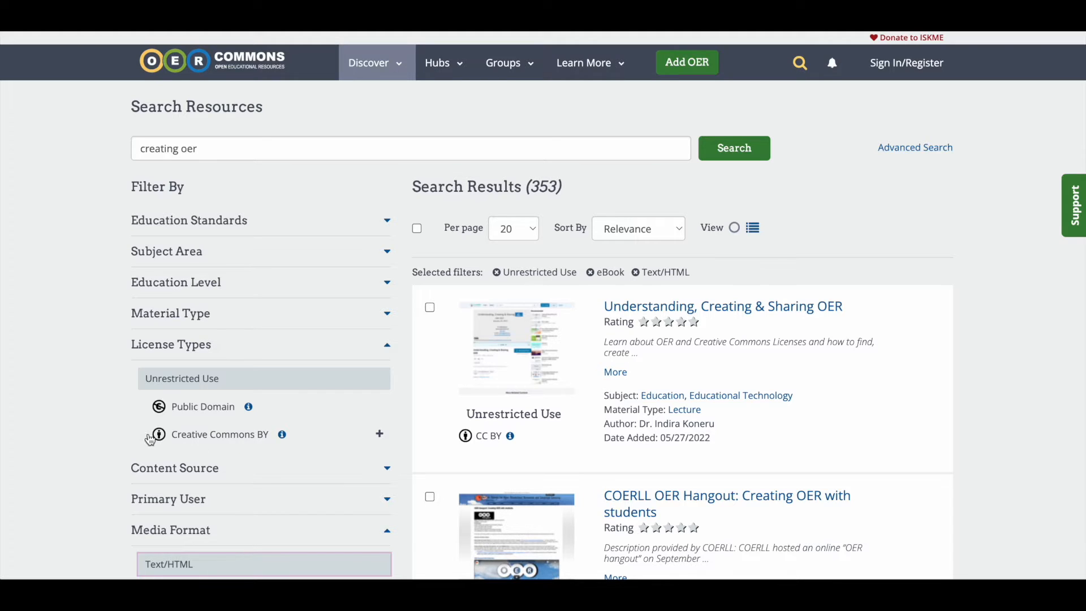
{"action": "mouse_move", "coordinate": [124, 421]}
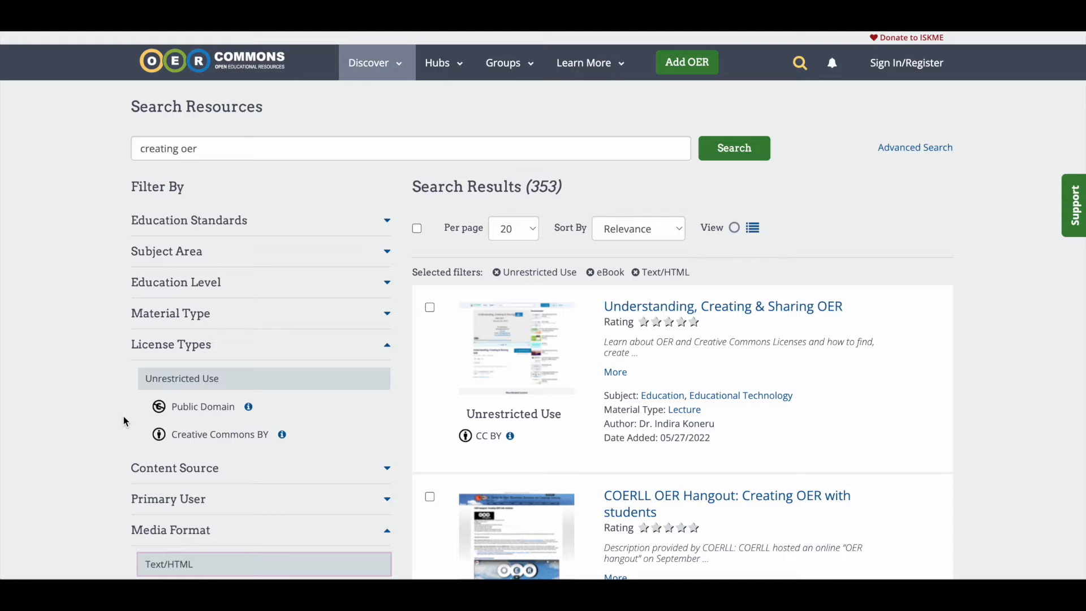
{"action": "mouse_move", "coordinate": [401, 137]}
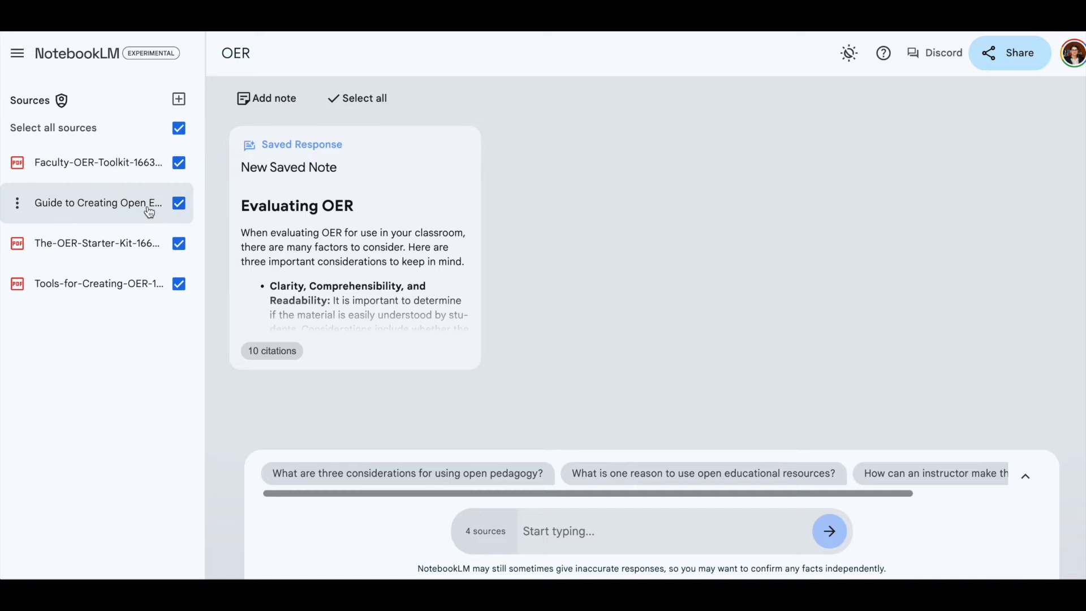
{"action": "mouse_move", "coordinate": [165, 116]}
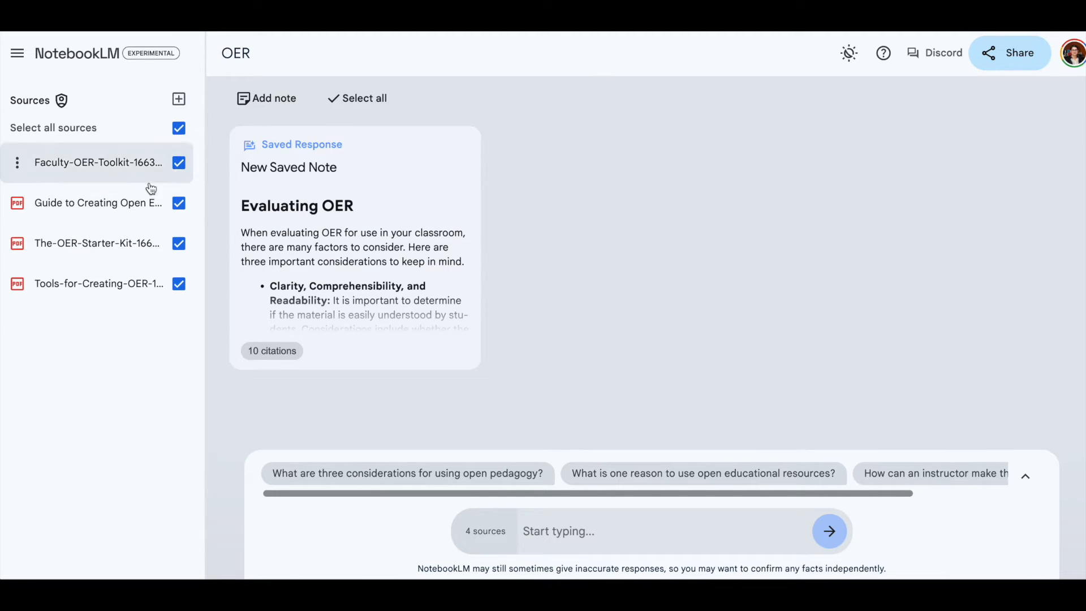
{"action": "mouse_move", "coordinate": [134, 369]}
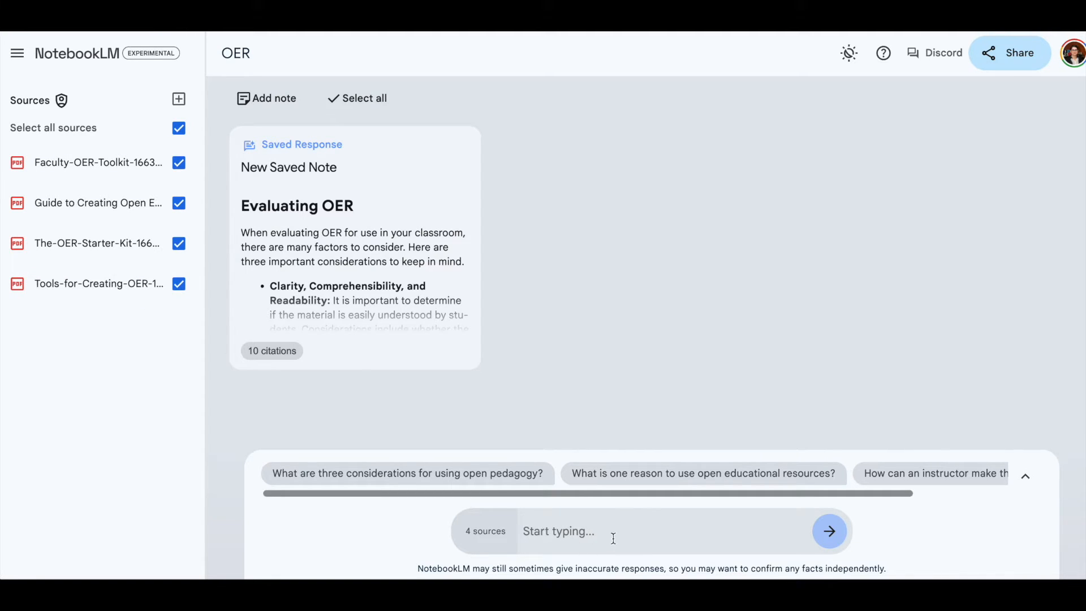
{"action": "mouse_move", "coordinate": [489, 530]}
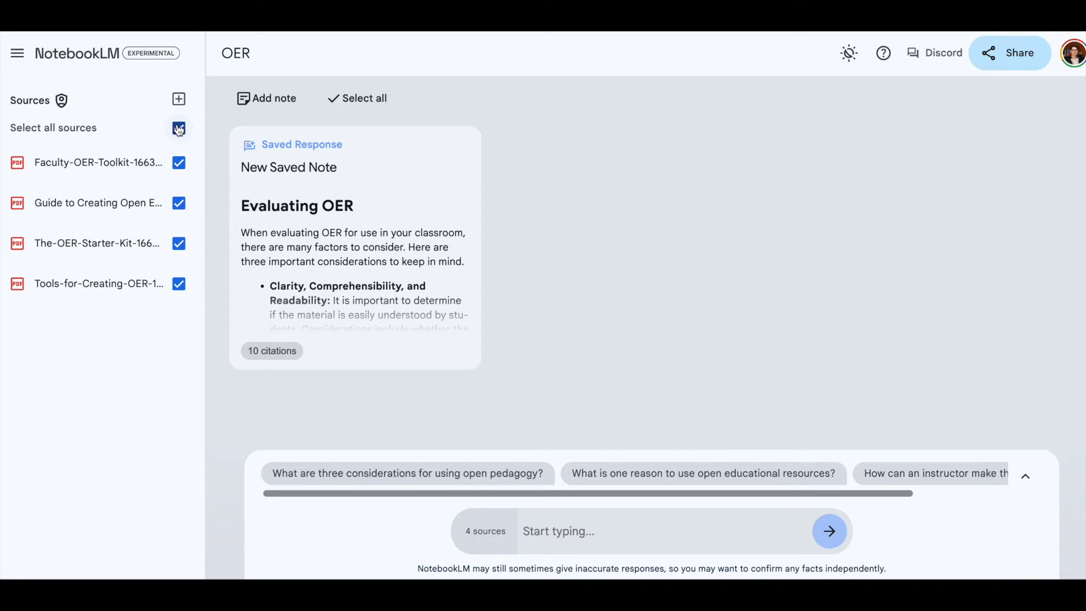
{"action": "left_click", "coordinate": [178, 129]}
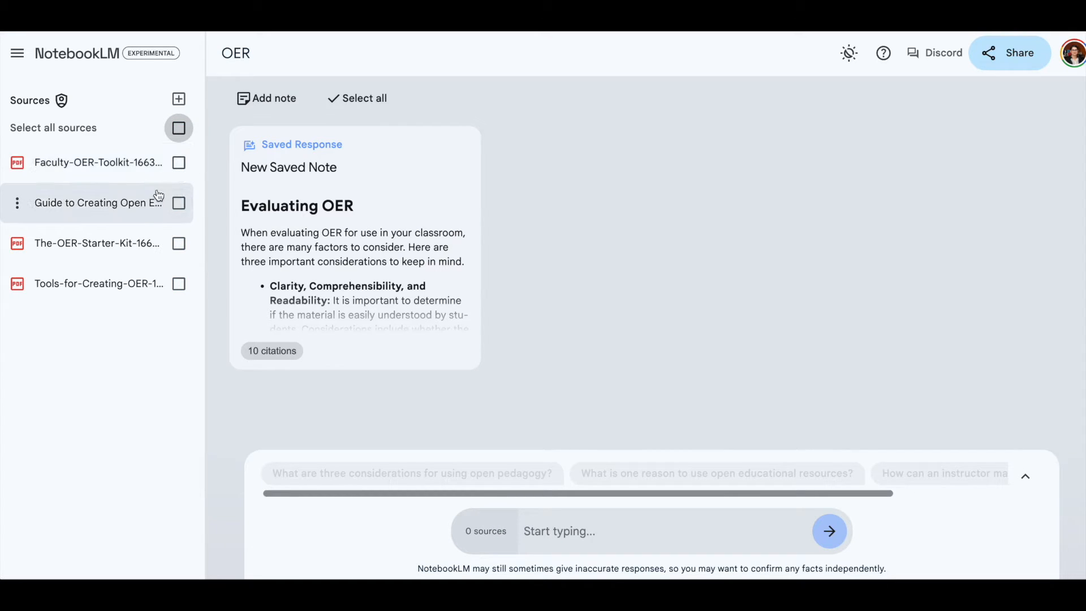
{"action": "left_click", "coordinate": [178, 162]}
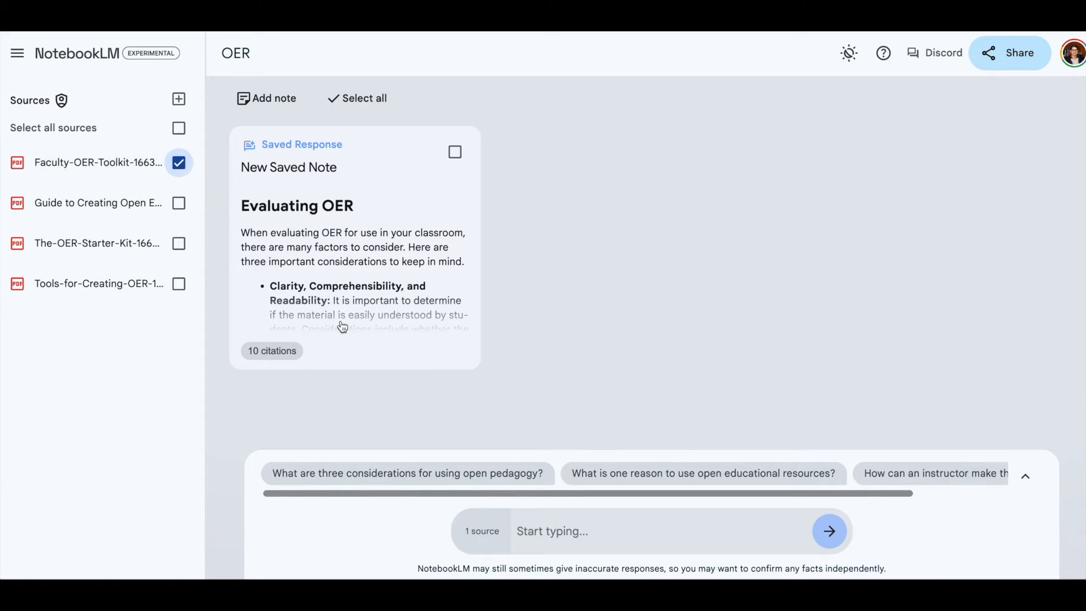
{"action": "mouse_move", "coordinate": [460, 540]}
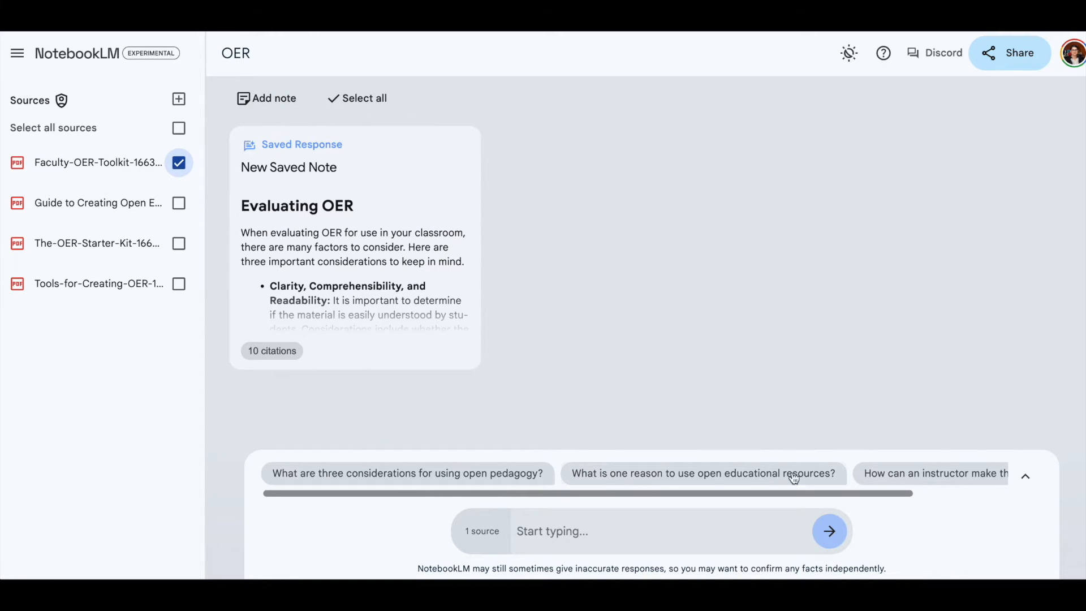
{"action": "mouse_move", "coordinate": [451, 447]}
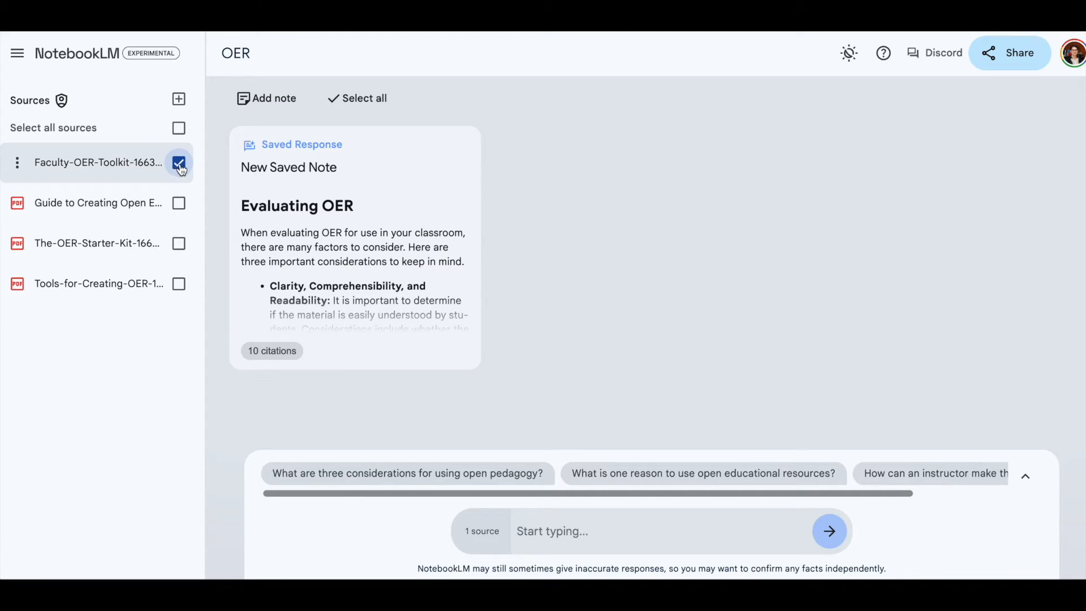
{"action": "left_click", "coordinate": [179, 128]}
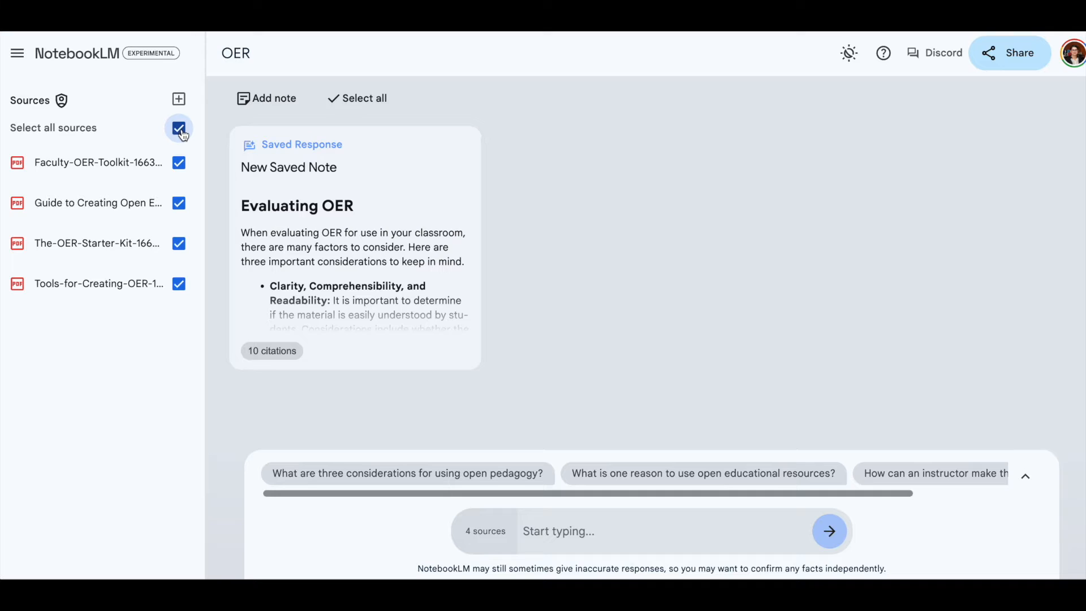
{"action": "mouse_move", "coordinate": [561, 243]}
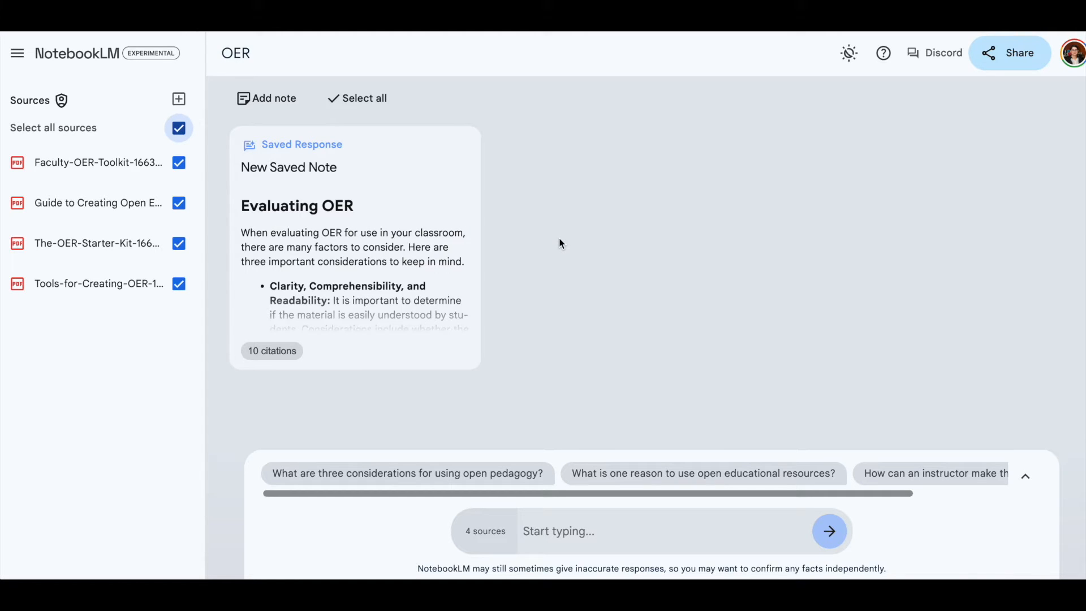
{"action": "mouse_move", "coordinate": [334, 188]}
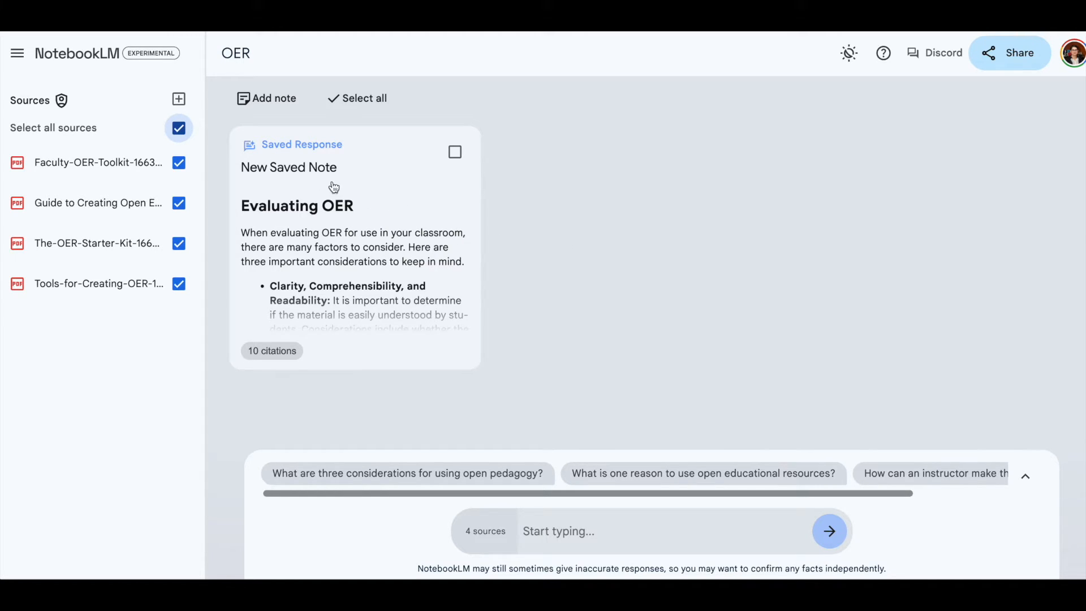
{"action": "mouse_move", "coordinate": [254, 148]}
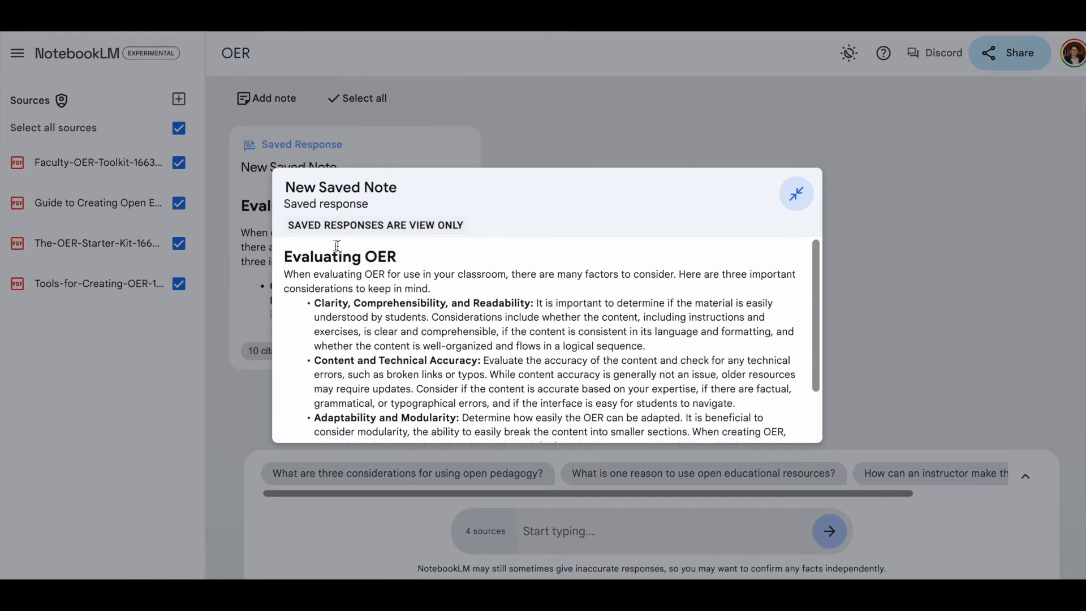
{"action": "mouse_move", "coordinate": [409, 247]}
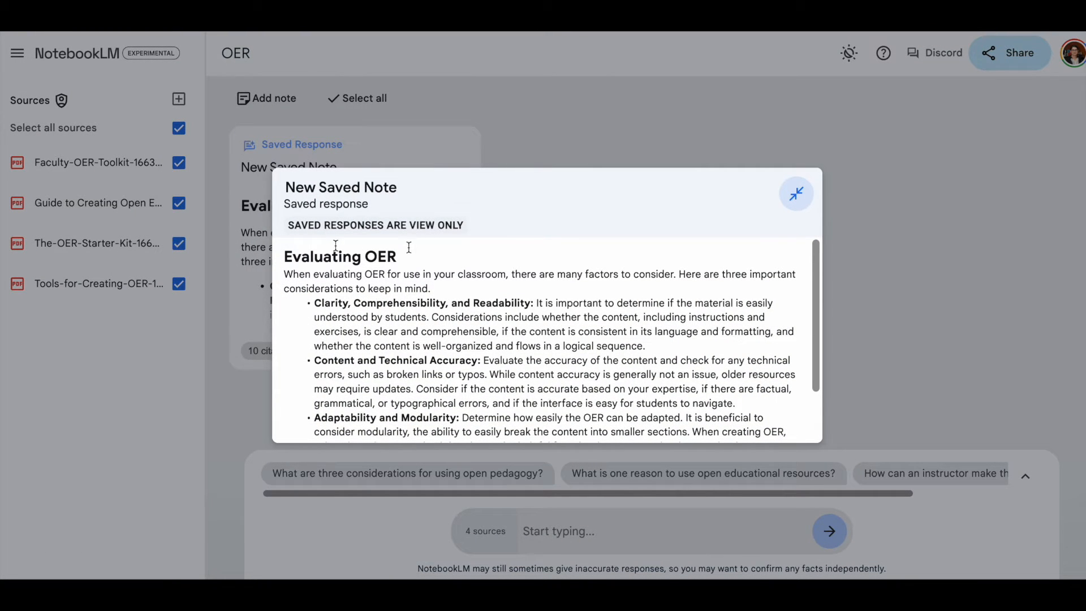
{"action": "mouse_move", "coordinate": [693, 287]}
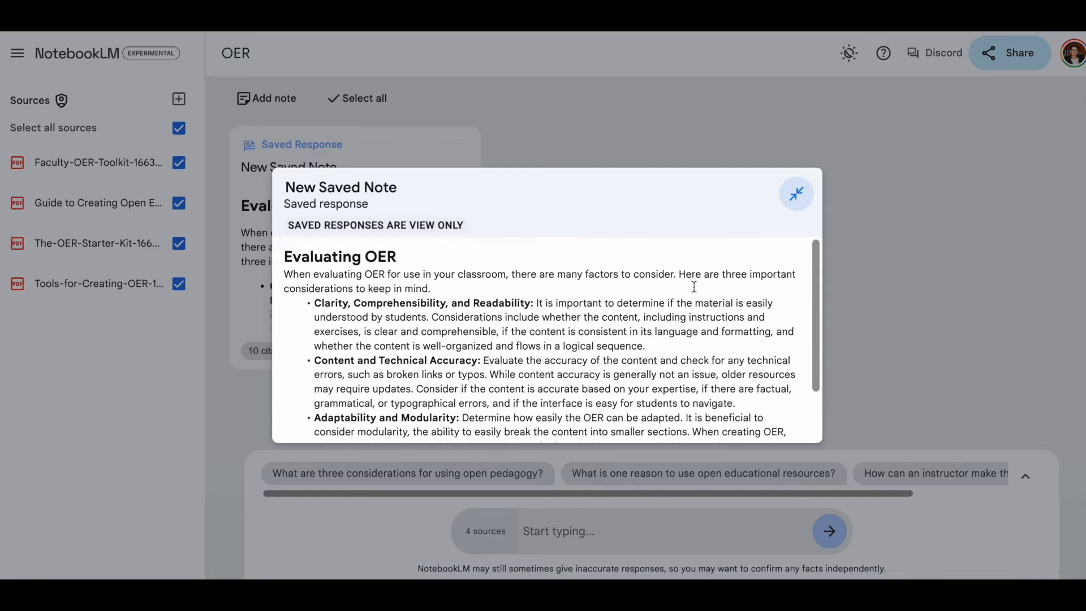
{"action": "mouse_move", "coordinate": [792, 221]}
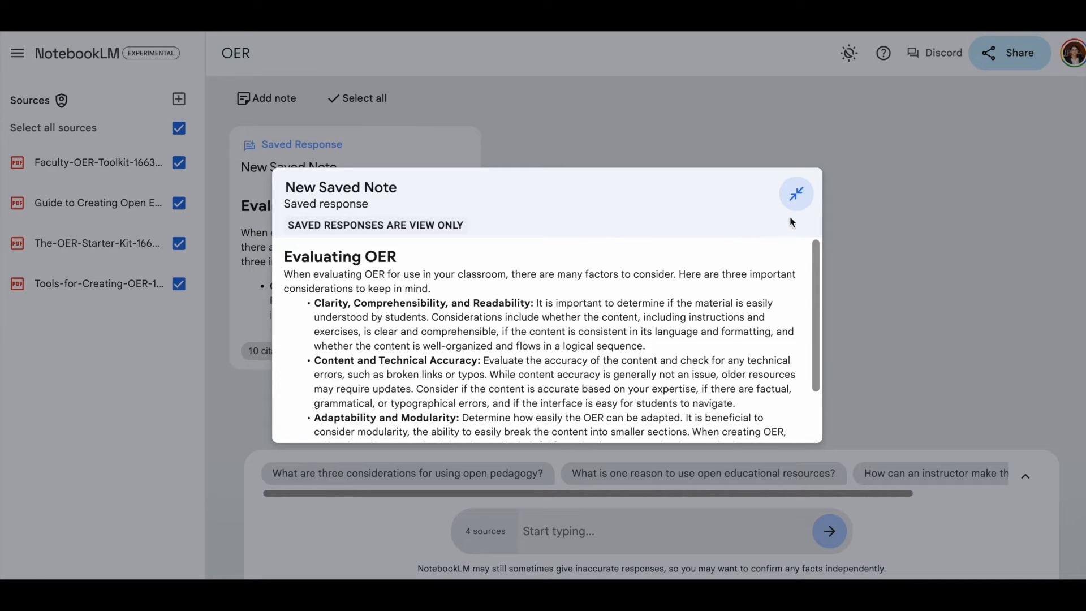
{"action": "left_click", "coordinate": [796, 194]}
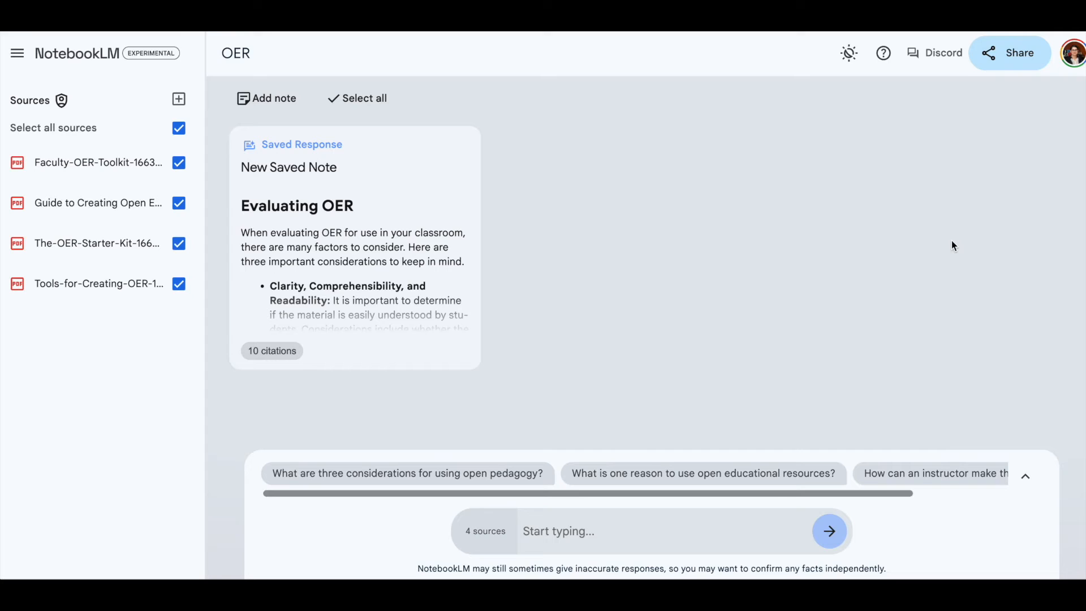
{"action": "mouse_move", "coordinate": [1002, 359]}
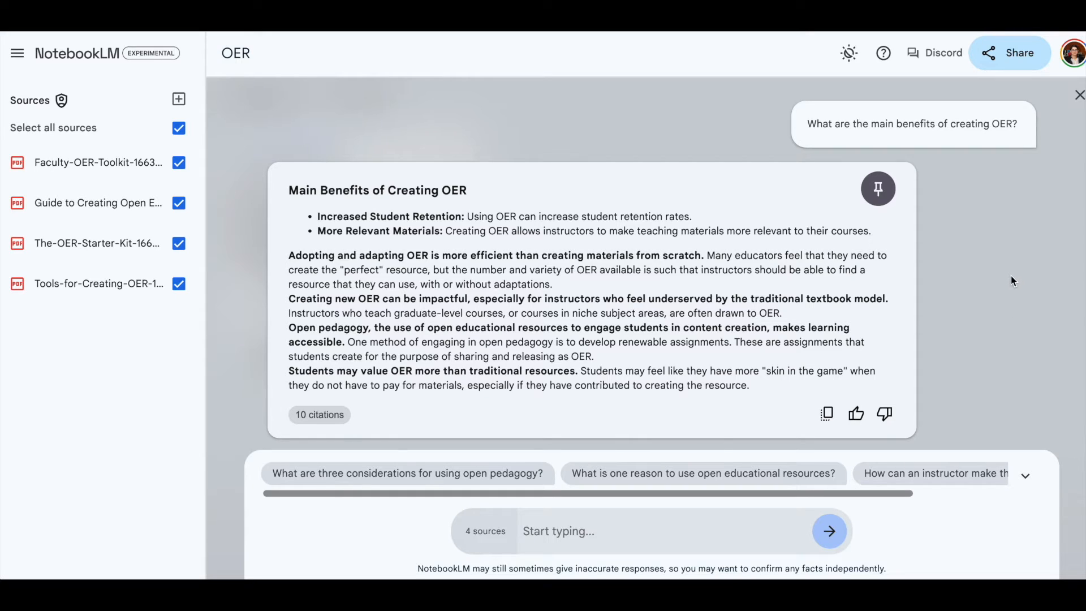
{"action": "mouse_move", "coordinate": [1000, 233]}
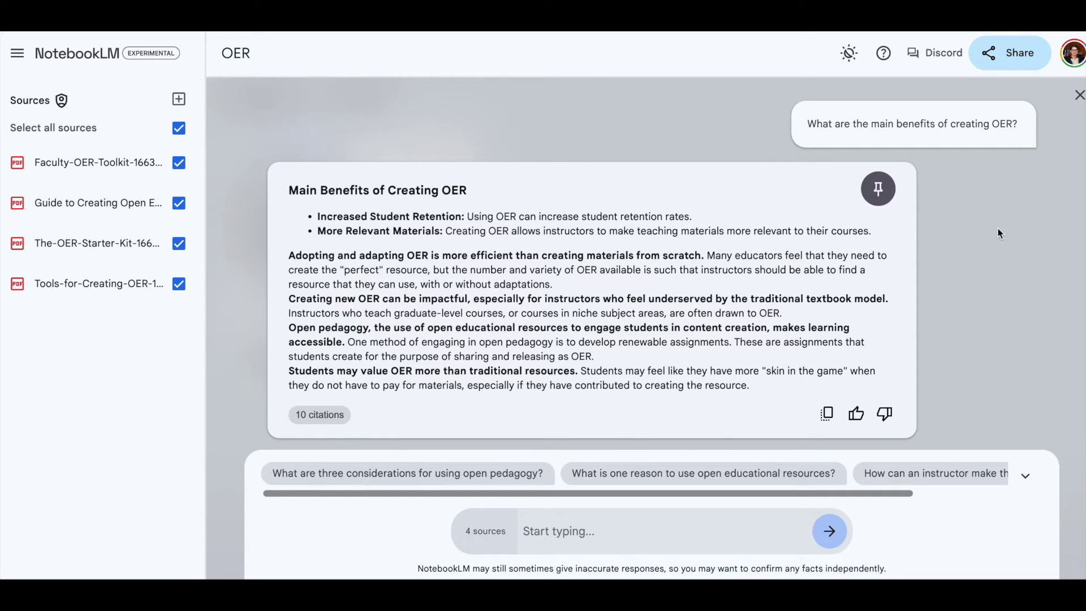
{"action": "mouse_move", "coordinate": [969, 194]}
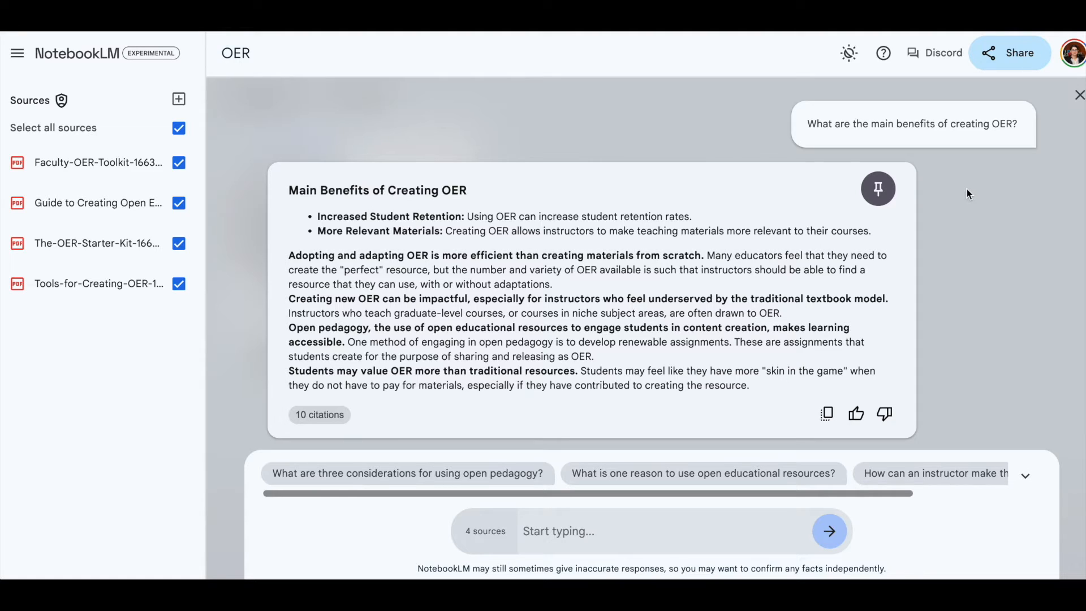
{"action": "mouse_move", "coordinate": [602, 300]}
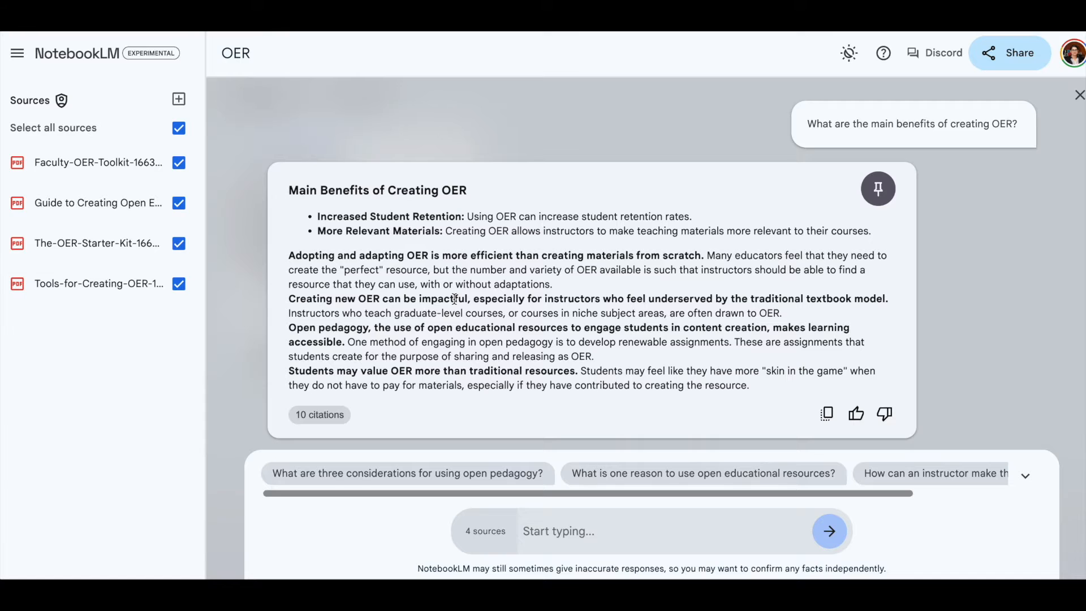
Step: Show the benefits answer's 10 numbered citations and close the OER Starter Kit source guide
{"action": "left_click", "coordinate": [318, 414]}
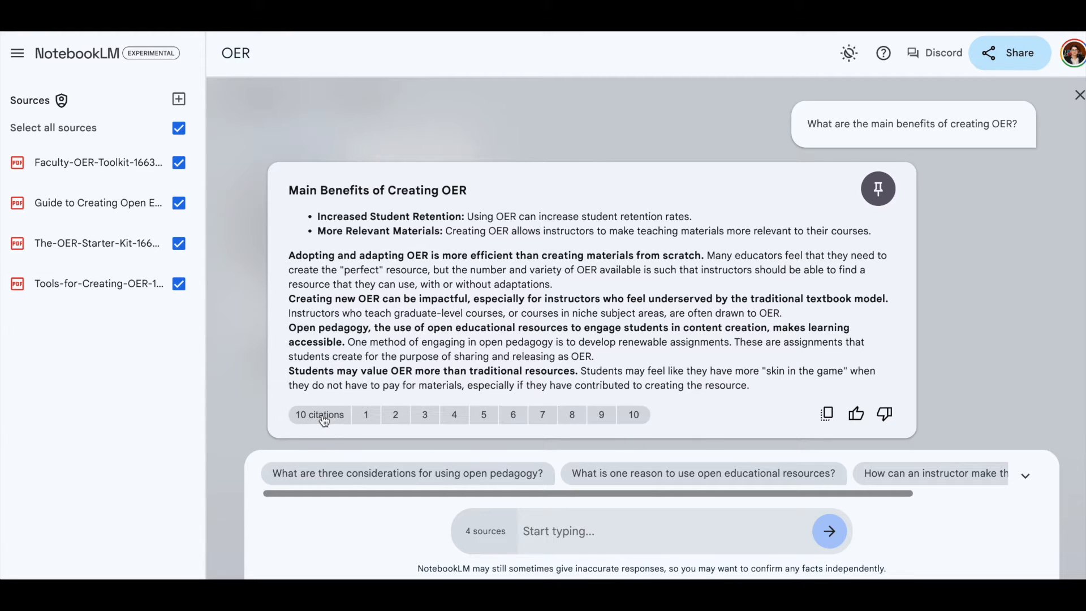
{"action": "mouse_move", "coordinate": [483, 420]}
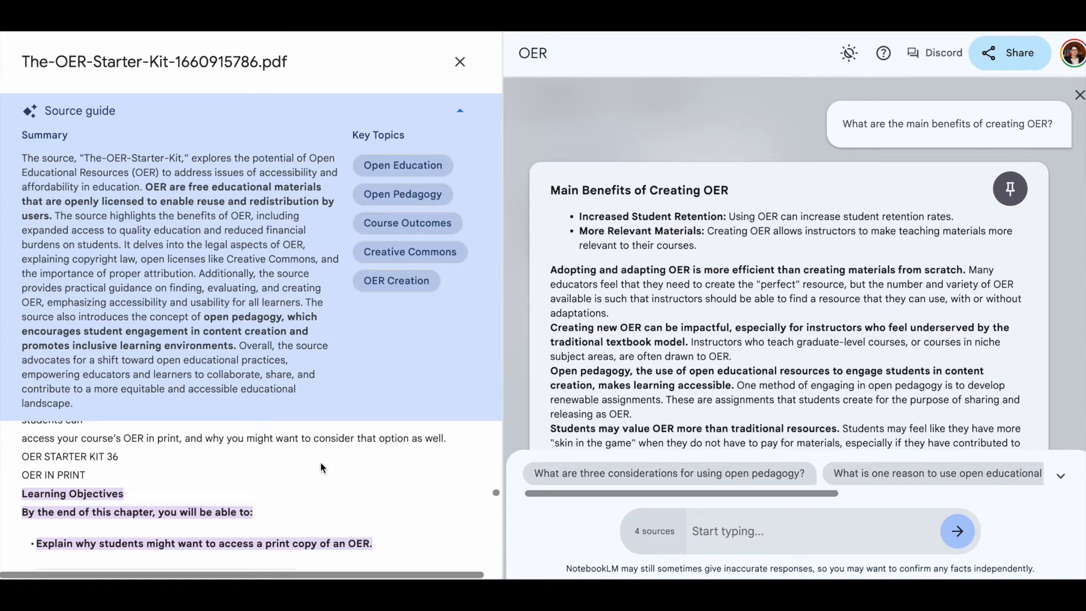
{"action": "mouse_move", "coordinate": [352, 241]}
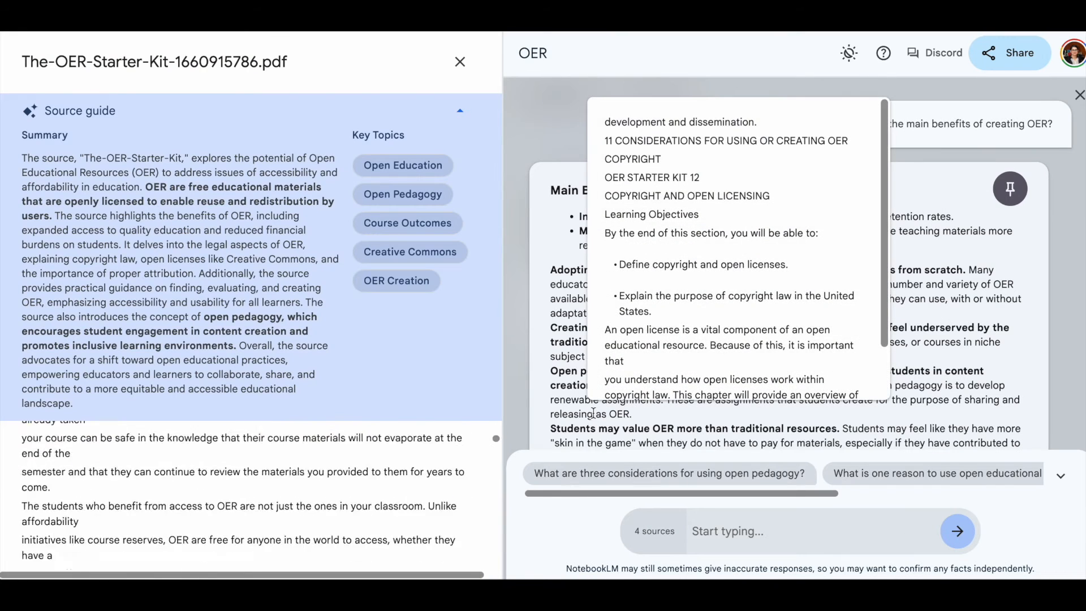
{"action": "left_click", "coordinate": [460, 62]}
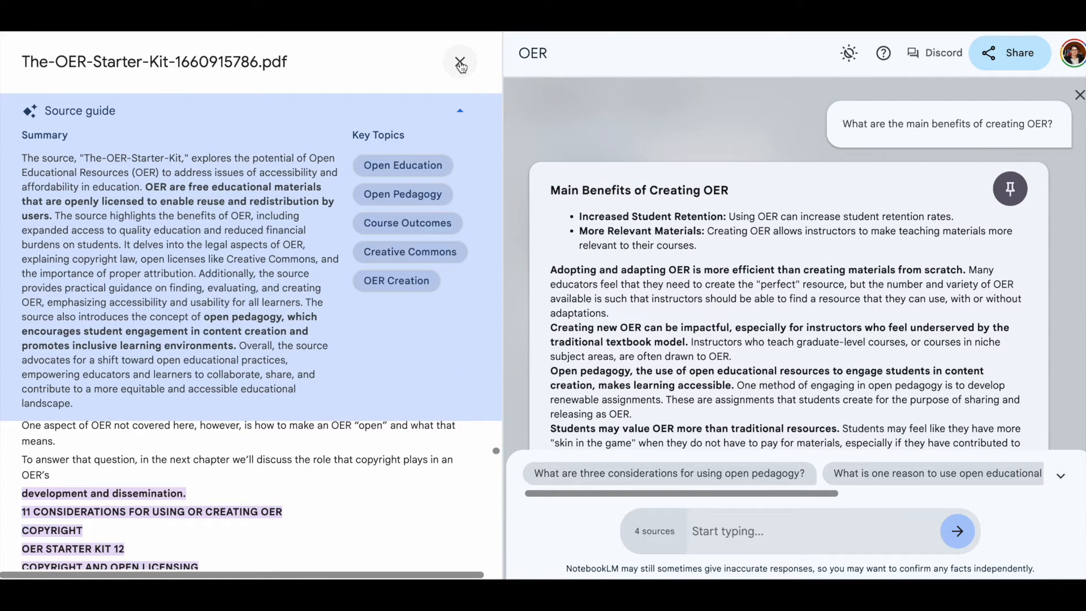
{"action": "left_click", "coordinate": [460, 62]}
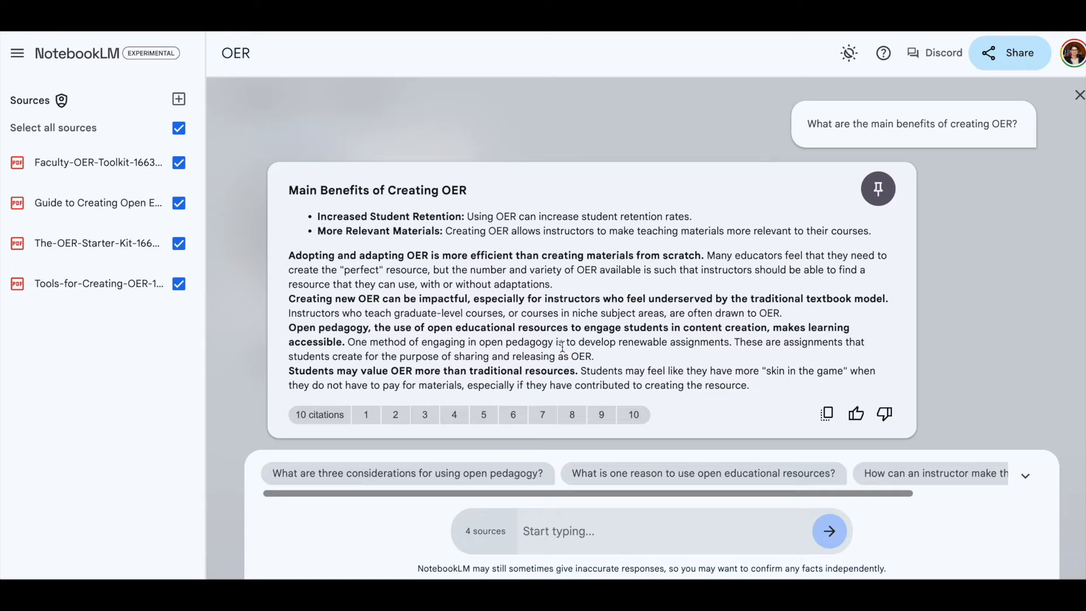
{"action": "mouse_move", "coordinate": [683, 311]}
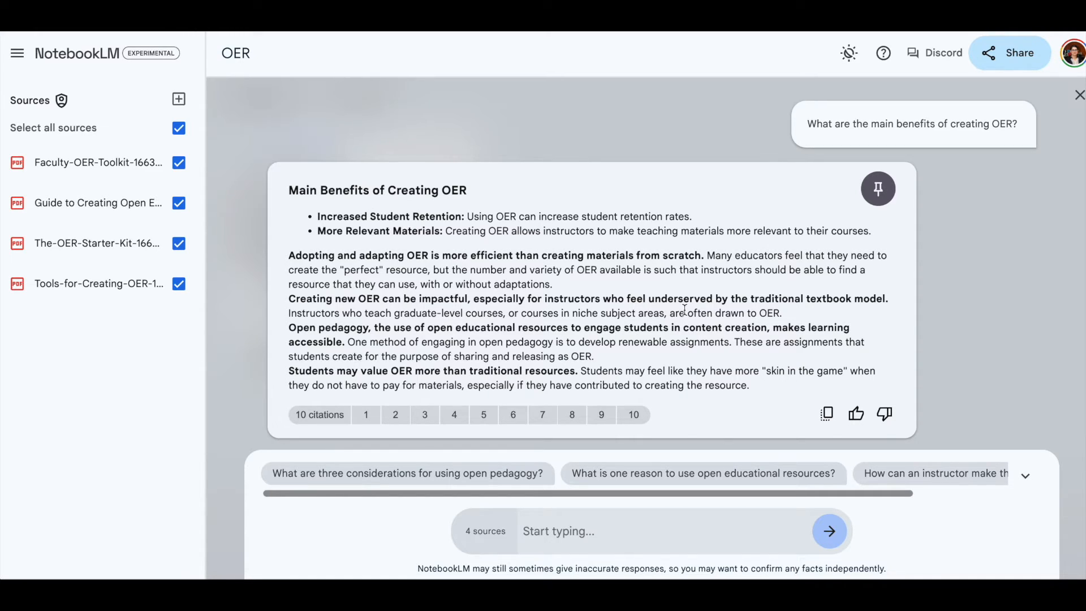
{"action": "mouse_move", "coordinate": [877, 188]}
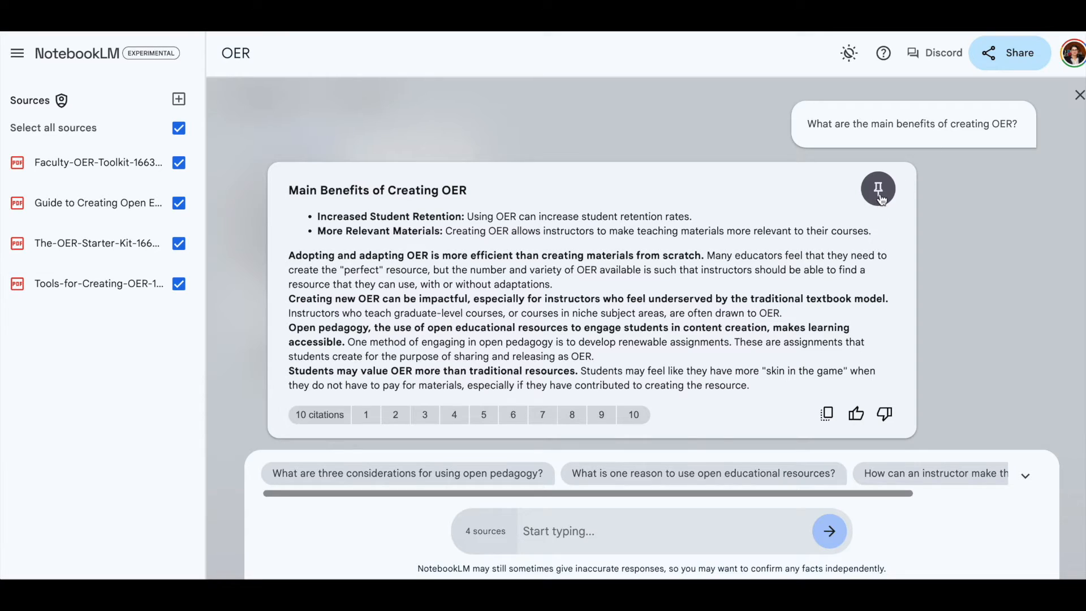
{"action": "mouse_move", "coordinate": [879, 189]}
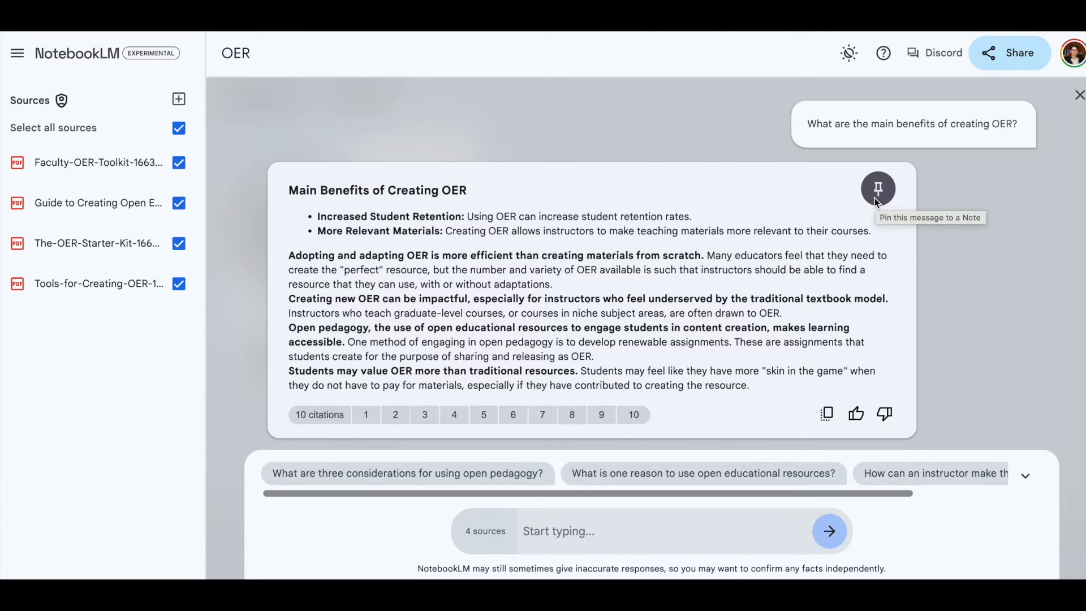
{"action": "mouse_move", "coordinate": [853, 251]}
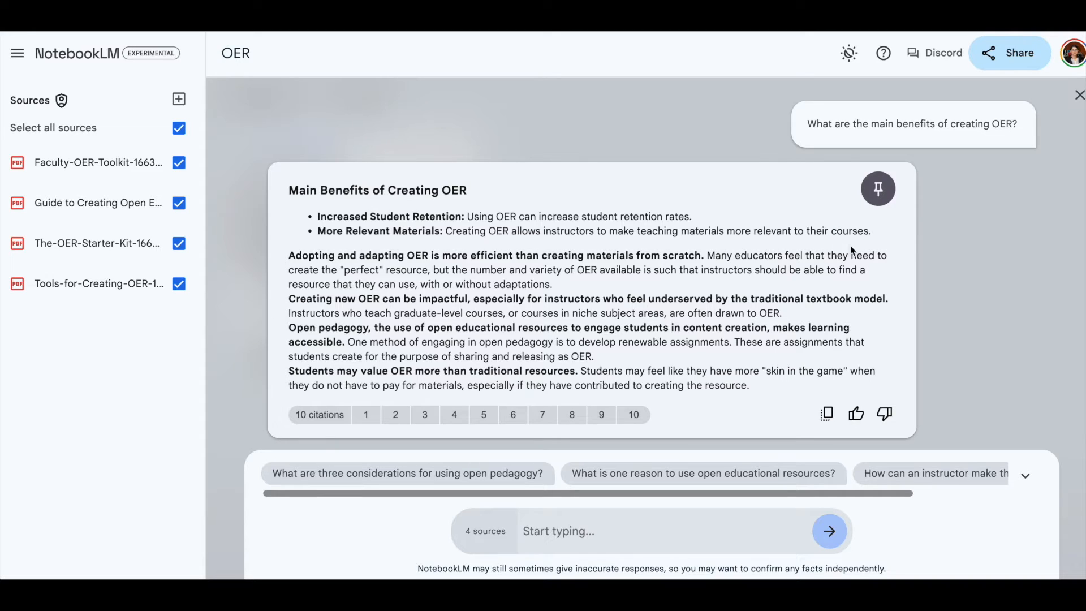
{"action": "mouse_move", "coordinate": [826, 413]}
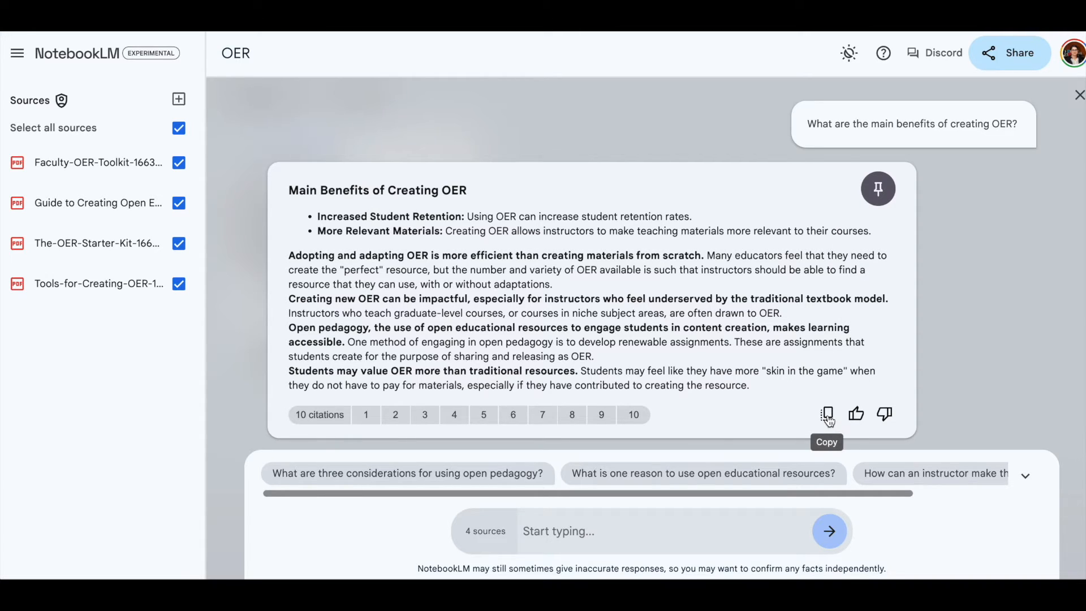
{"action": "mouse_move", "coordinate": [829, 419]}
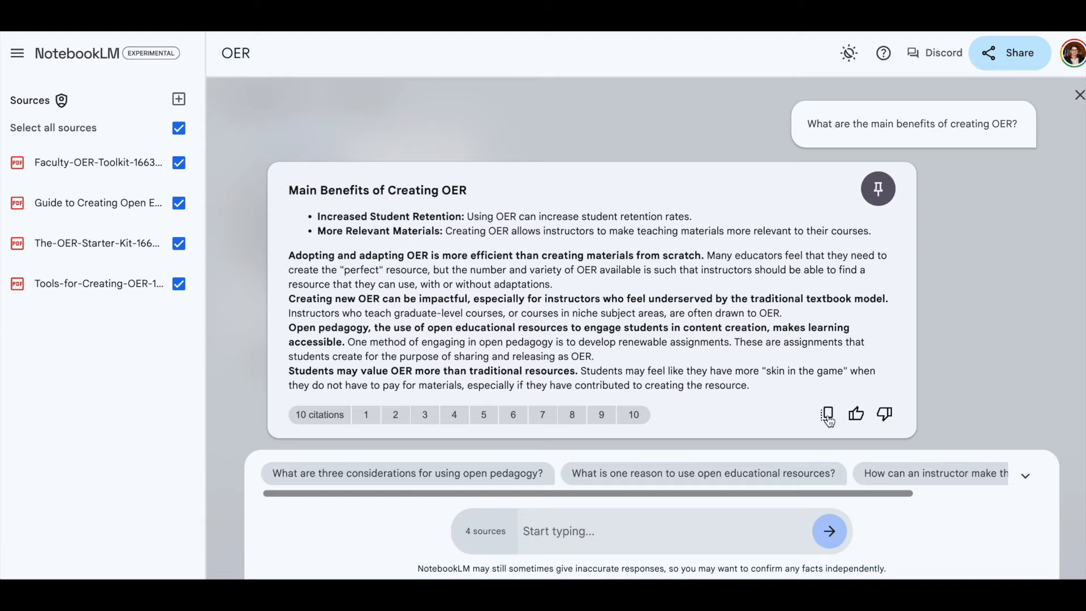
{"action": "mouse_move", "coordinate": [856, 415]}
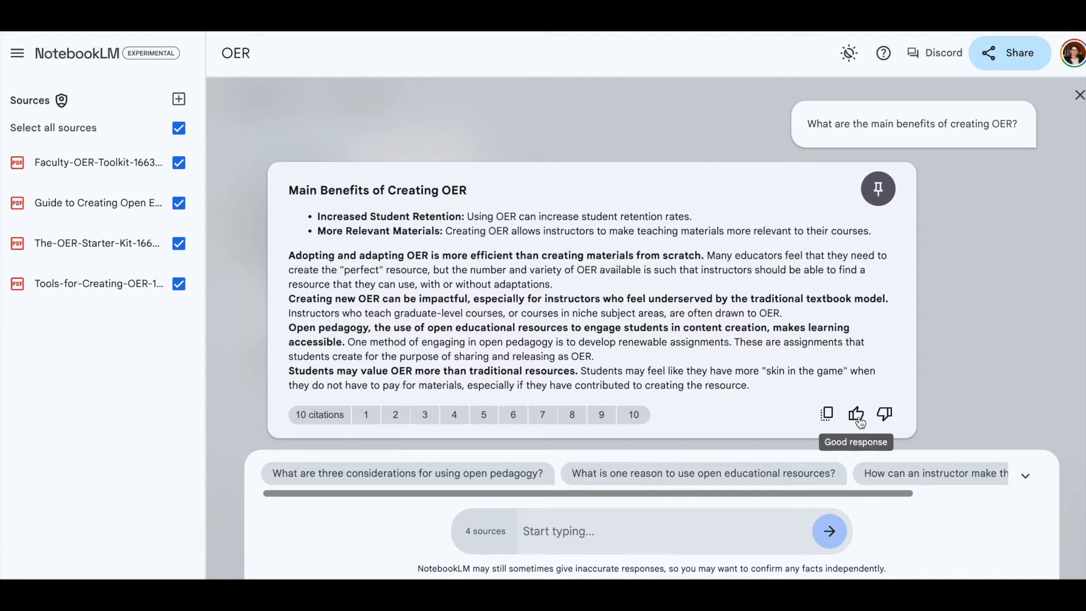
{"action": "mouse_move", "coordinate": [885, 415]}
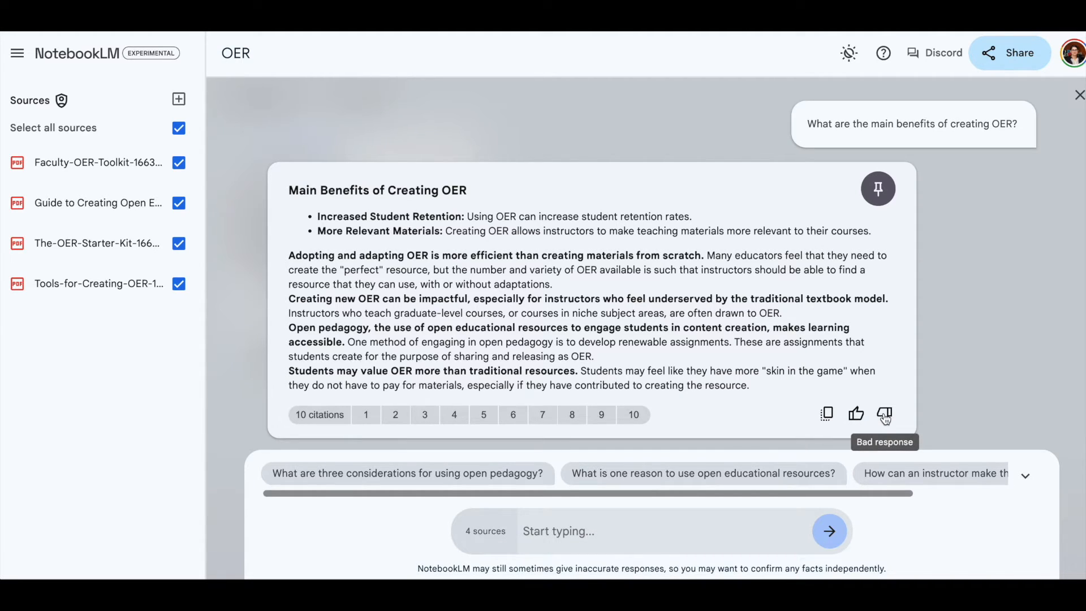
{"action": "mouse_move", "coordinate": [941, 353]}
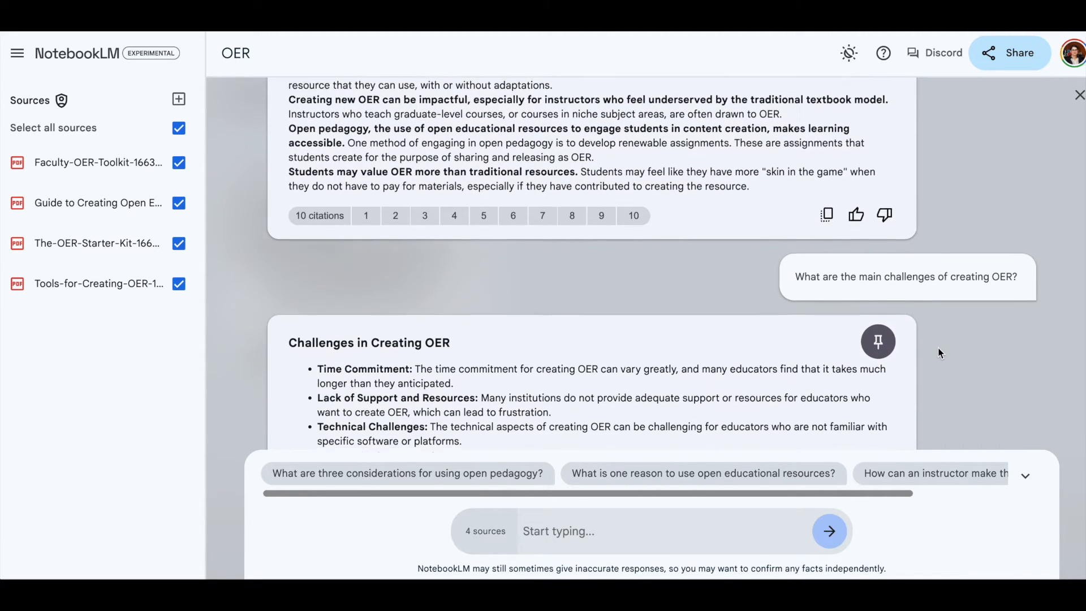
{"action": "scroll", "scroll_direction": "down", "scroll_amount": 3}
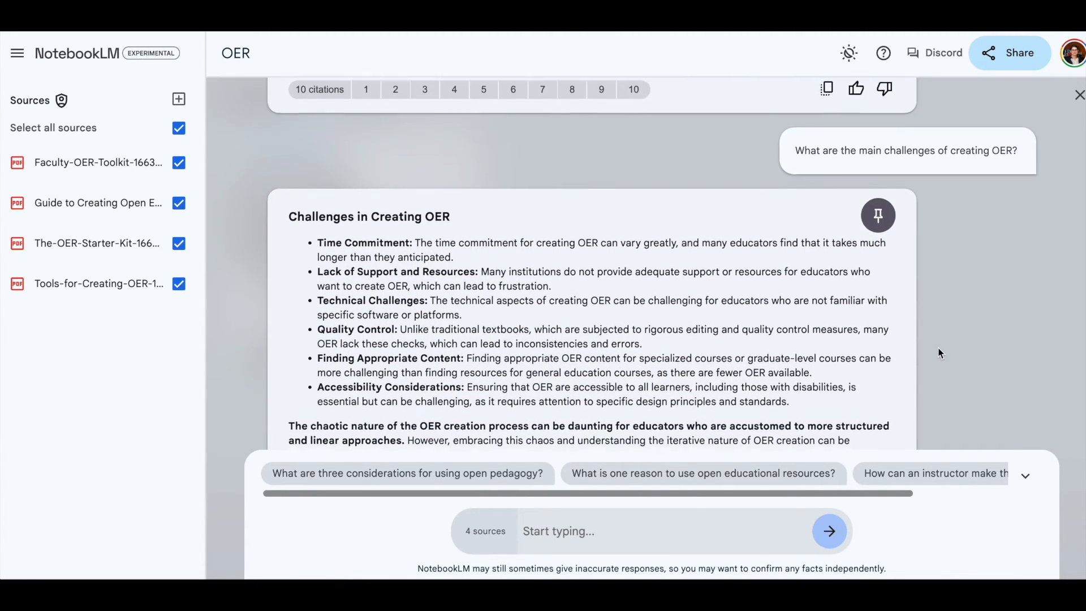
{"action": "scroll", "scroll_direction": "down", "scroll_amount": 3}
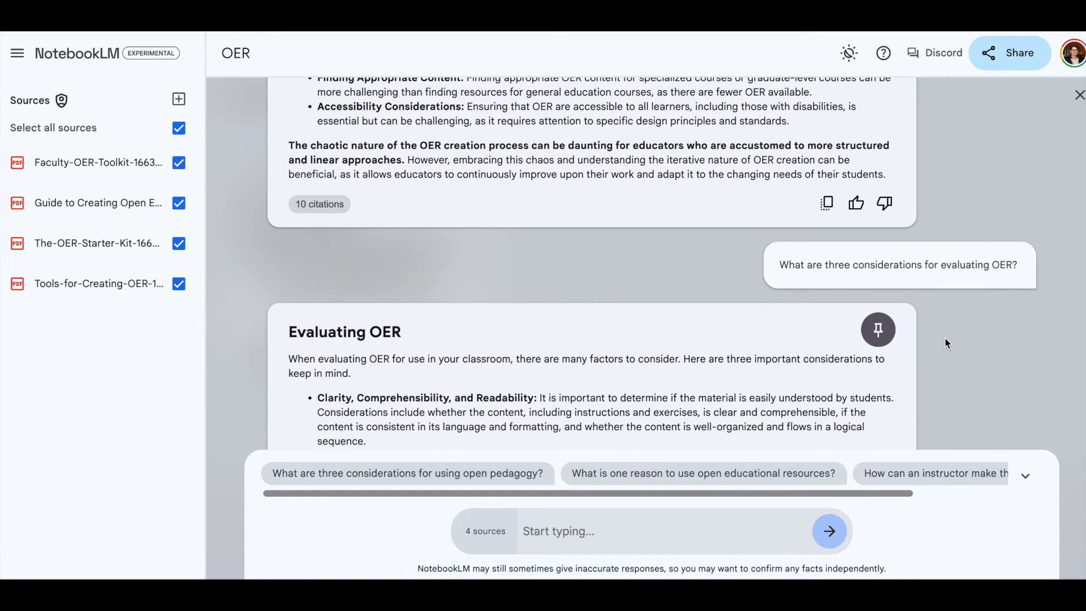
{"action": "scroll", "scroll_direction": "up", "scroll_amount": 3}
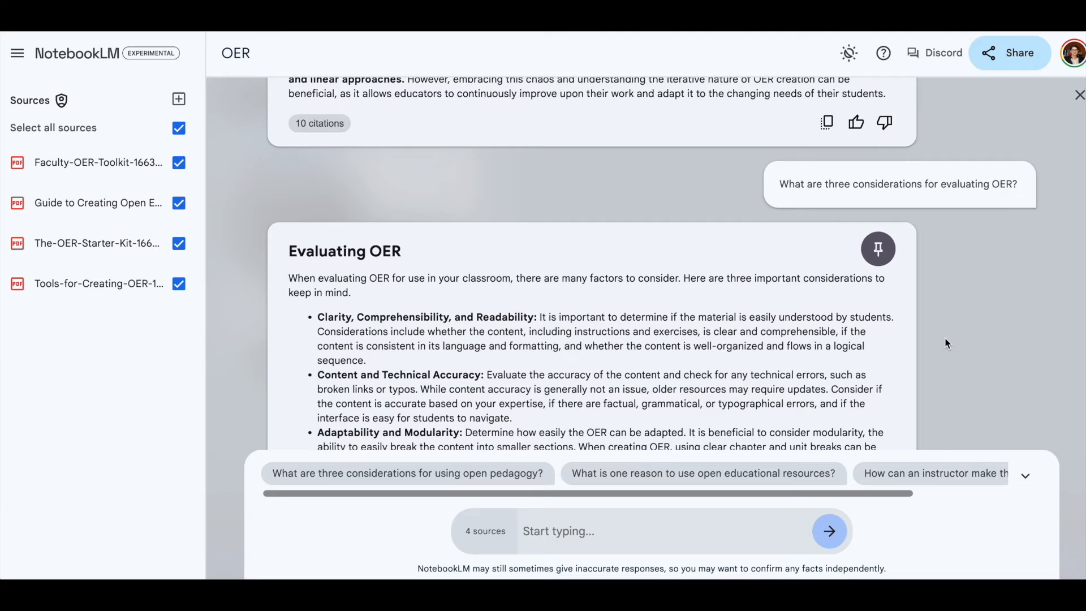
{"action": "scroll", "scroll_direction": "down", "scroll_amount": 3}
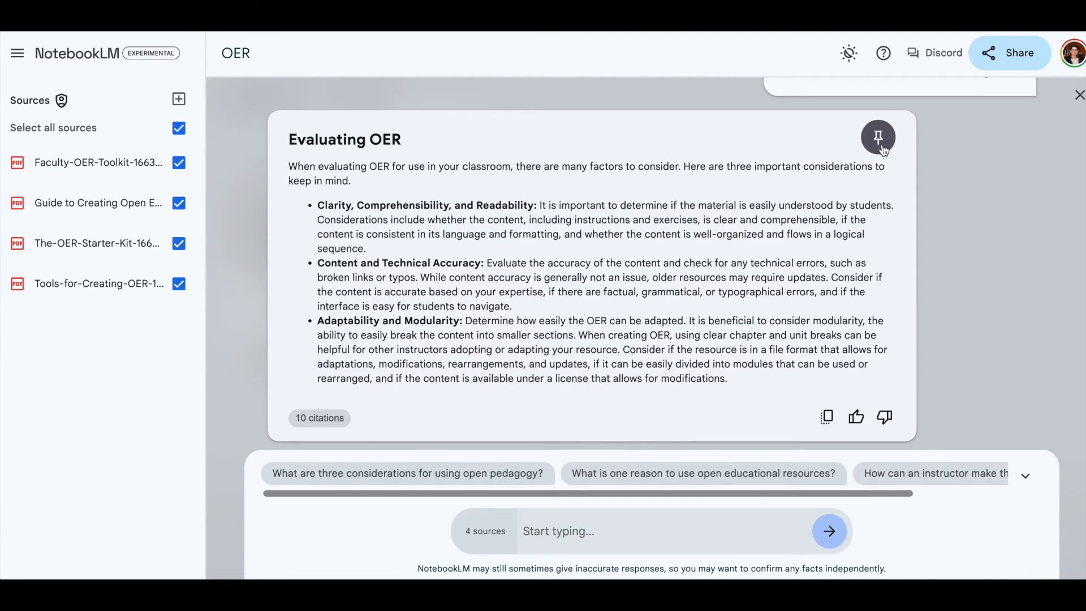
{"action": "mouse_move", "coordinate": [878, 136]}
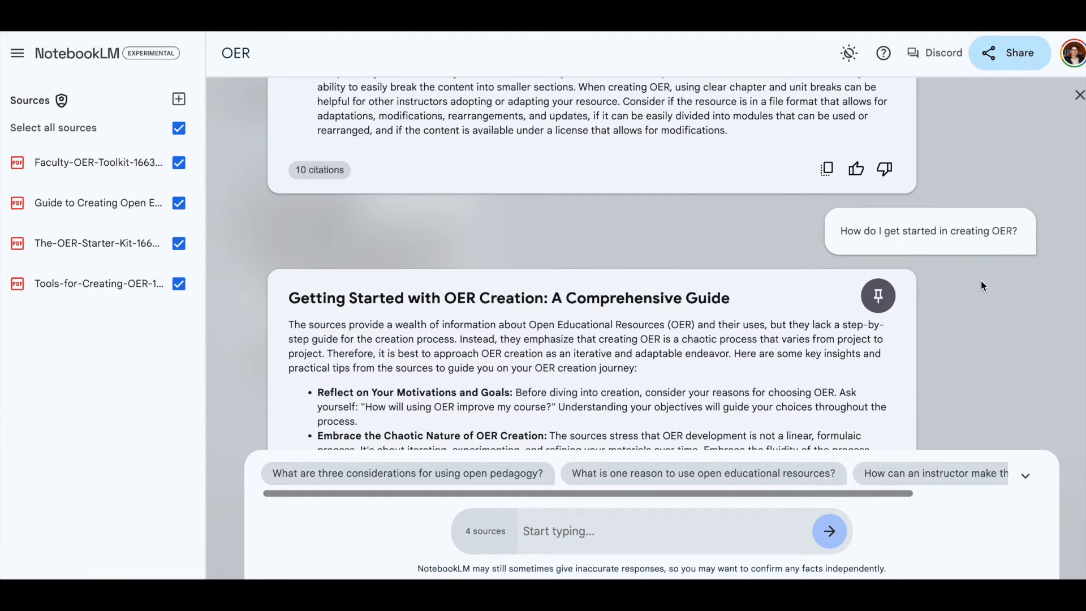
{"action": "scroll", "scroll_direction": "up", "scroll_amount": 3}
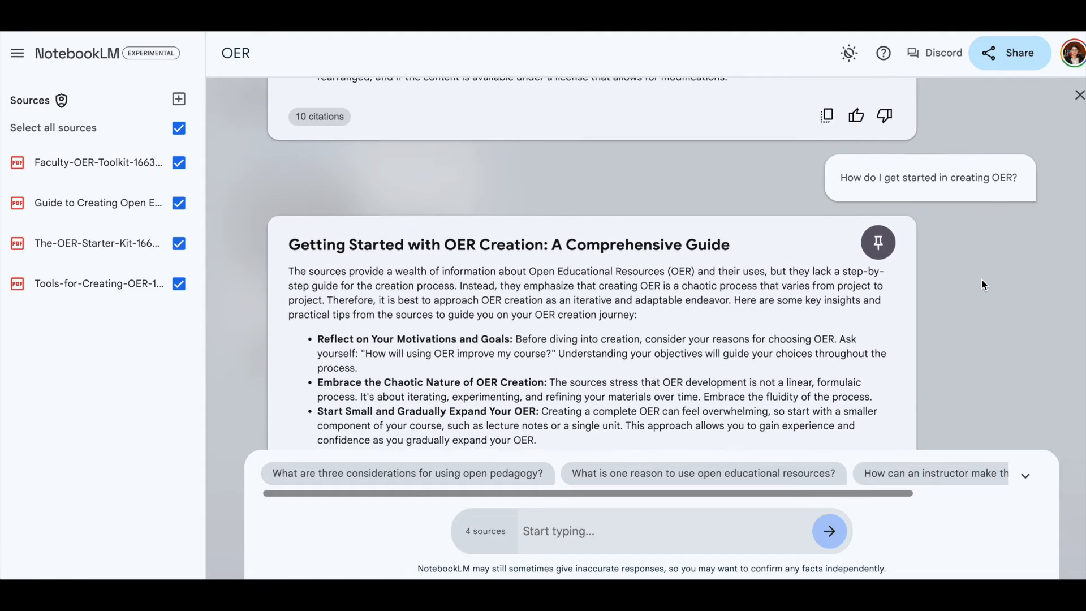
{"action": "scroll", "scroll_direction": "down", "scroll_amount": 3}
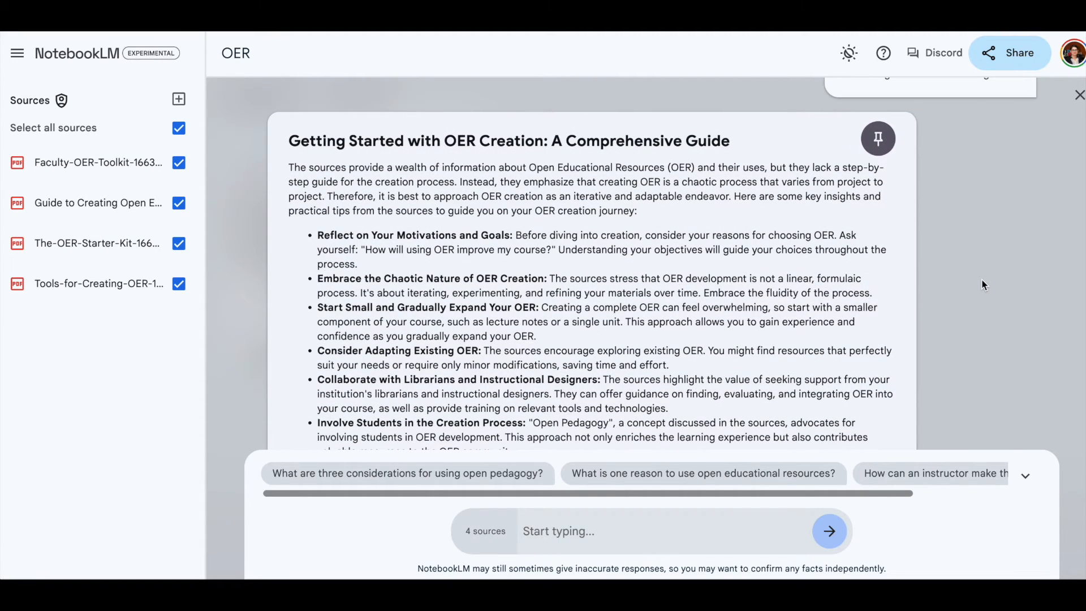
{"action": "mouse_move", "coordinate": [413, 178]}
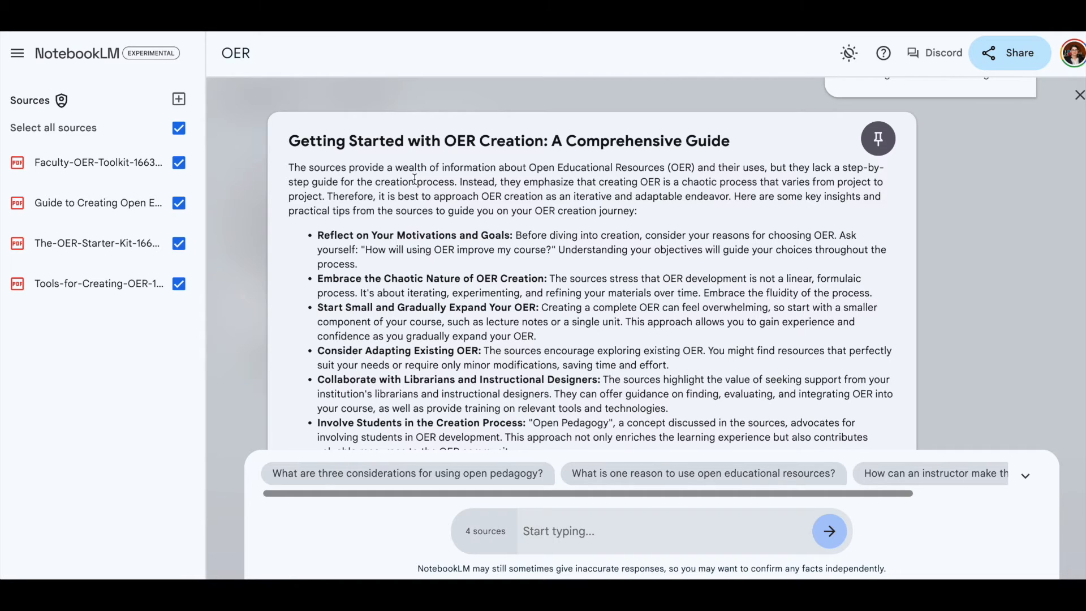
{"action": "mouse_move", "coordinate": [648, 178]}
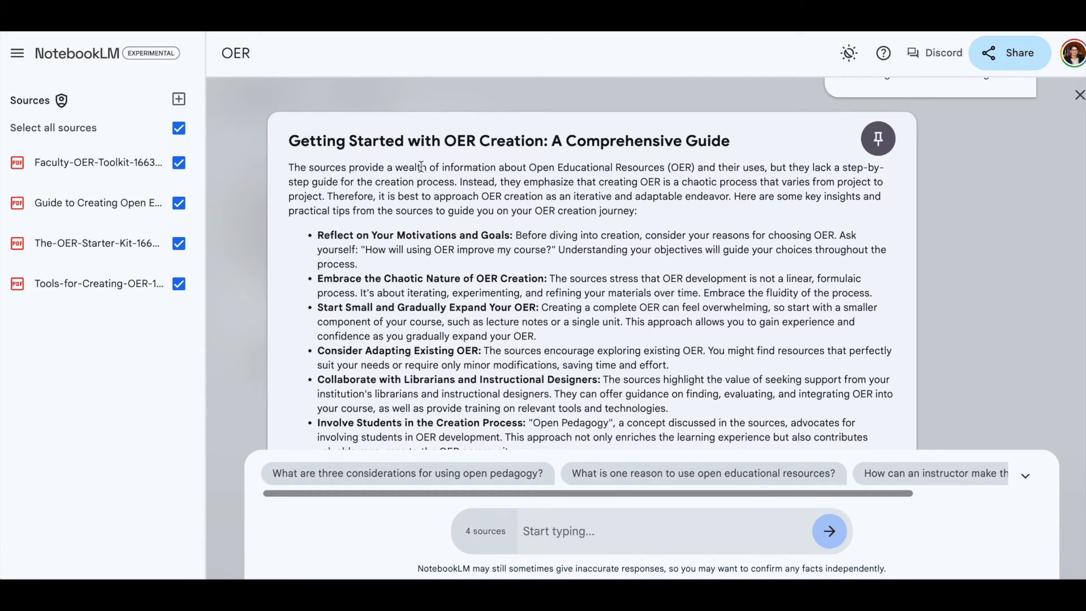
{"action": "mouse_move", "coordinate": [613, 192]}
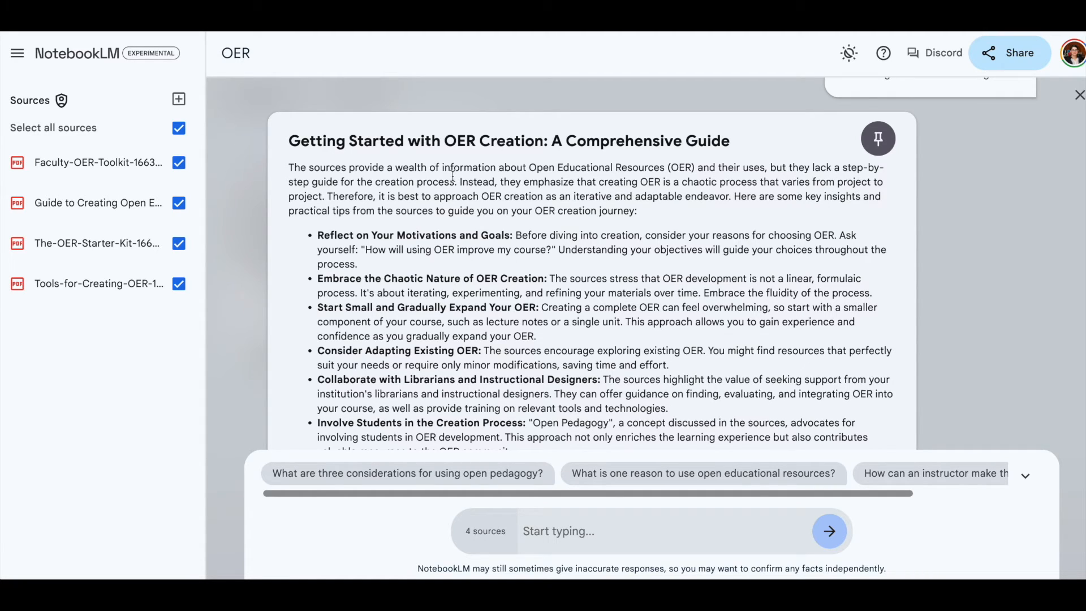
{"action": "mouse_move", "coordinate": [676, 202]}
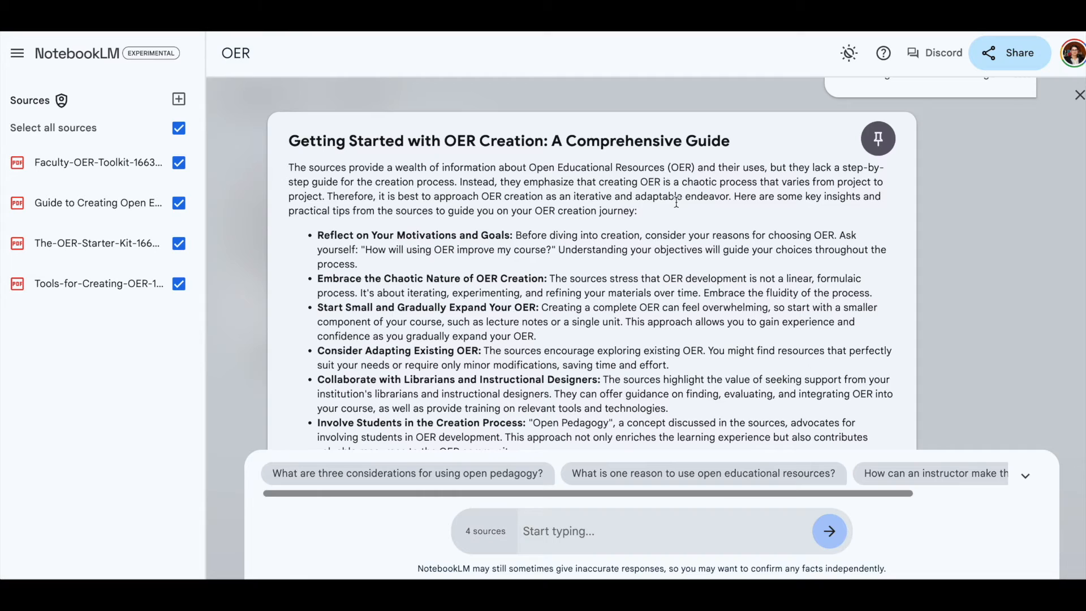
{"action": "mouse_move", "coordinate": [806, 187]}
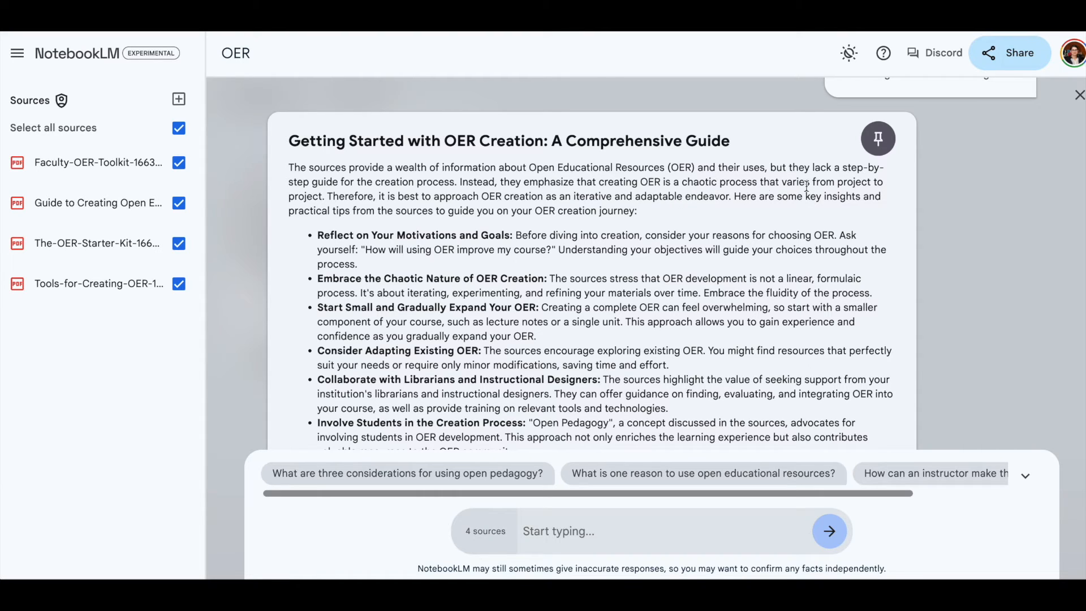
{"action": "mouse_move", "coordinate": [534, 194]}
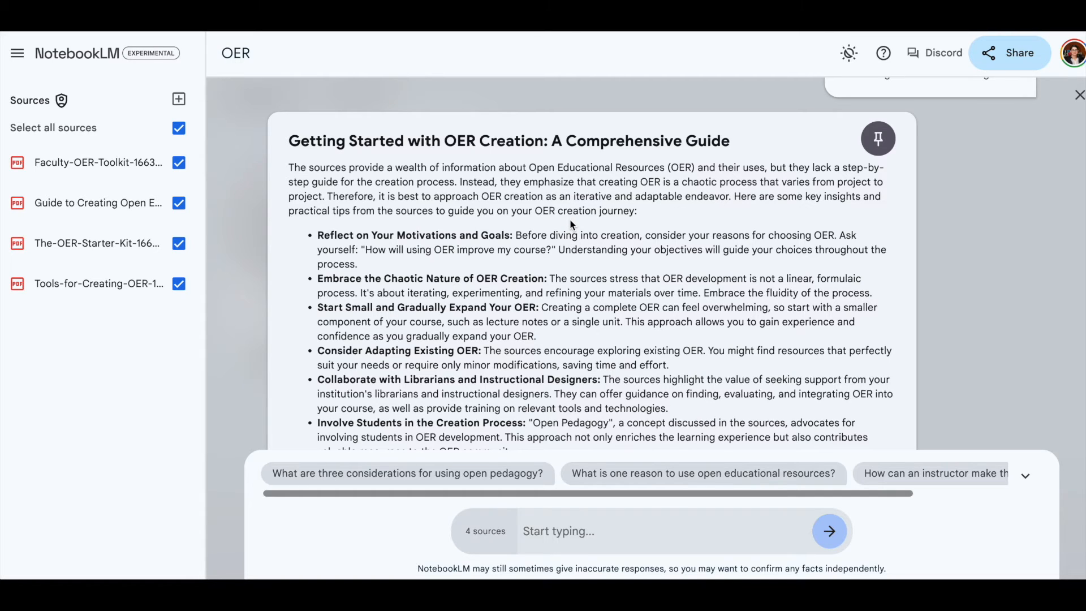
{"action": "scroll", "scroll_direction": "down", "scroll_amount": 3}
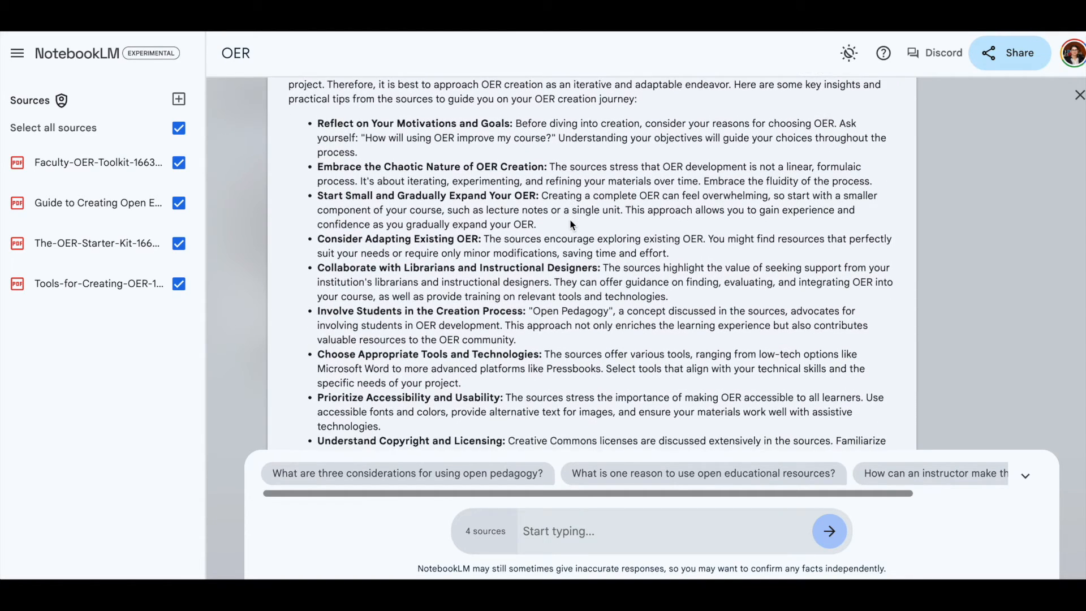
{"action": "scroll", "scroll_direction": "down", "scroll_amount": 3}
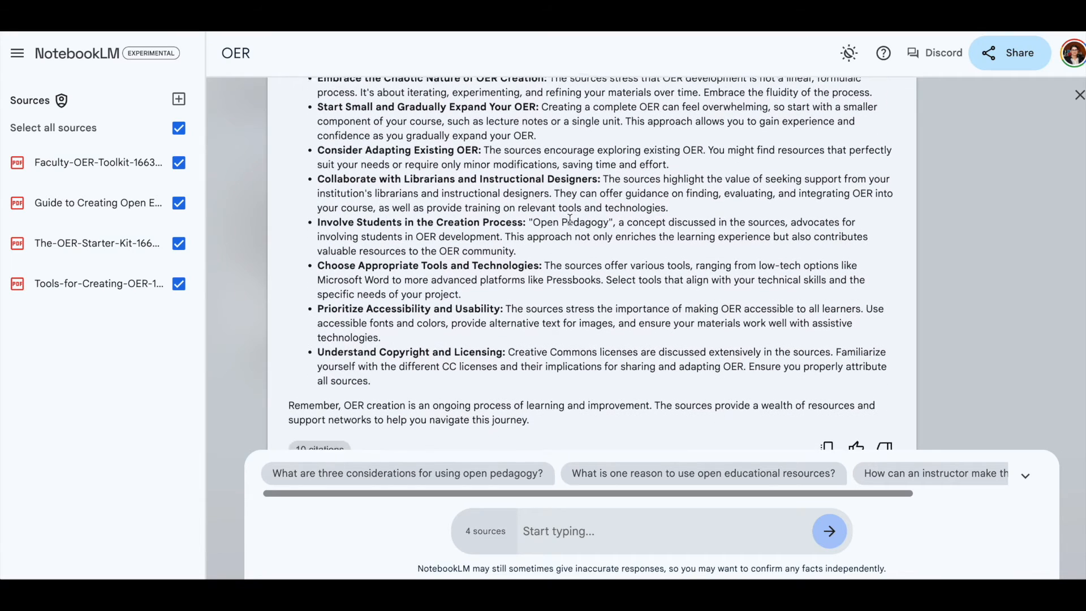
{"action": "scroll", "scroll_direction": "down", "scroll_amount": 3}
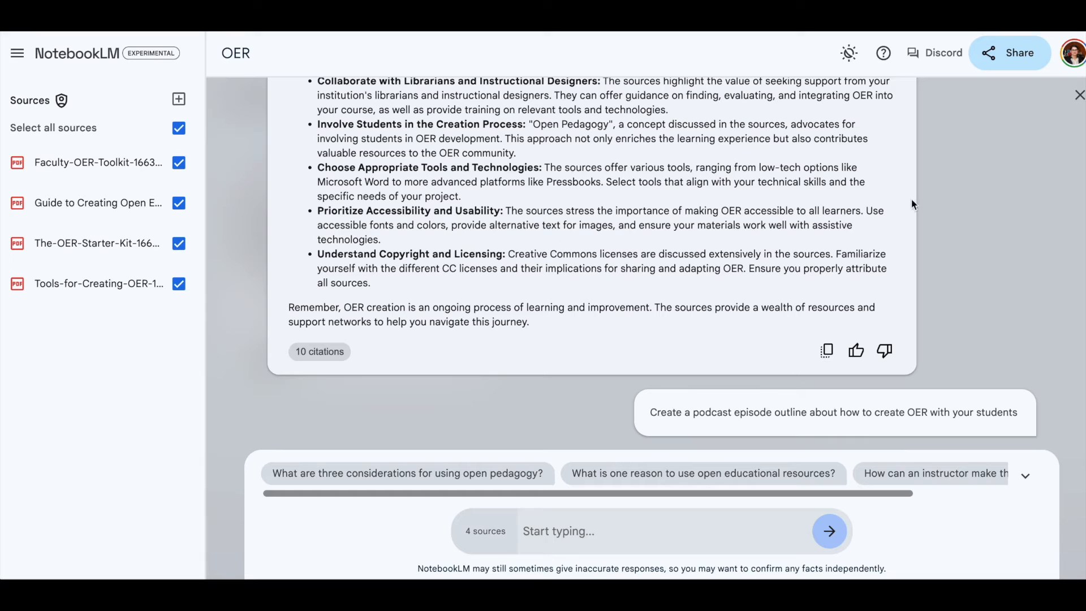
{"action": "mouse_move", "coordinate": [967, 197]}
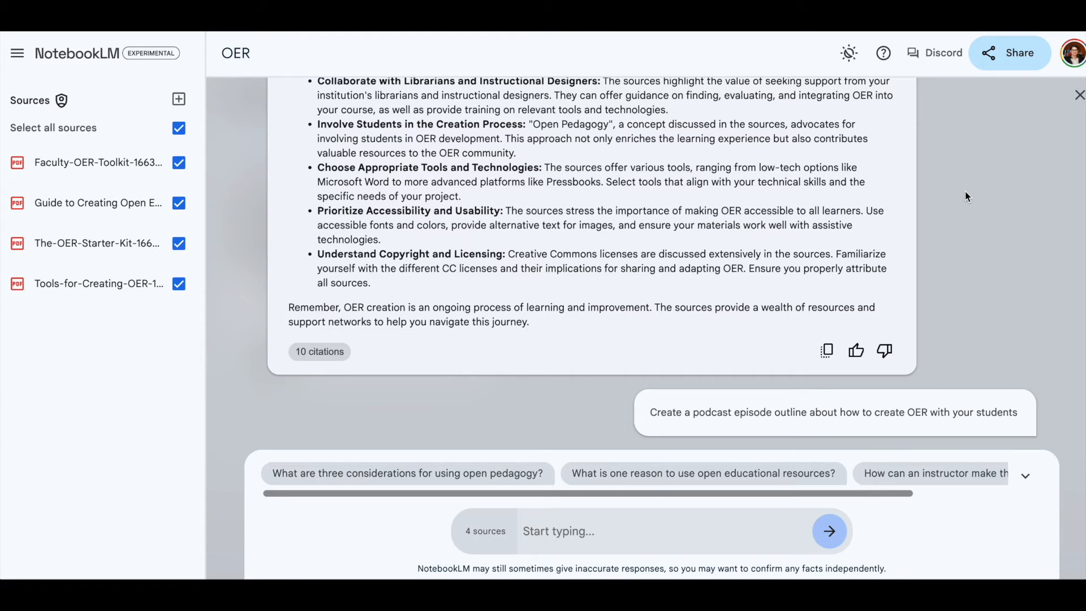
{"action": "mouse_move", "coordinate": [1017, 234]}
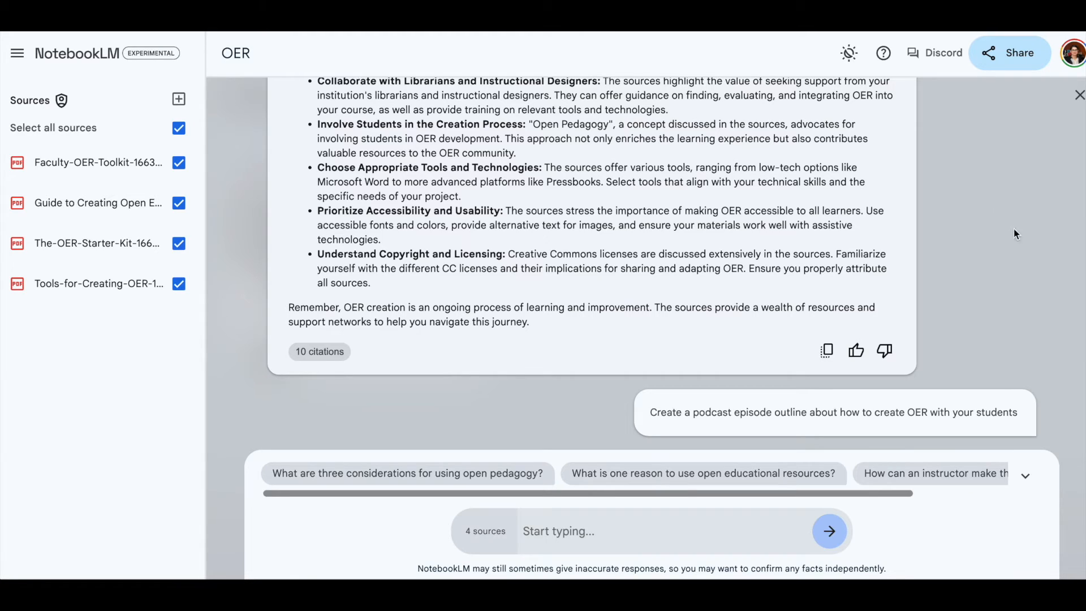
{"action": "mouse_move", "coordinate": [1041, 312]}
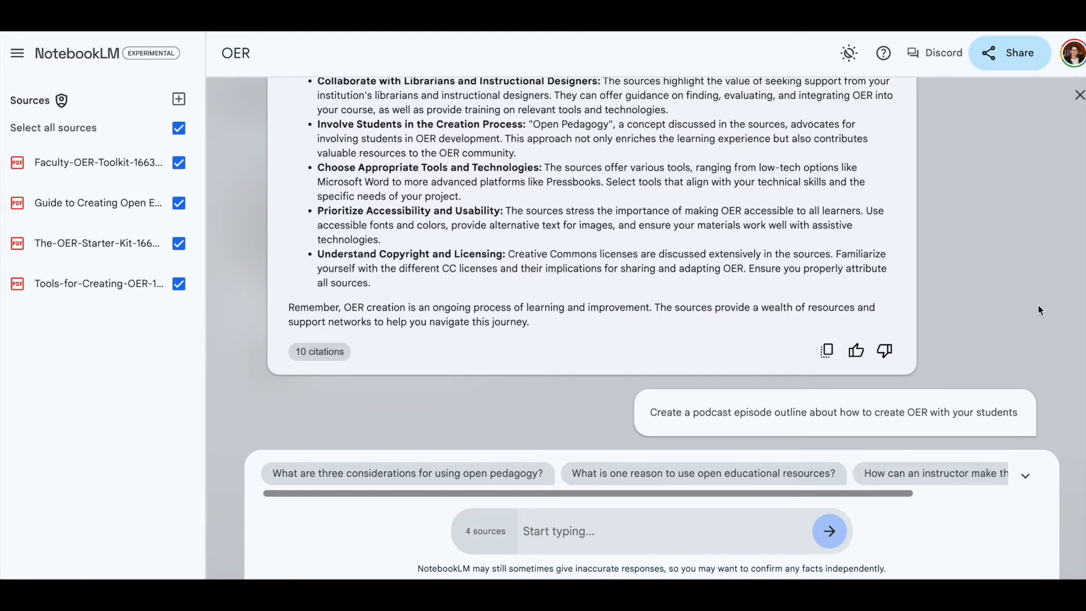
{"action": "mouse_move", "coordinate": [1036, 306]}
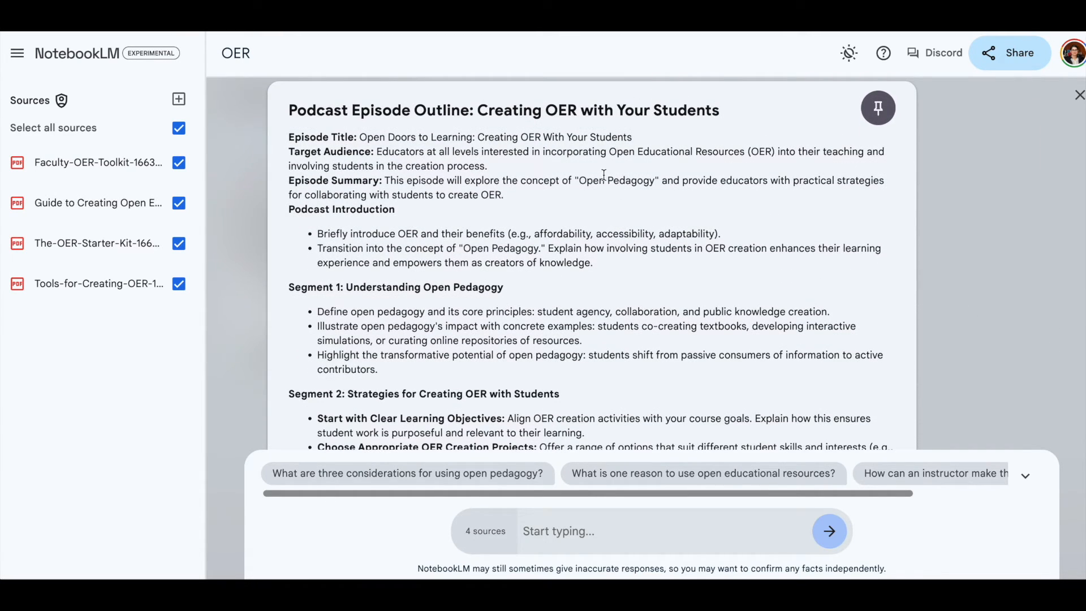
{"action": "mouse_move", "coordinate": [349, 136]}
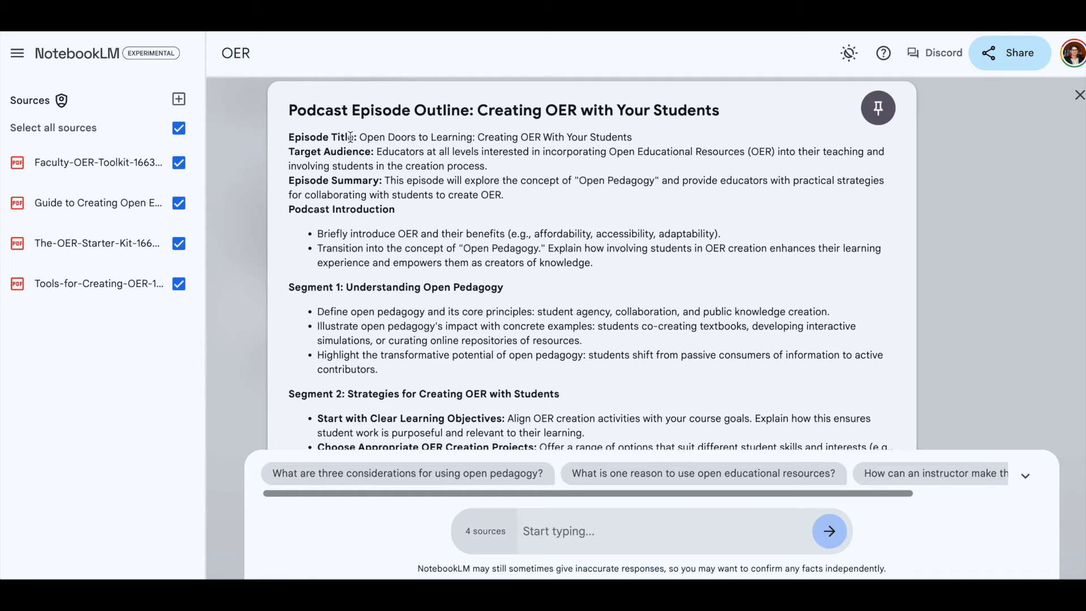
{"action": "mouse_move", "coordinate": [280, 188]}
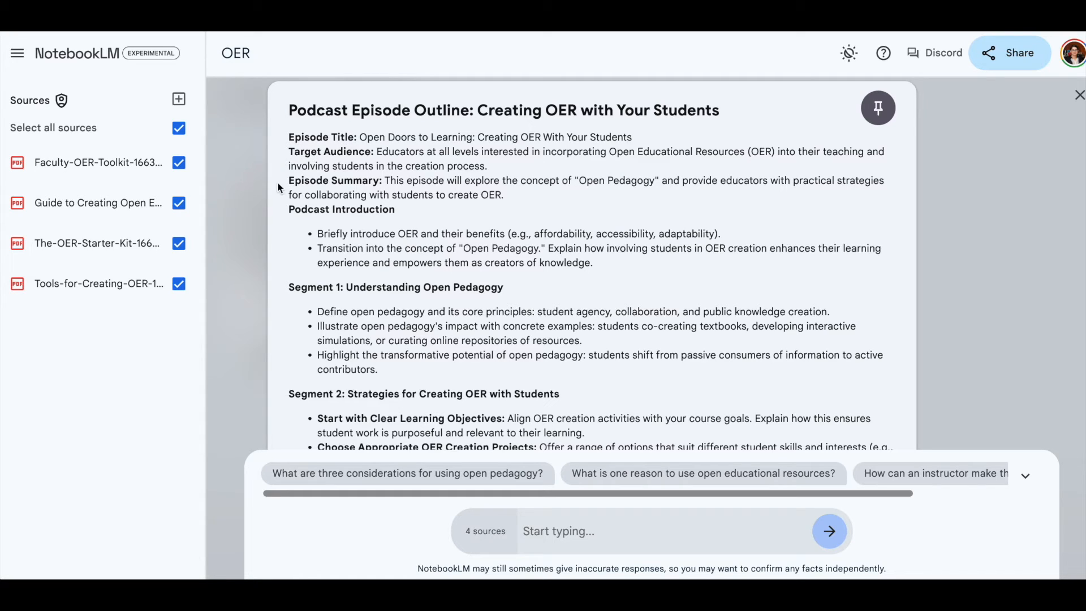
{"action": "scroll", "scroll_direction": "down", "scroll_amount": 3}
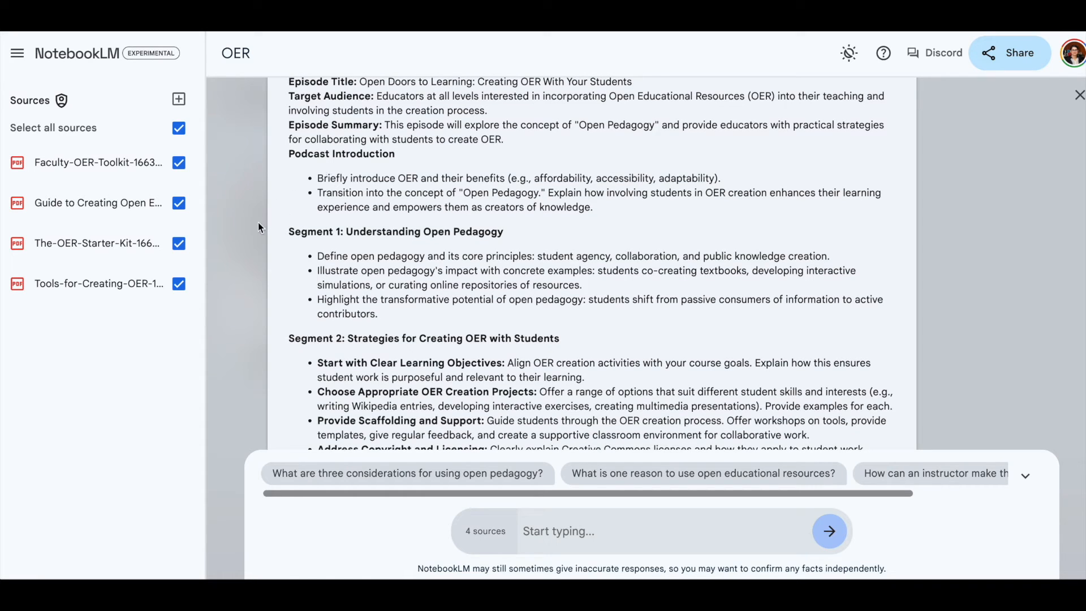
{"action": "scroll", "scroll_direction": "down", "scroll_amount": 3}
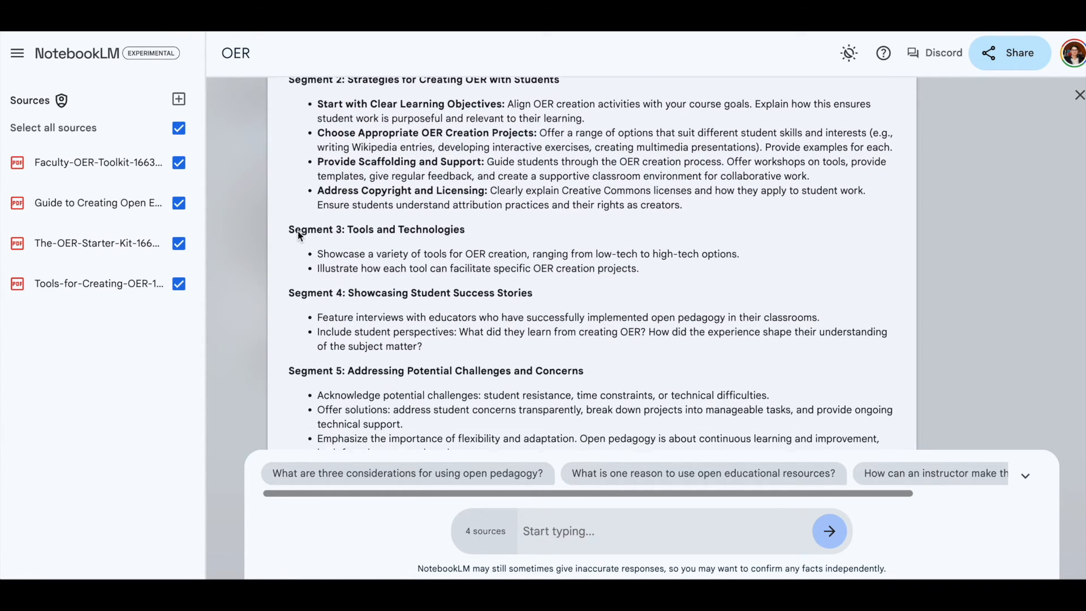
{"action": "scroll", "scroll_direction": "down", "scroll_amount": 3}
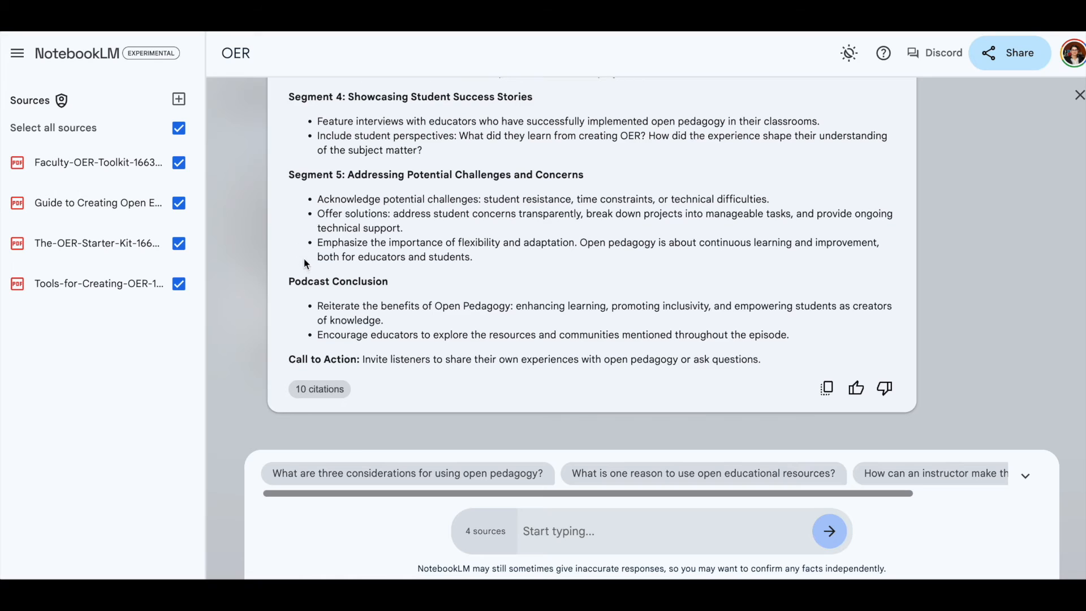
{"action": "mouse_move", "coordinate": [297, 355]}
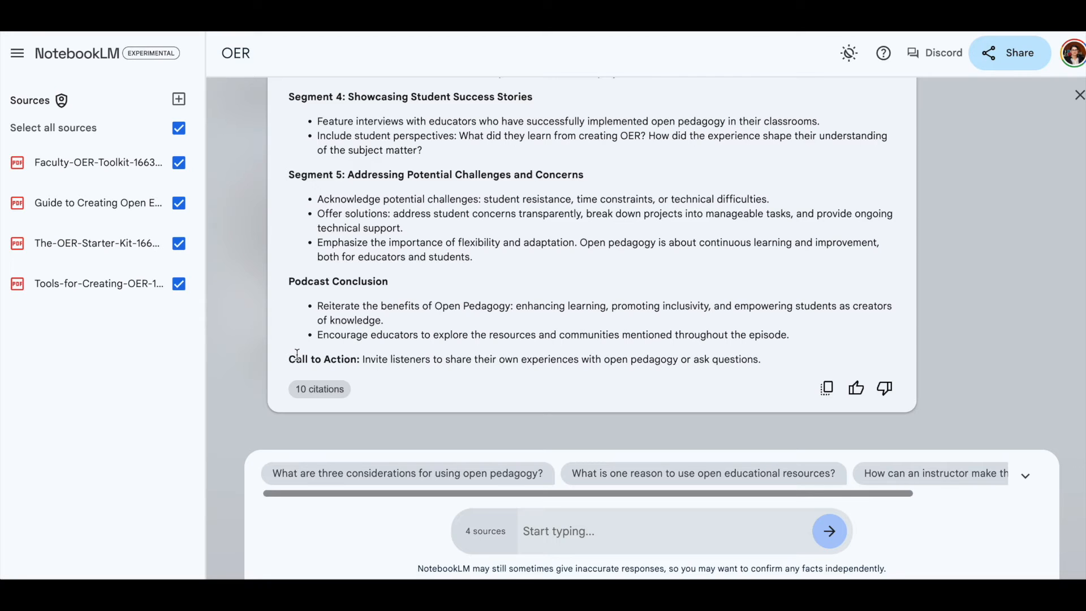
{"action": "mouse_move", "coordinate": [987, 305]}
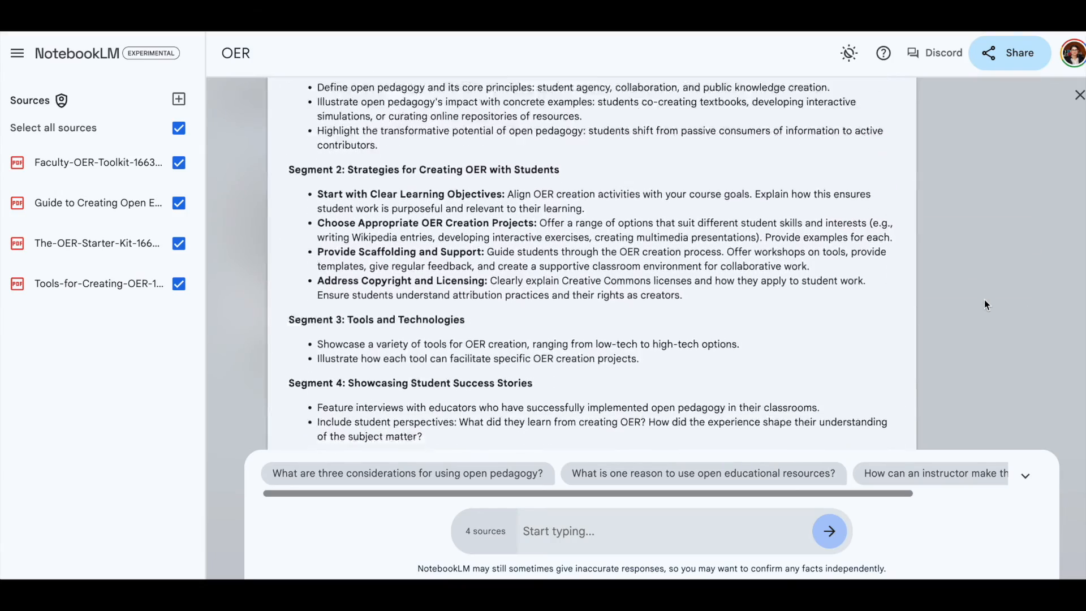
{"action": "scroll", "scroll_direction": "up", "scroll_amount": 3}
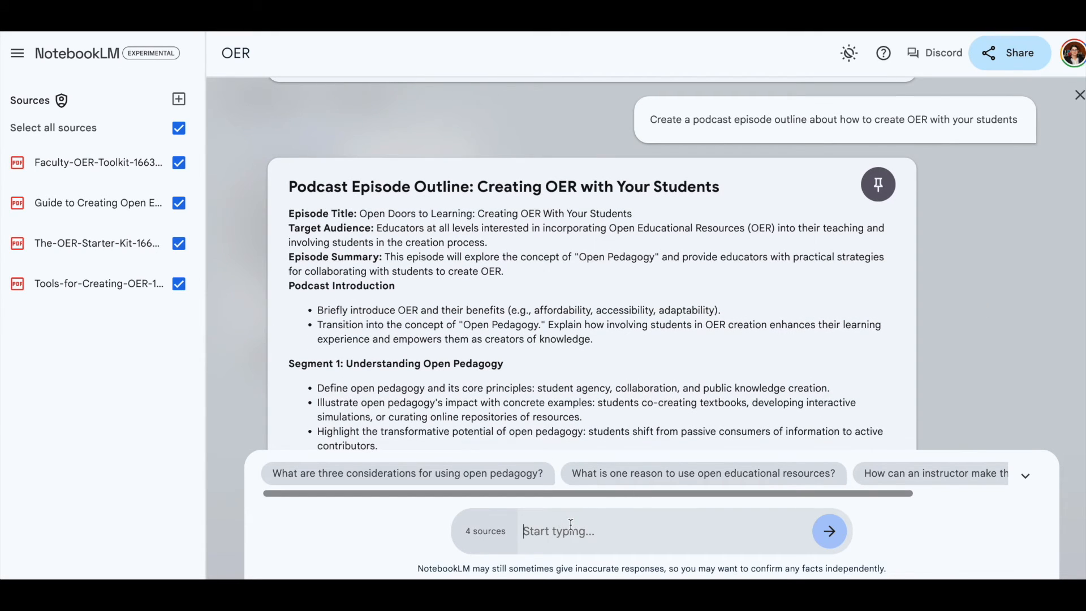
Step: Send the chat request 'Create a blog post about oer licensing concerns'
{"action": "type", "text": "Create"}
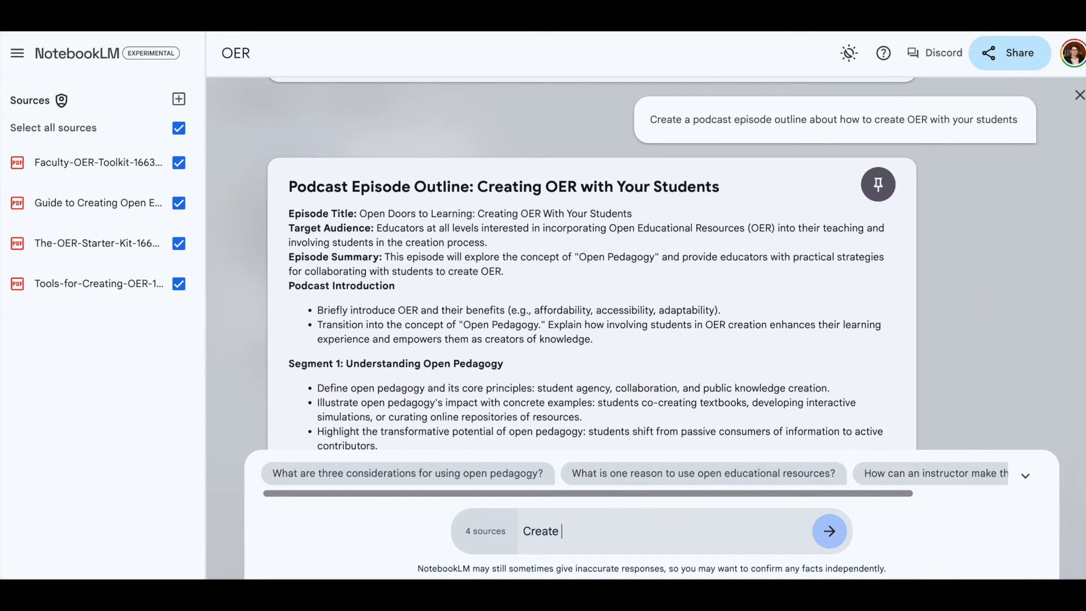
{"action": "type", "text": "a blog post abou"}
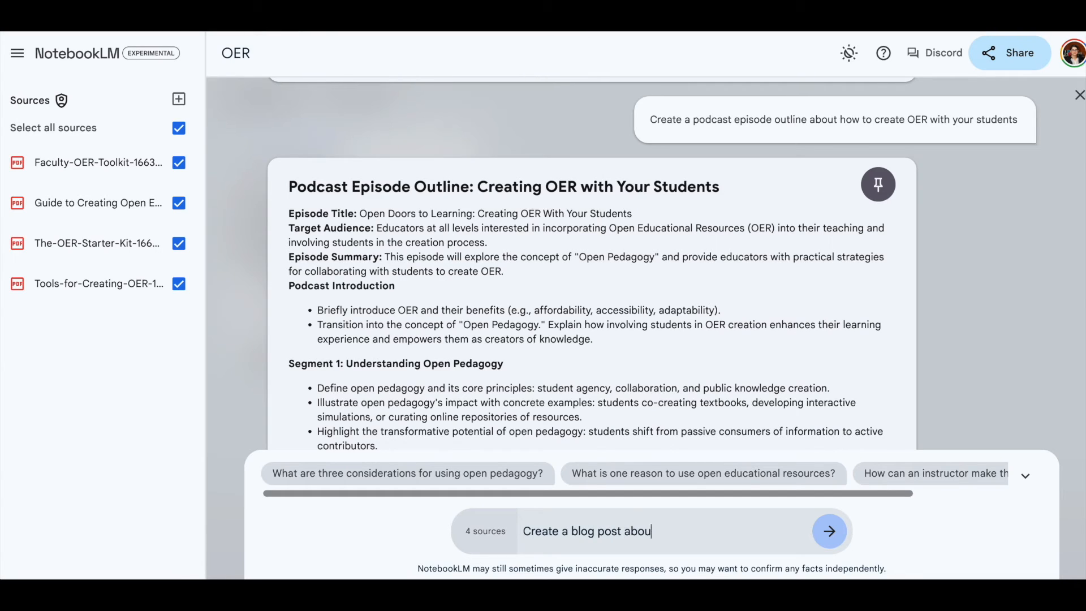
{"action": "type", "text": "t oer l"}
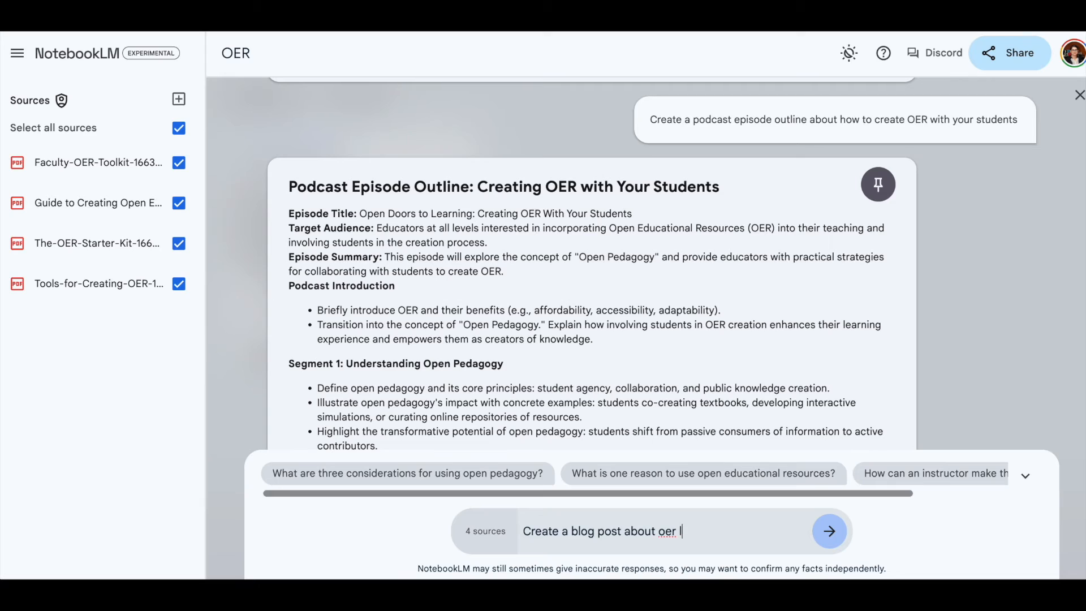
{"action": "type", "text": "icensing"}
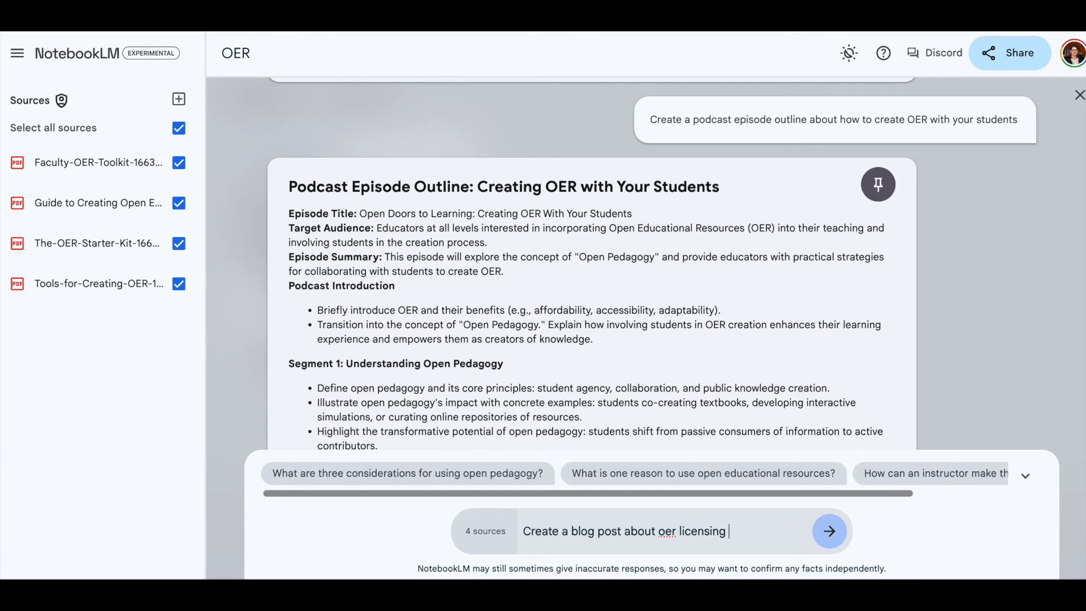
{"action": "left_click", "coordinate": [829, 531]}
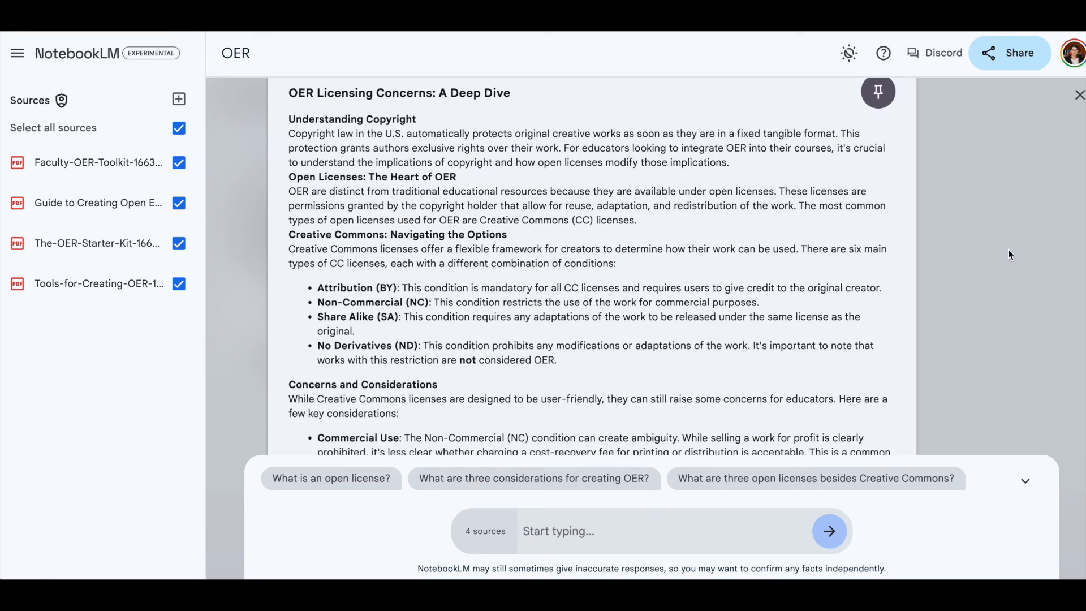
Step: Scroll through the 'OER Licensing Concerns: A Deep Dive' blog post to its cited conclusion
{"action": "scroll", "scroll_direction": "down", "scroll_amount": 3}
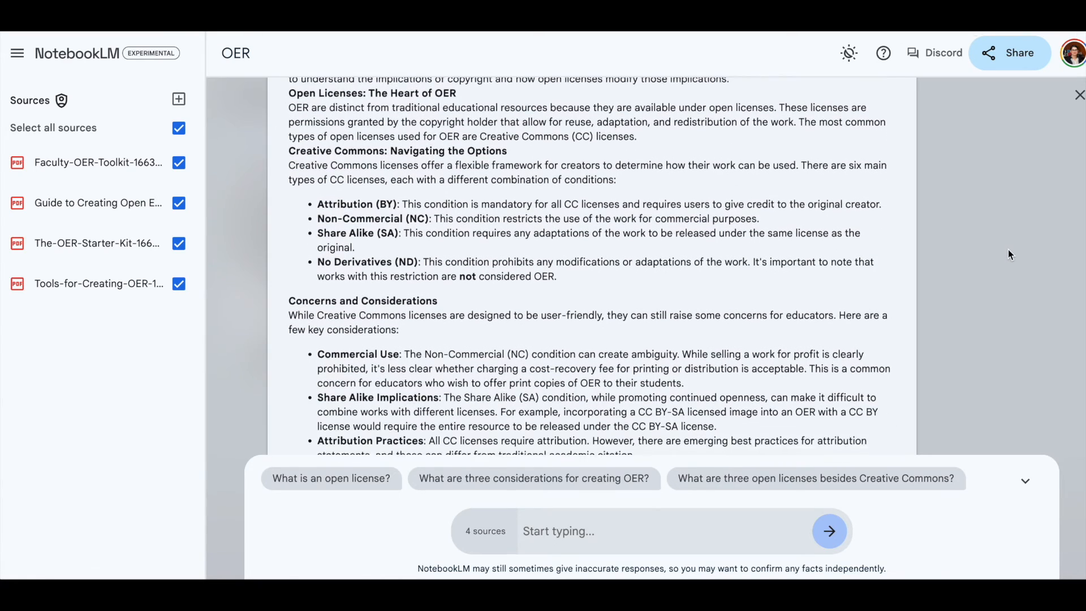
{"action": "scroll", "scroll_direction": "down", "scroll_amount": 3}
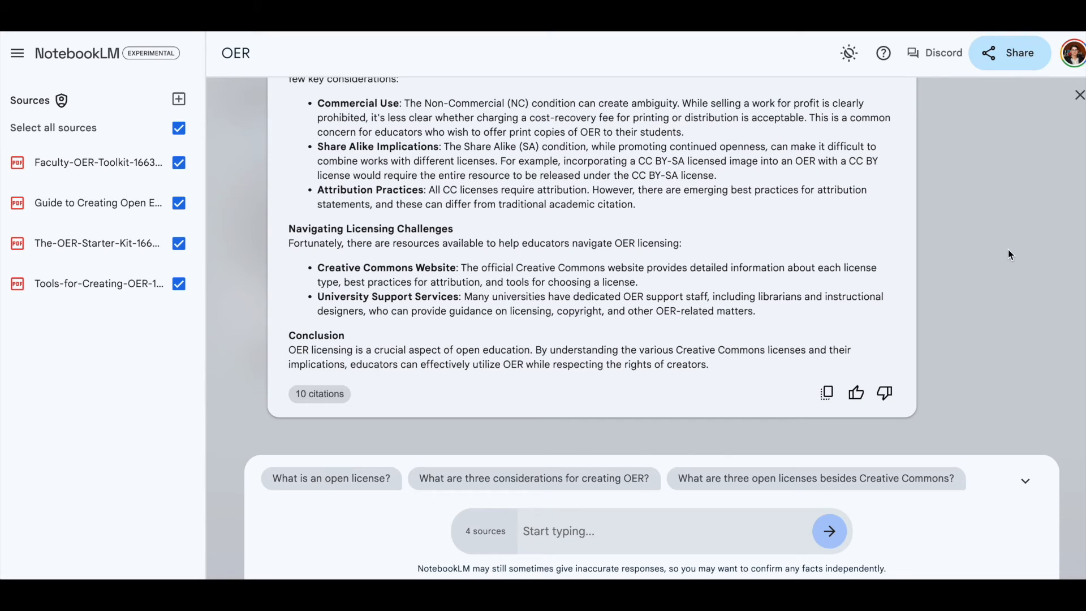
{"action": "scroll", "scroll_direction": "up", "scroll_amount": 3}
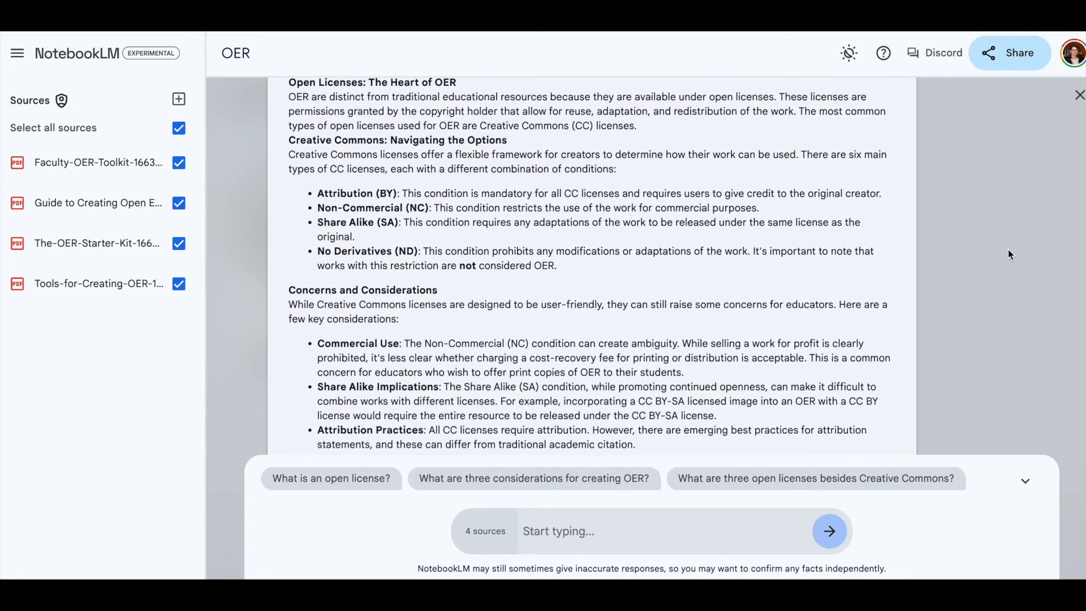
{"action": "scroll", "scroll_direction": "up", "scroll_amount": 3}
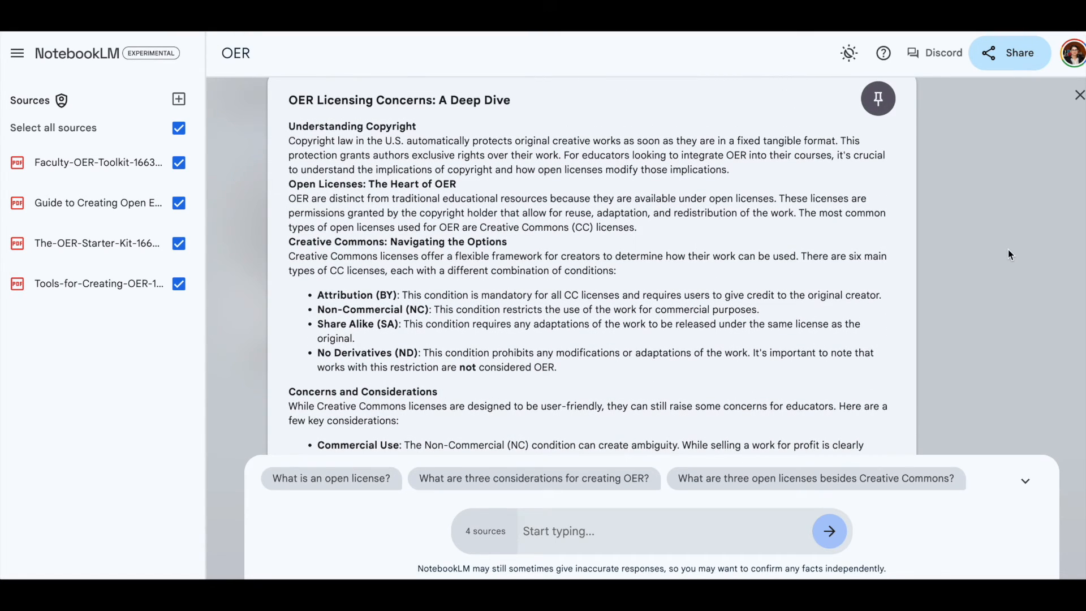
{"action": "scroll", "scroll_direction": "up", "scroll_amount": 3}
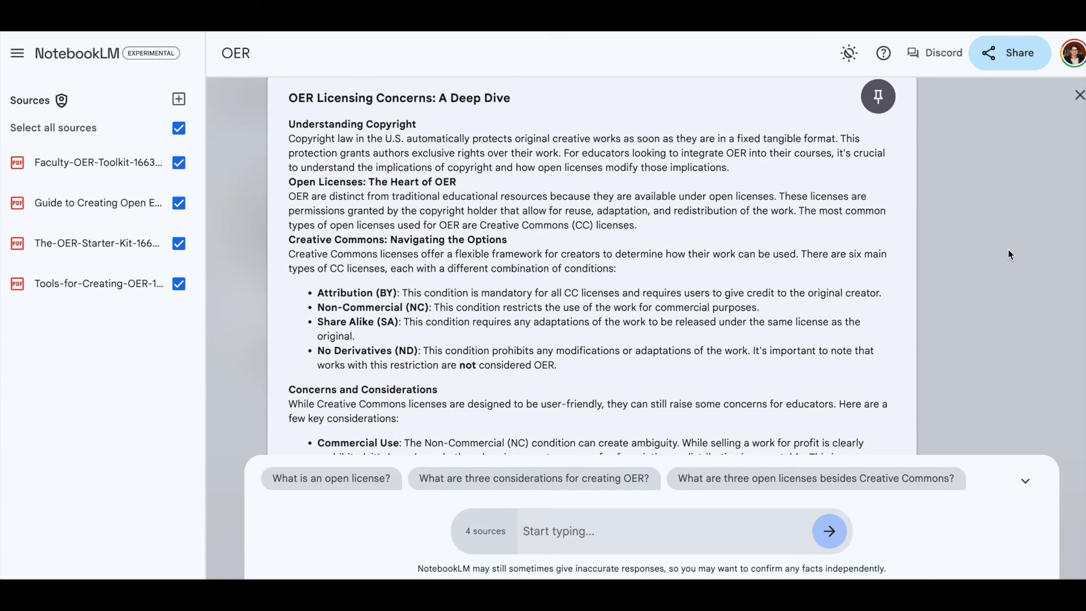
{"action": "scroll", "scroll_direction": "down", "scroll_amount": 3}
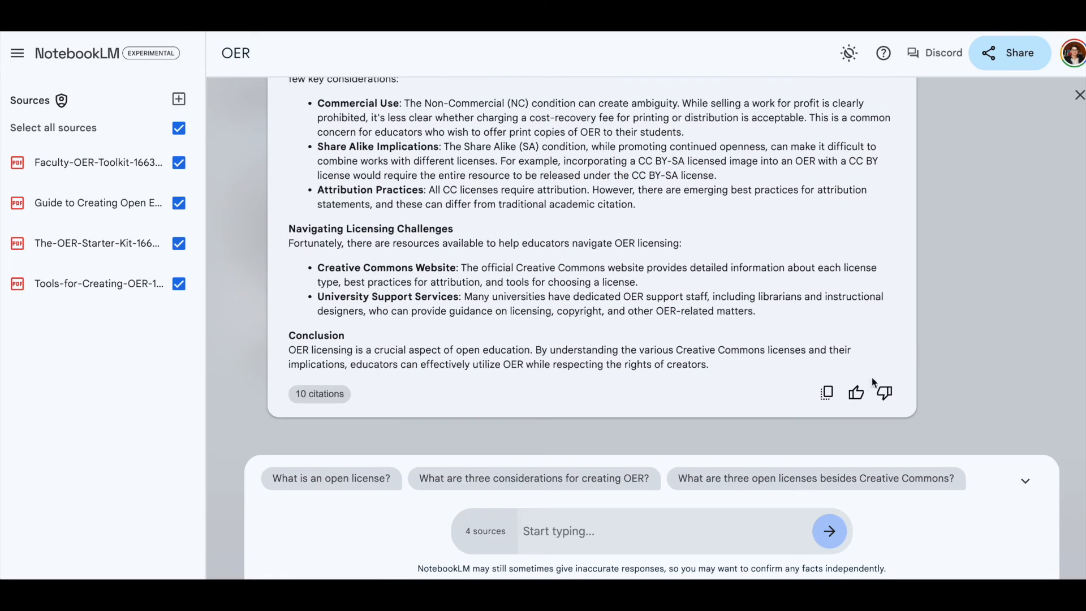
{"action": "mouse_move", "coordinate": [558, 485]}
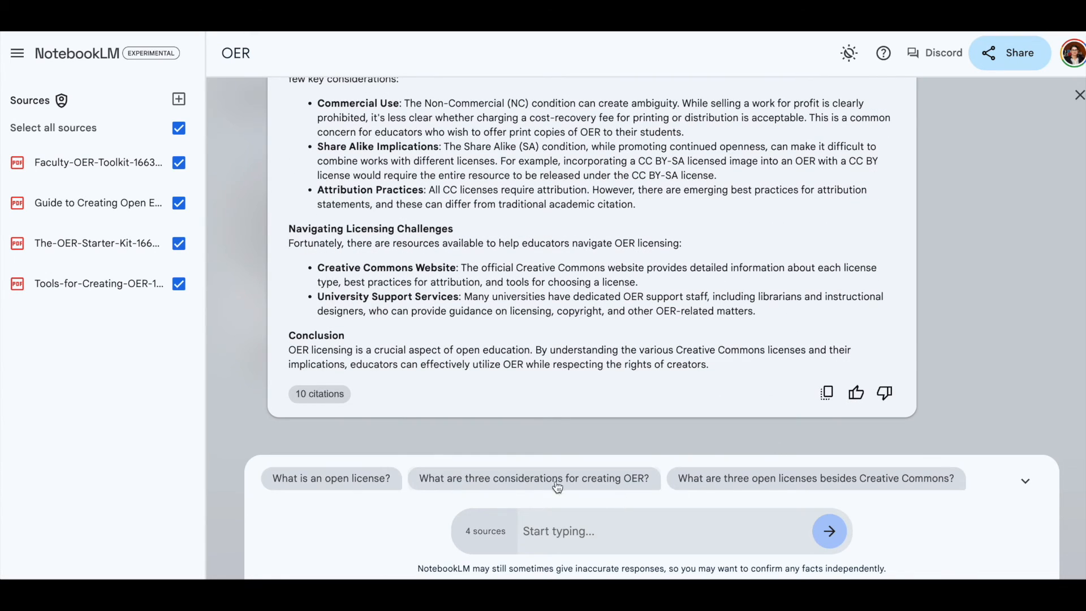
{"action": "mouse_move", "coordinate": [650, 513]}
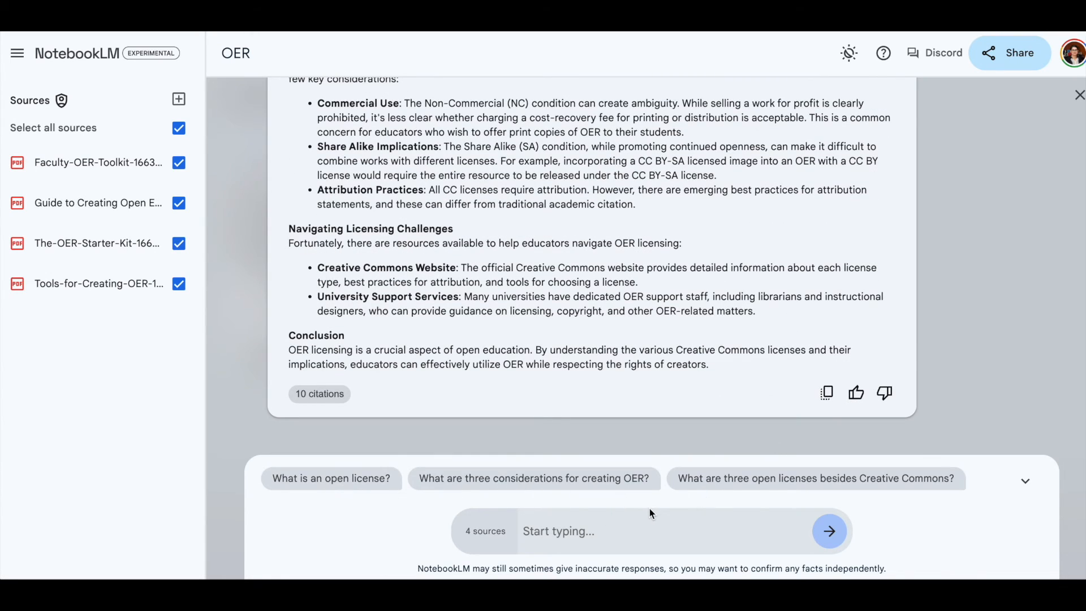
{"action": "mouse_move", "coordinate": [718, 483]}
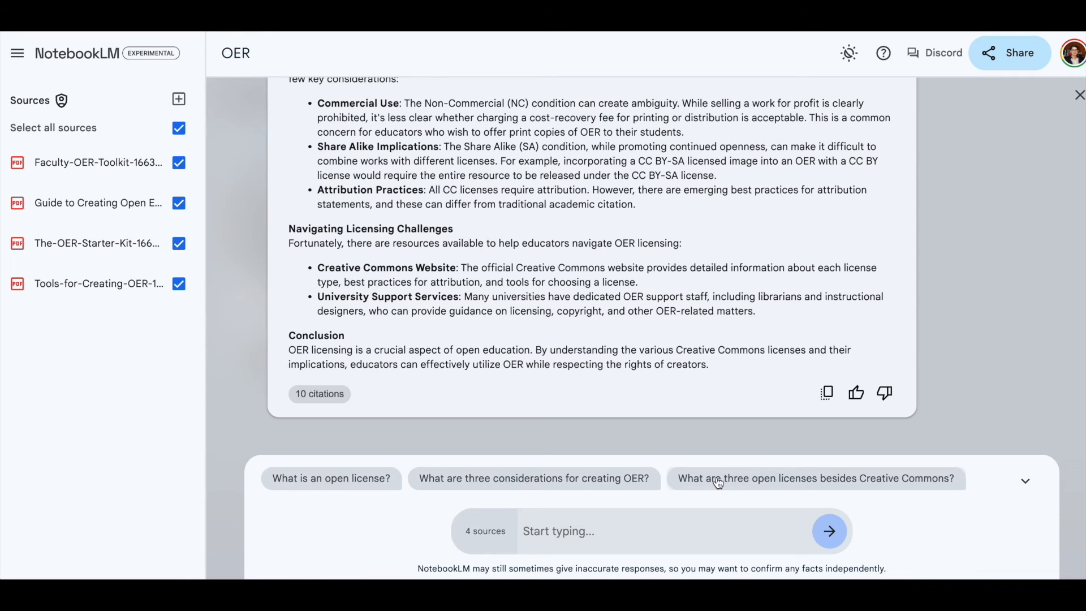
{"action": "mouse_move", "coordinate": [780, 482]}
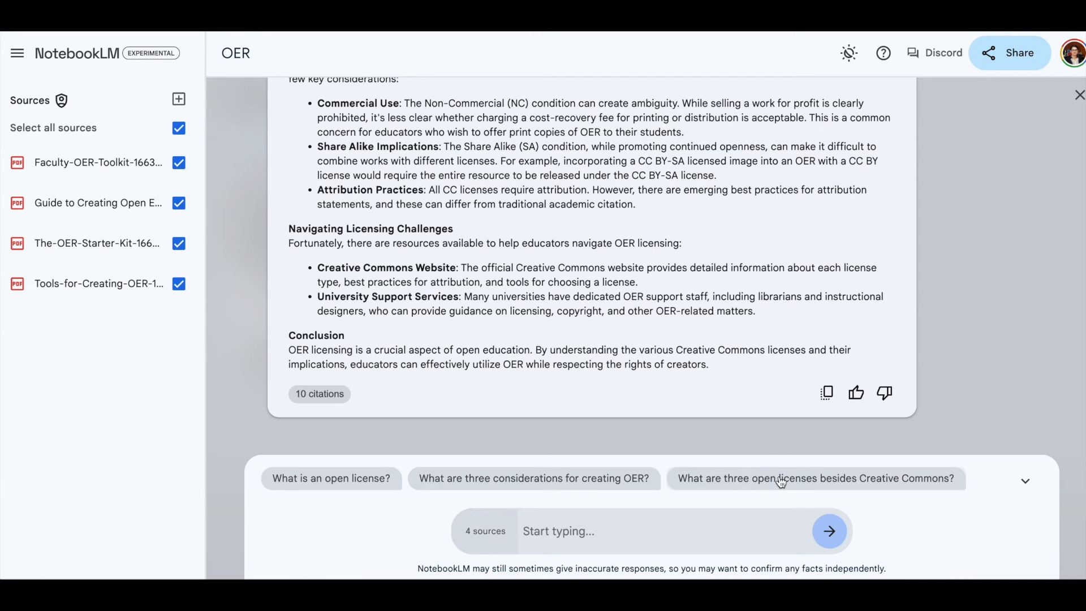
Step: Ask the suggested question 'What are three open licenses besides Creative Commons?'
{"action": "left_click", "coordinate": [814, 478]}
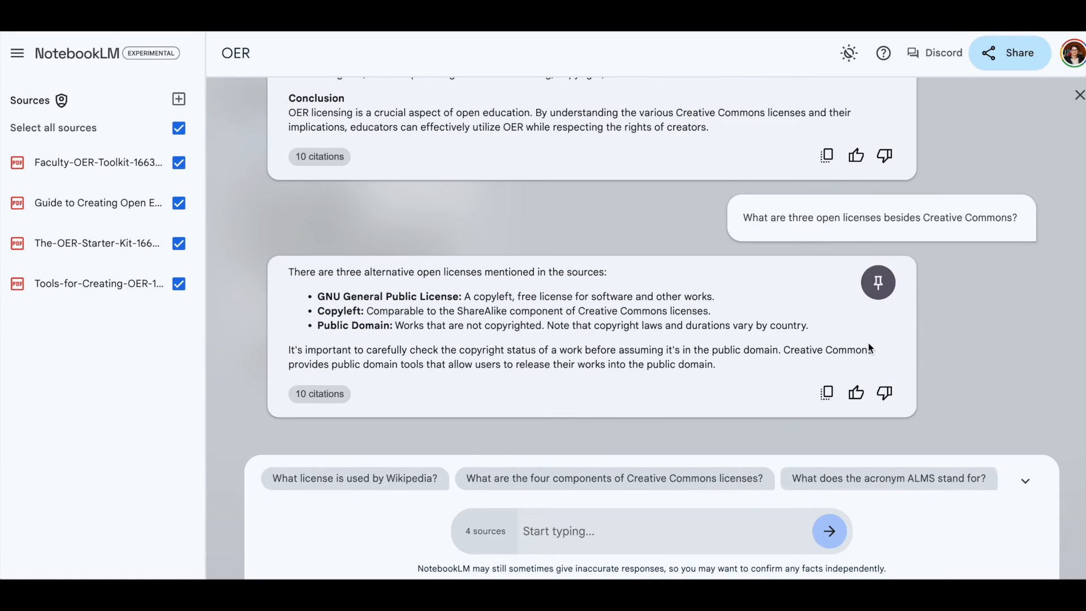
{"action": "mouse_move", "coordinate": [577, 456]}
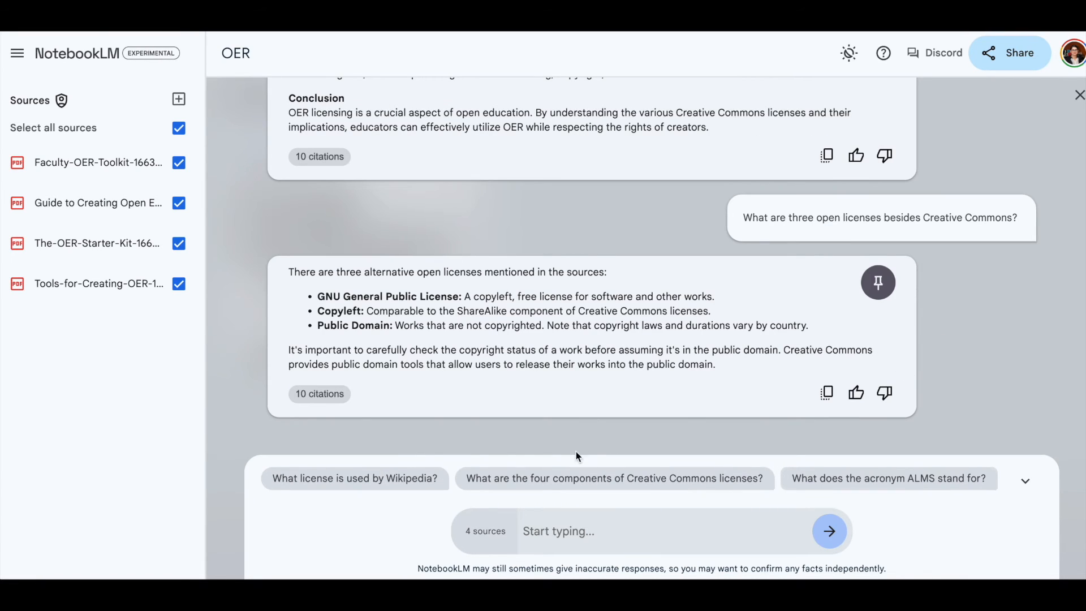
{"action": "mouse_move", "coordinate": [831, 487]}
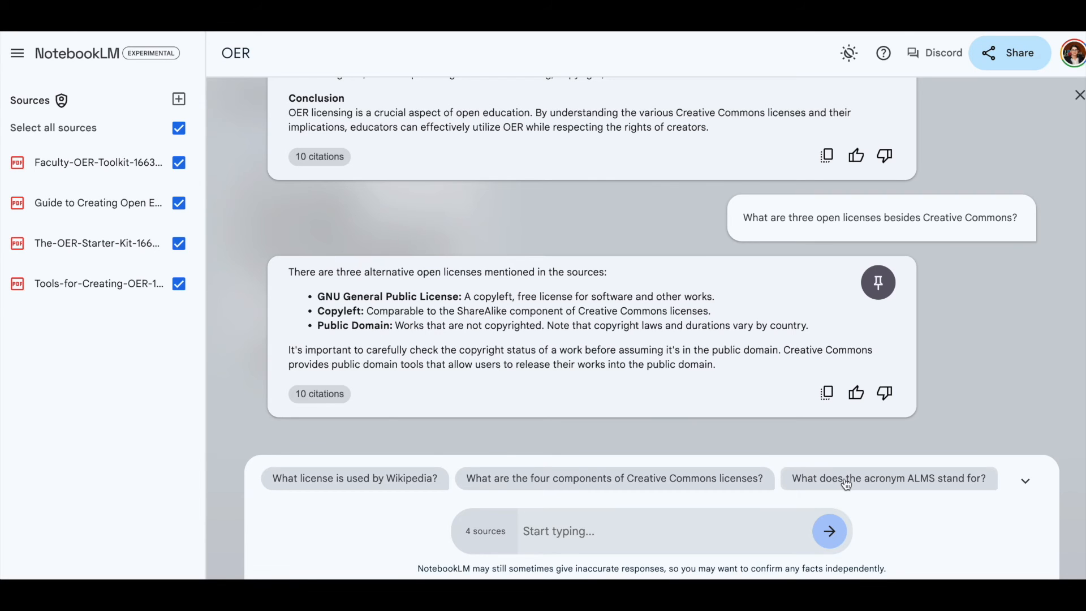
{"action": "mouse_move", "coordinate": [787, 497]}
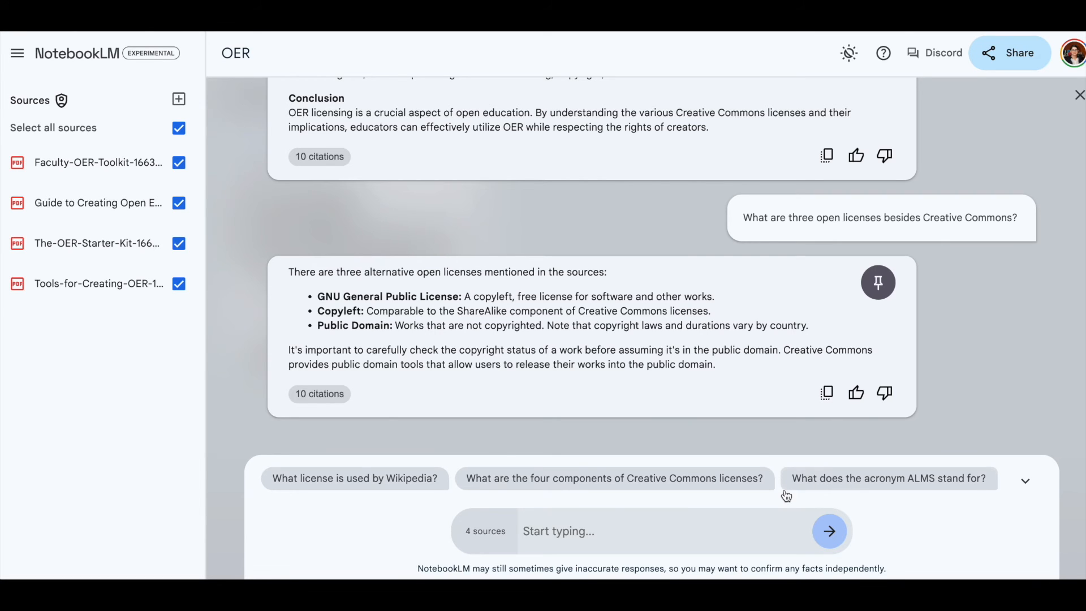
Step: Pin the Getting Started with OER Creation answer as a note beside Evaluating OER
{"action": "scroll", "scroll_direction": "down", "scroll_amount": 3}
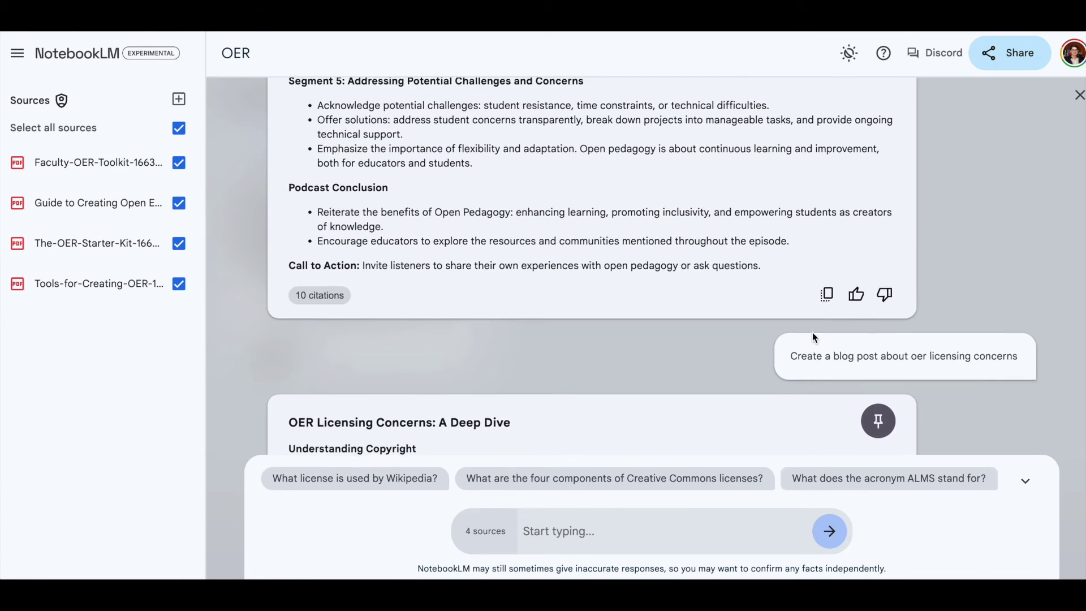
{"action": "scroll", "scroll_direction": "up", "scroll_amount": 3}
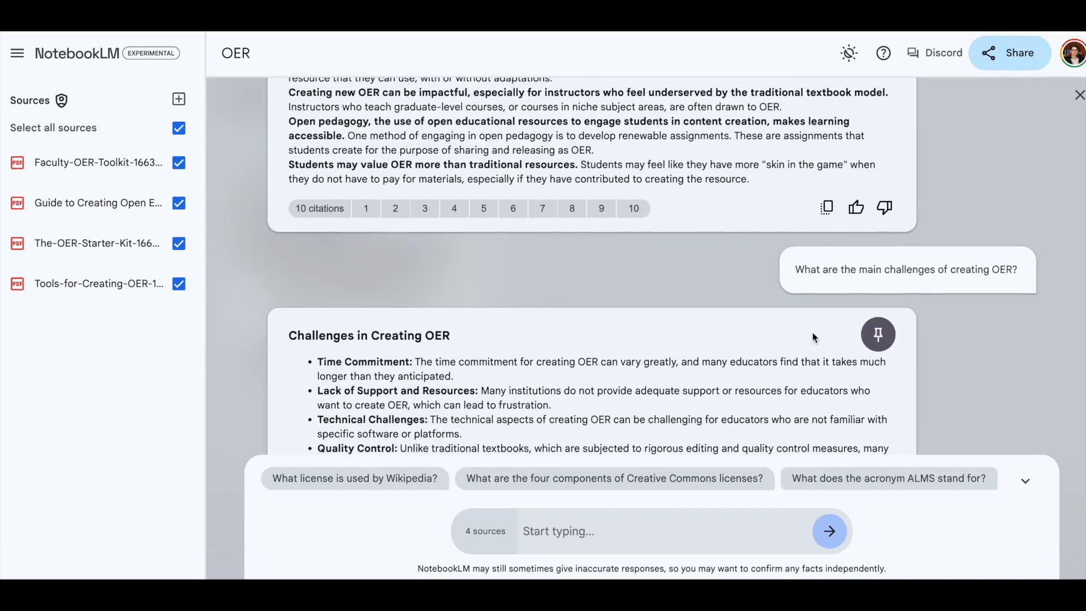
{"action": "scroll", "scroll_direction": "down", "scroll_amount": 3}
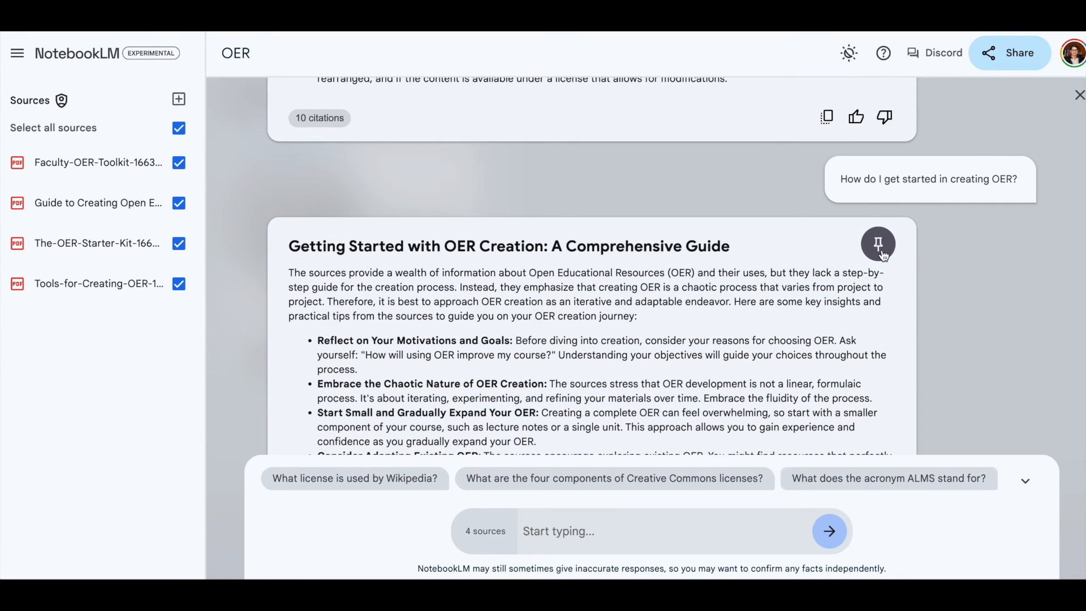
{"action": "left_click", "coordinate": [878, 244]}
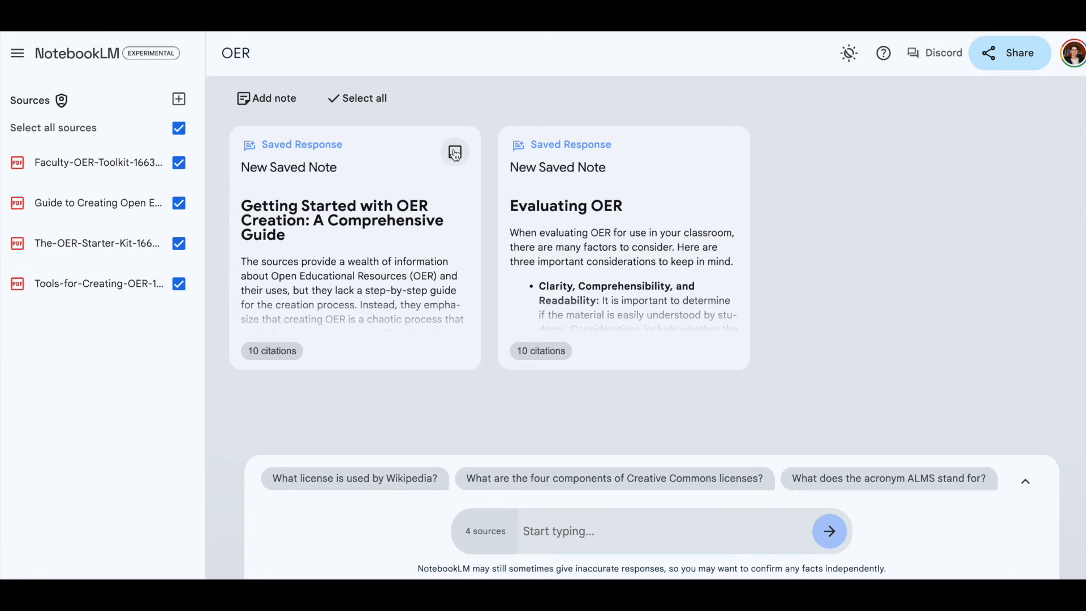
{"action": "left_click", "coordinate": [454, 152]}
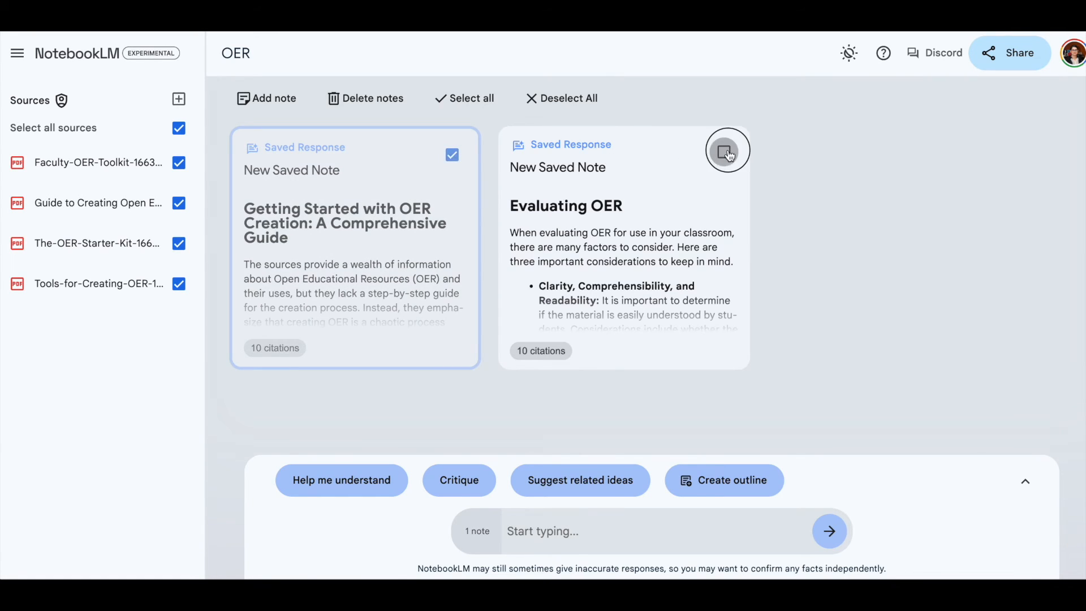
{"action": "left_click", "coordinate": [727, 151]}
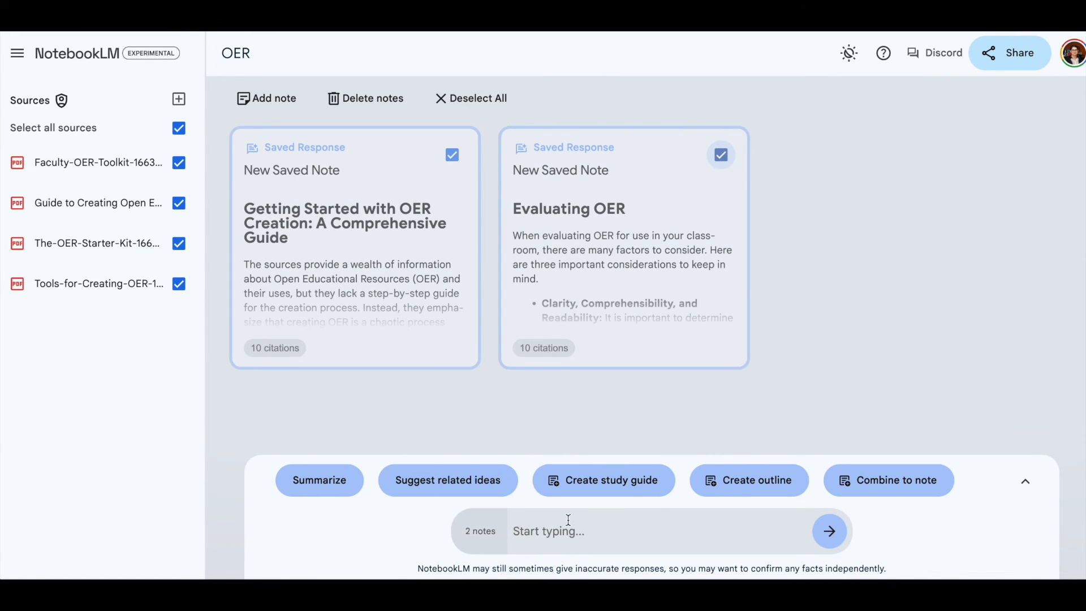
{"action": "mouse_move", "coordinate": [645, 524]}
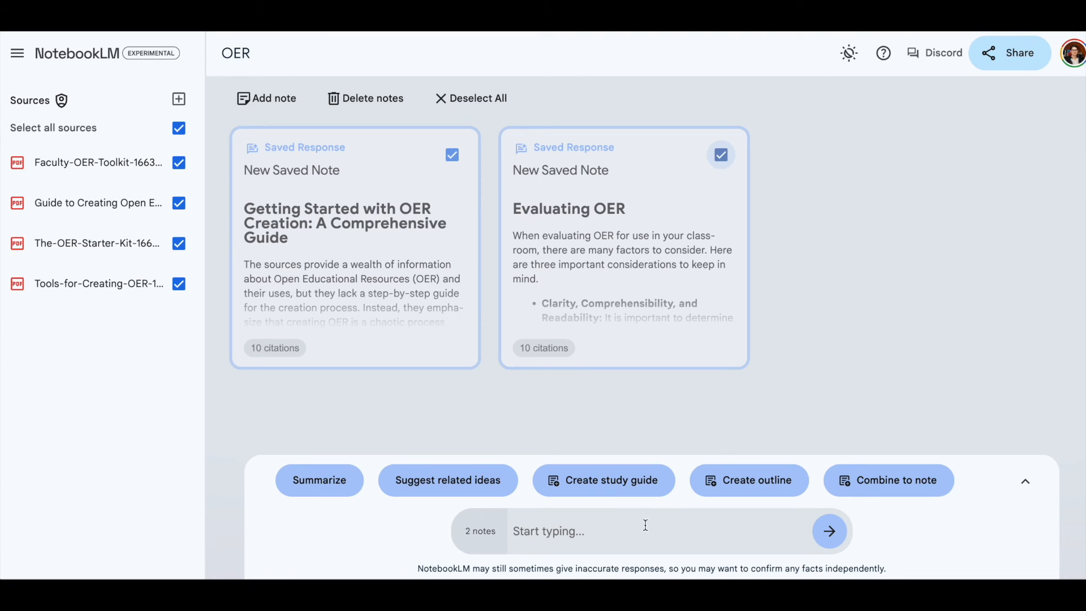
{"action": "mouse_move", "coordinate": [697, 253]}
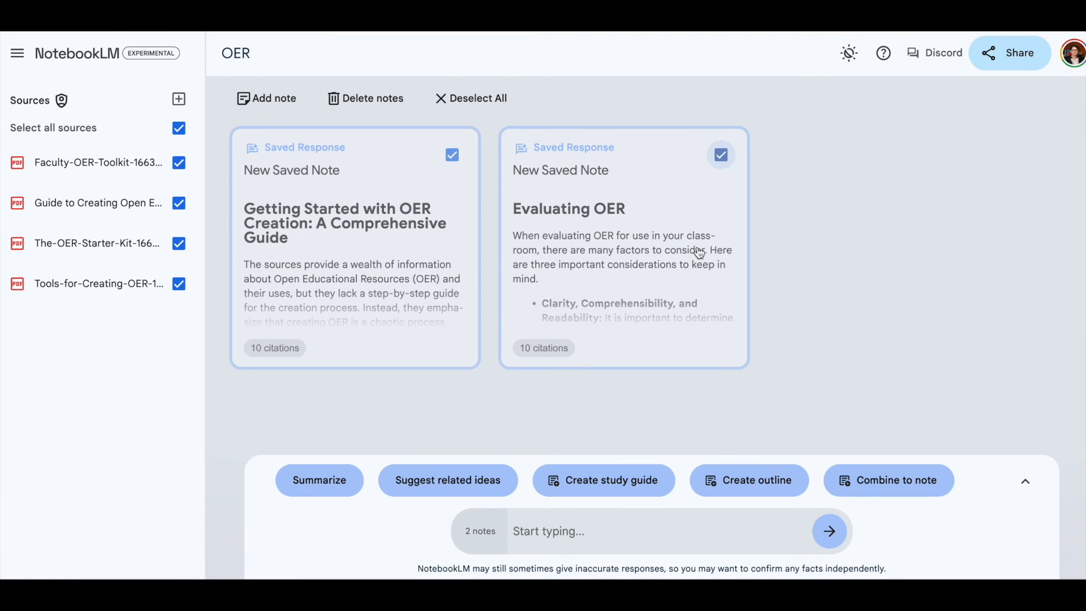
{"action": "mouse_move", "coordinate": [387, 373]}
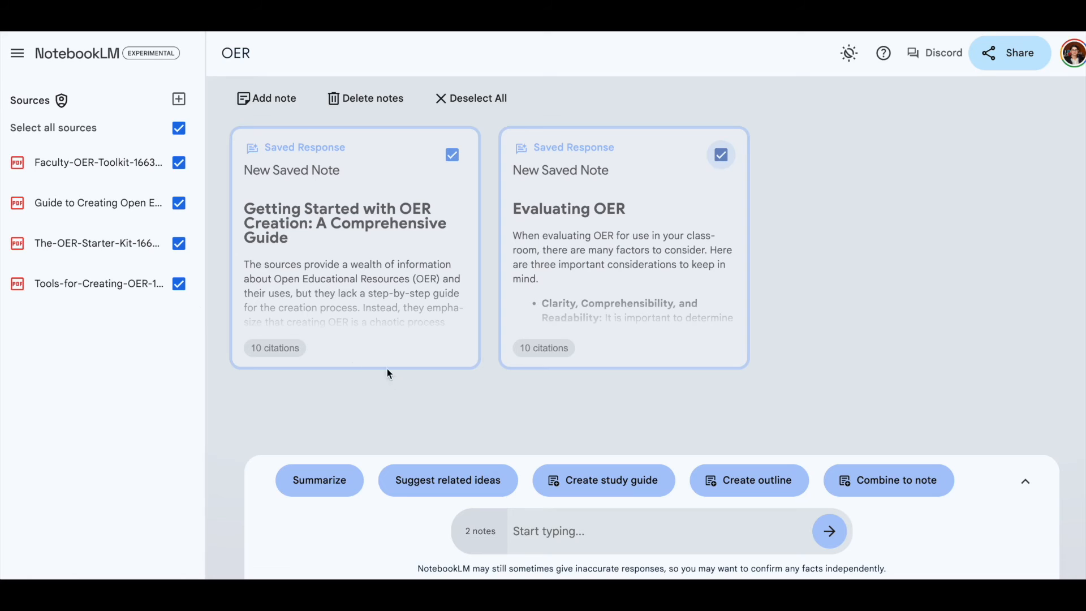
{"action": "mouse_move", "coordinate": [889, 480]}
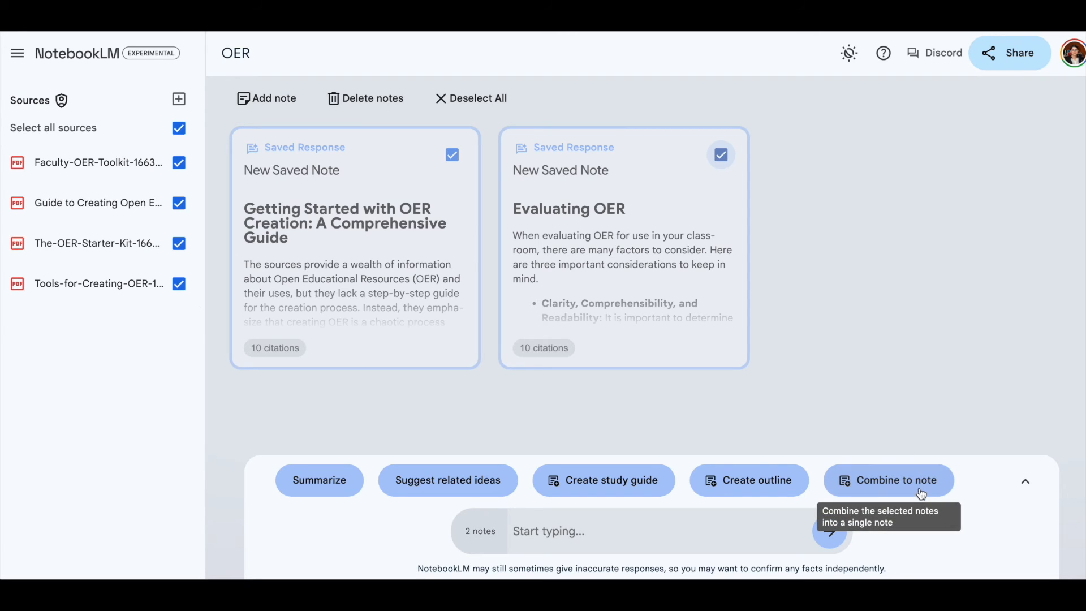
{"action": "mouse_move", "coordinate": [796, 417]}
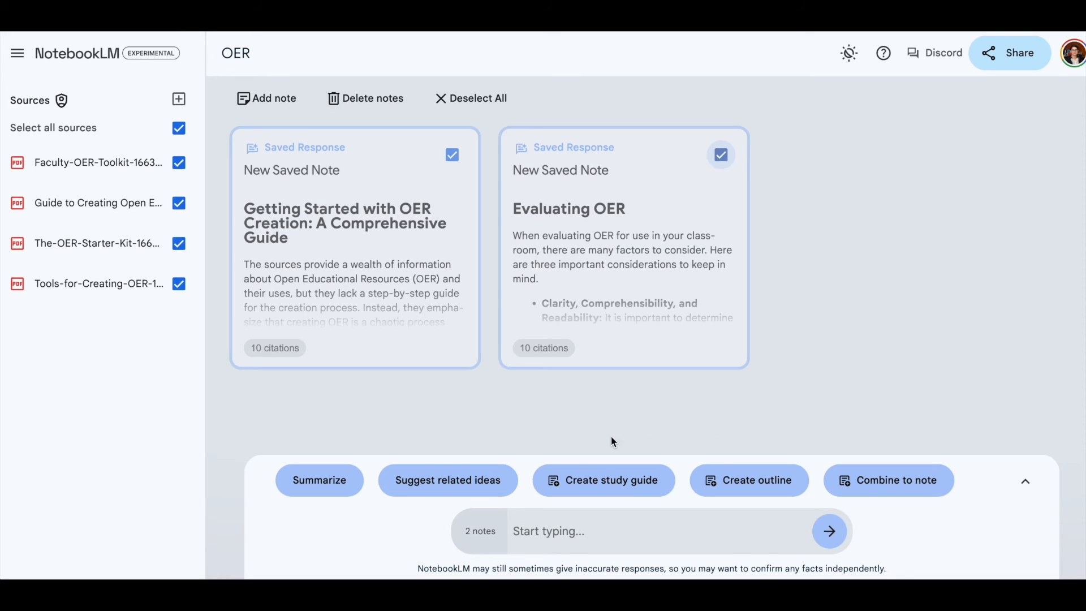
{"action": "mouse_move", "coordinate": [319, 480]}
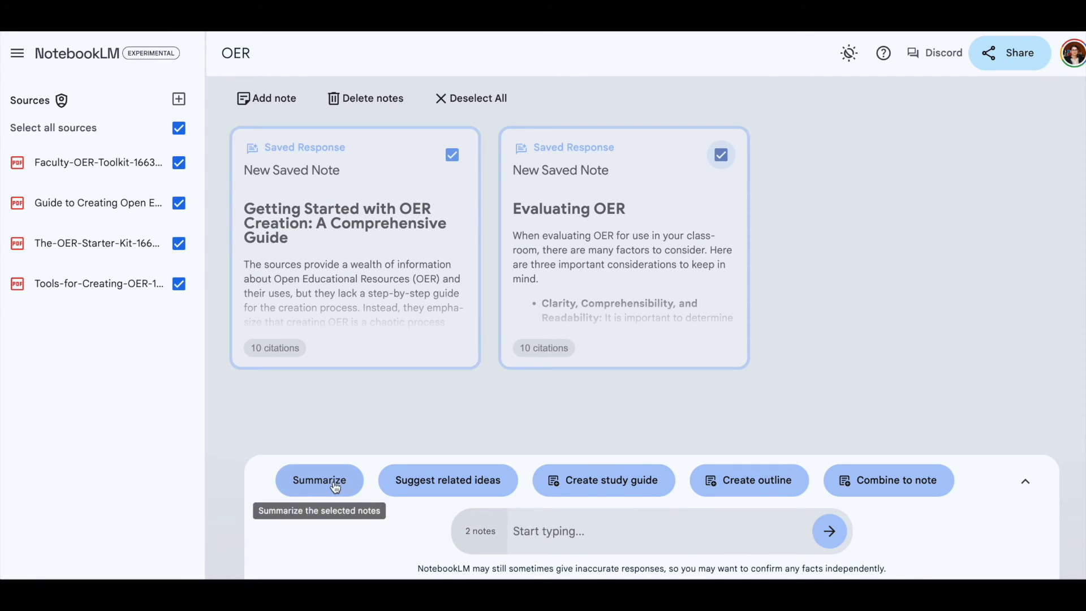
{"action": "mouse_move", "coordinate": [503, 436]}
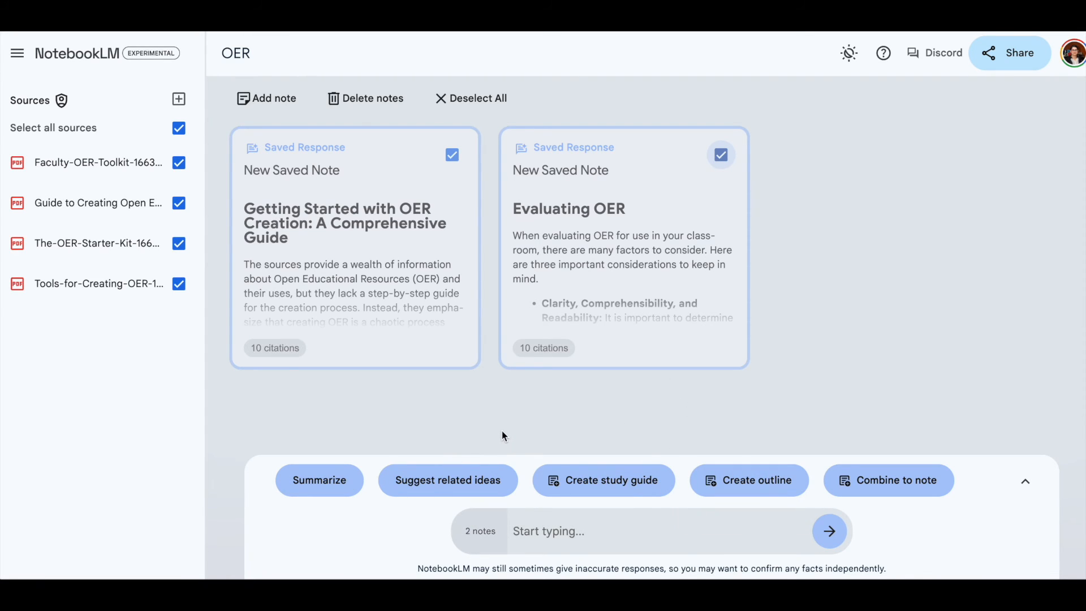
{"action": "mouse_move", "coordinate": [664, 215]}
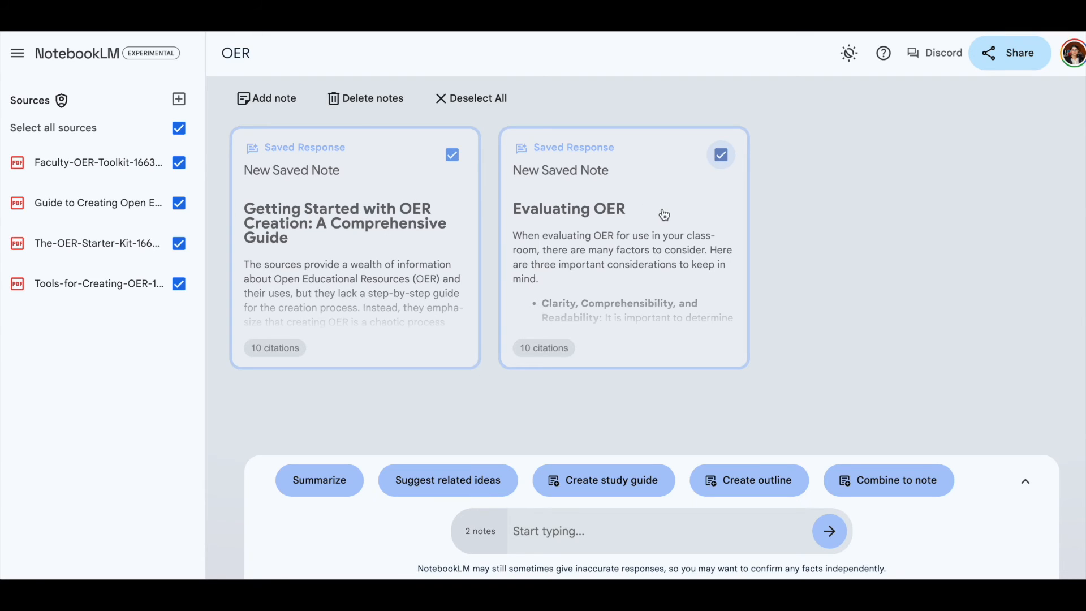
{"action": "mouse_move", "coordinate": [121, 95]}
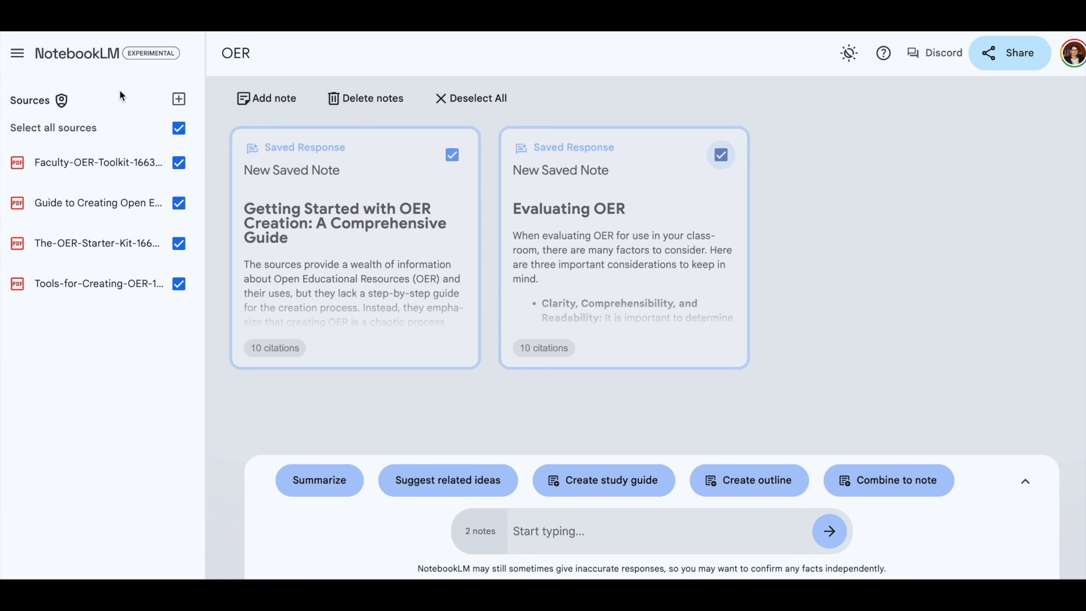
{"action": "mouse_move", "coordinate": [139, 372]}
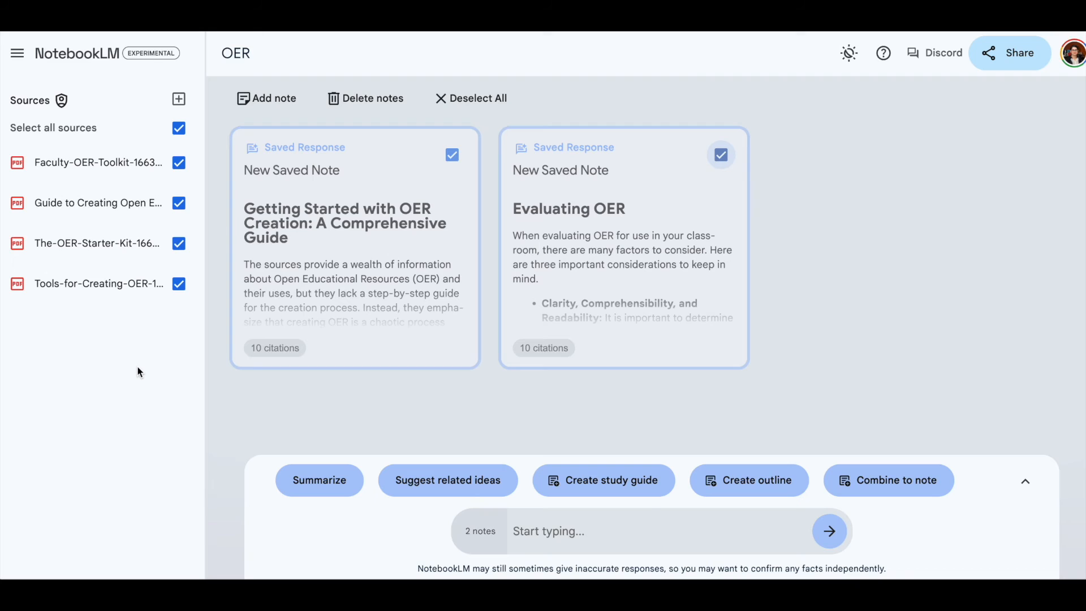
{"action": "mouse_move", "coordinate": [483, 395]}
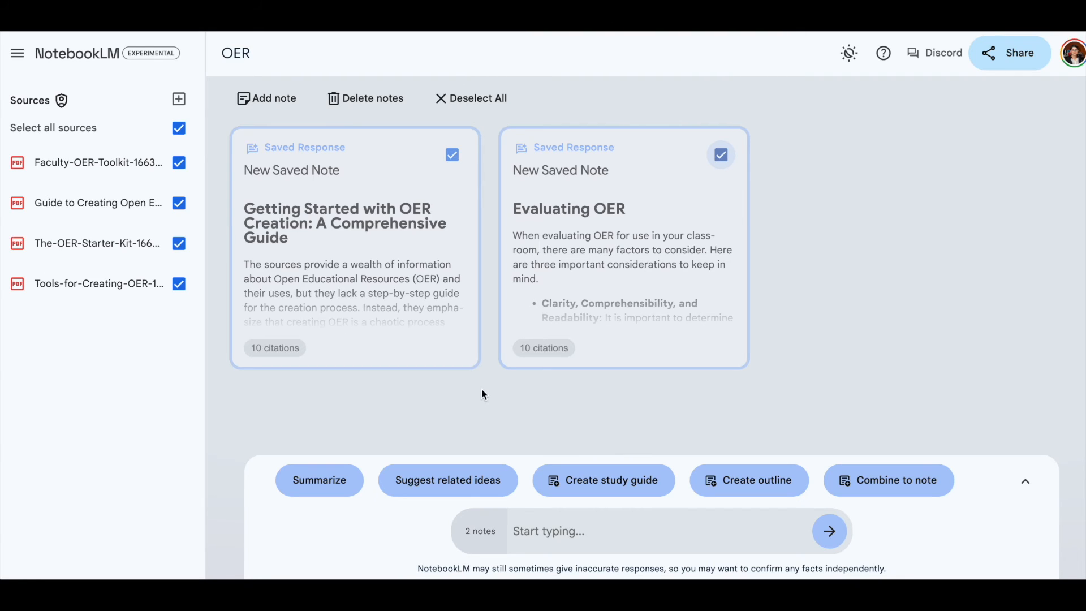
{"action": "mouse_move", "coordinate": [604, 480]}
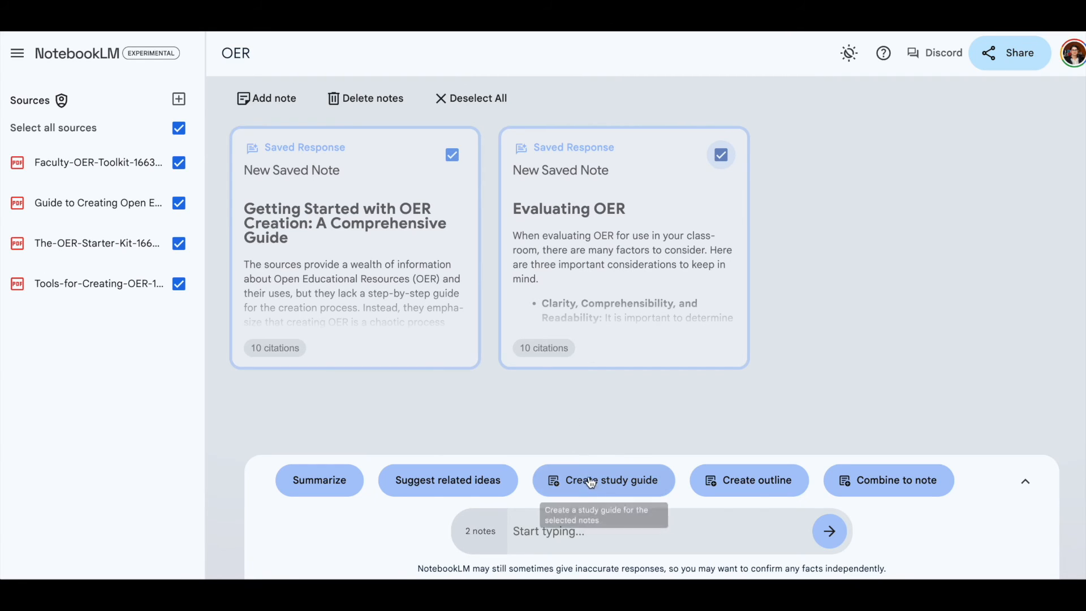
{"action": "mouse_move", "coordinate": [604, 480]}
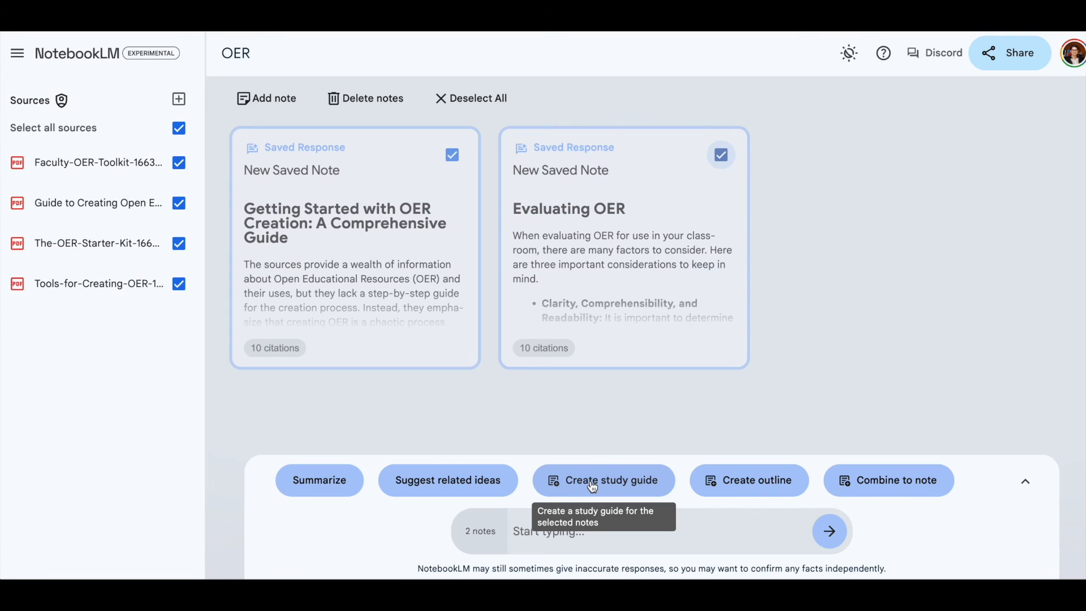
Step: Generate 'Study Guide: Getting Started with OER Creation' from the two notes, read through it, and collapse it
{"action": "left_click", "coordinate": [602, 481]}
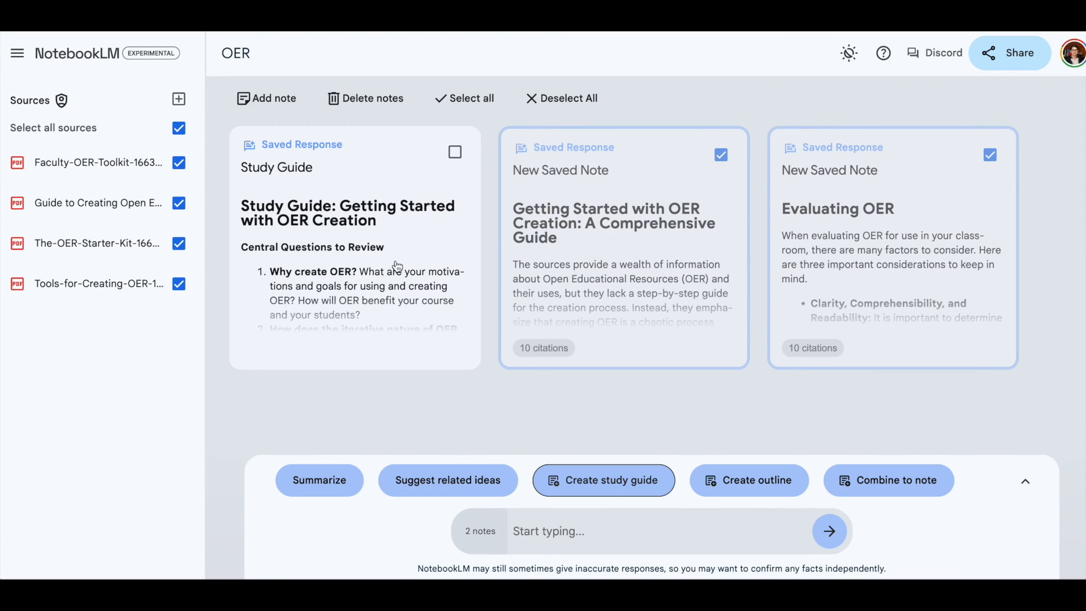
{"action": "left_click", "coordinate": [346, 243]}
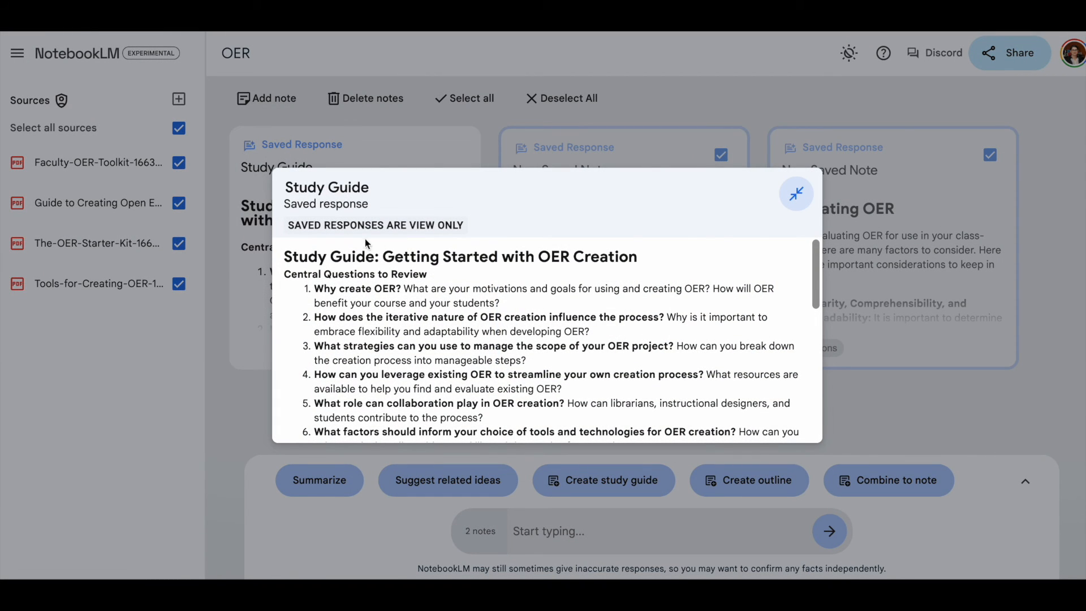
{"action": "mouse_move", "coordinate": [423, 288]}
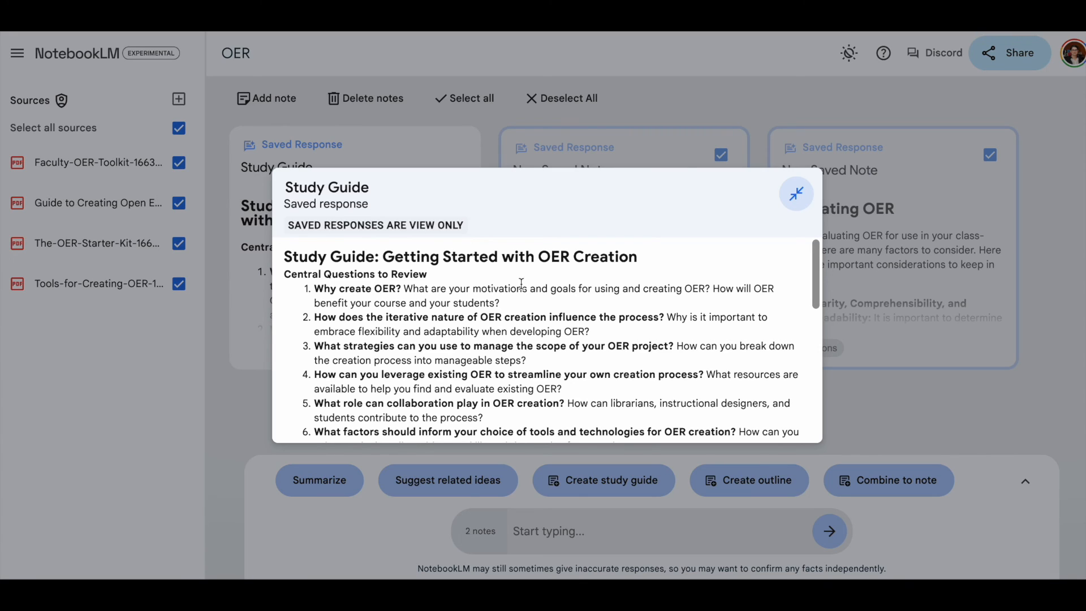
{"action": "mouse_move", "coordinate": [435, 278]}
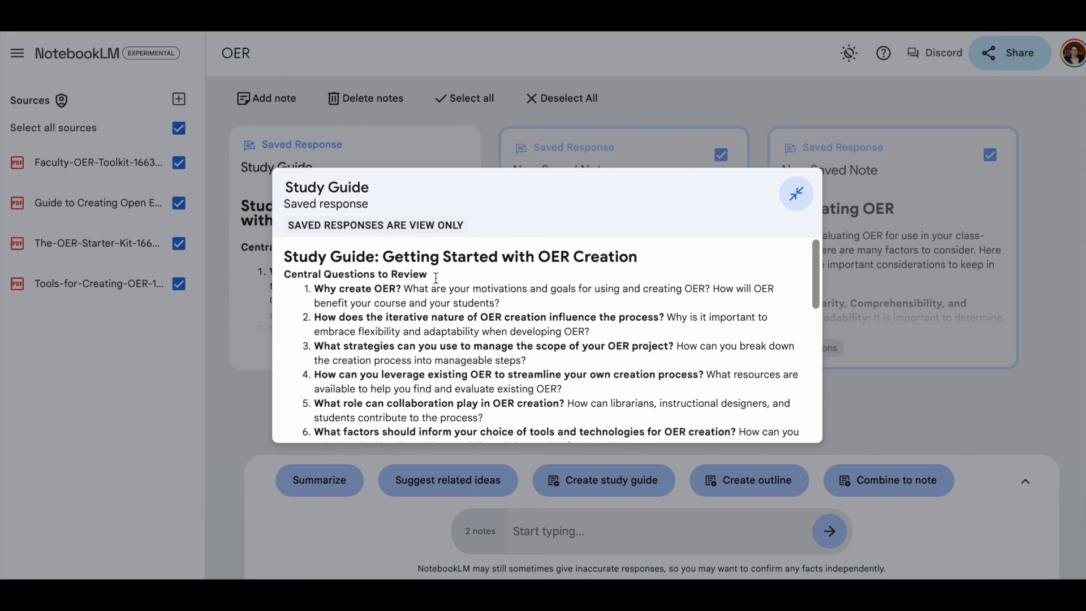
{"action": "mouse_move", "coordinate": [444, 322]}
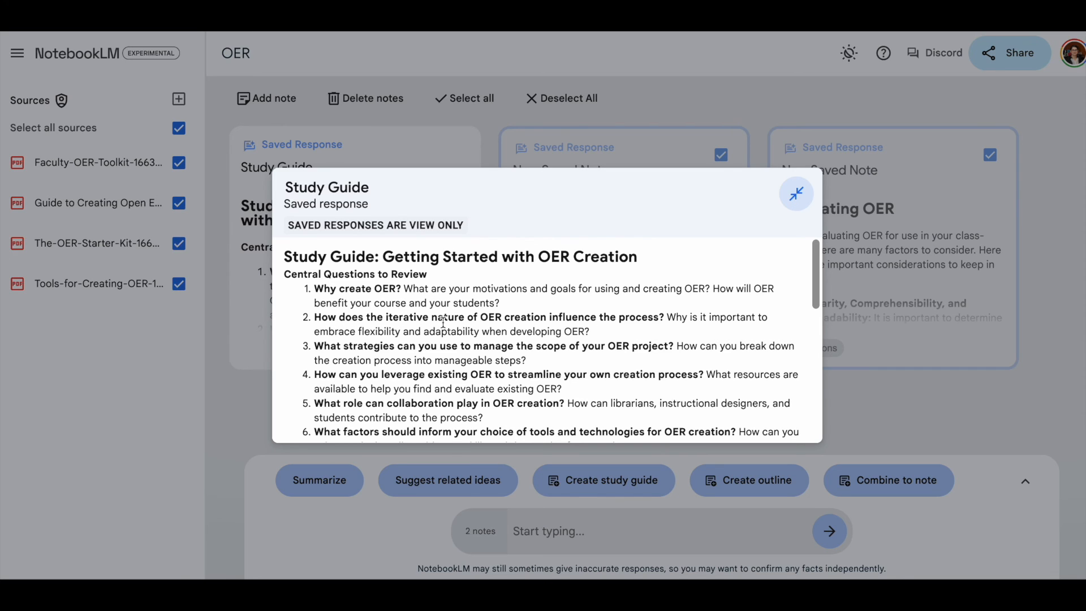
{"action": "scroll", "scroll_direction": "down", "scroll_amount": 3}
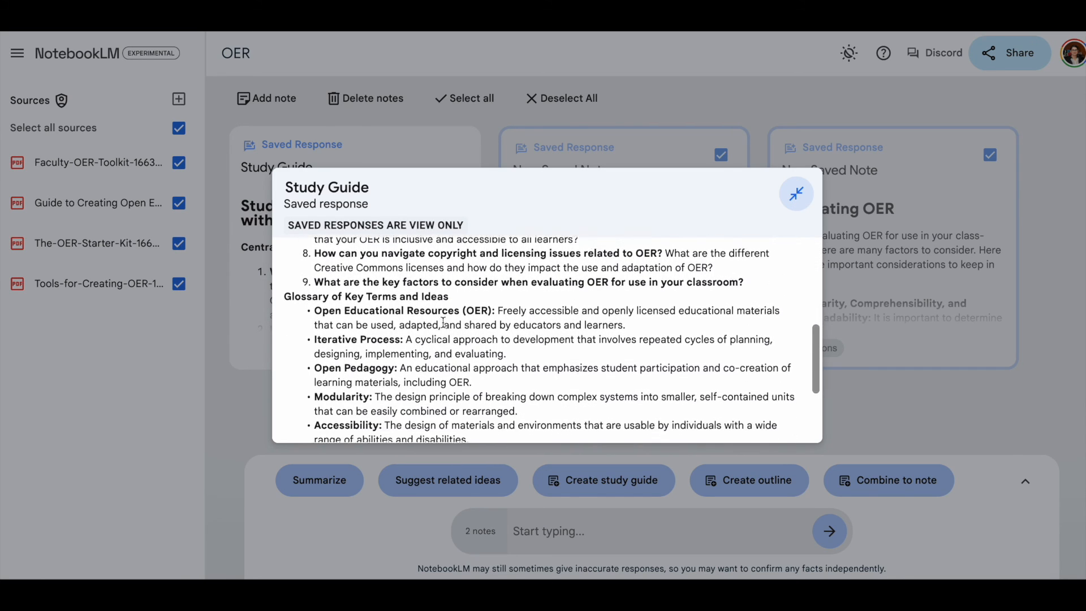
{"action": "scroll", "scroll_direction": "down", "scroll_amount": 3}
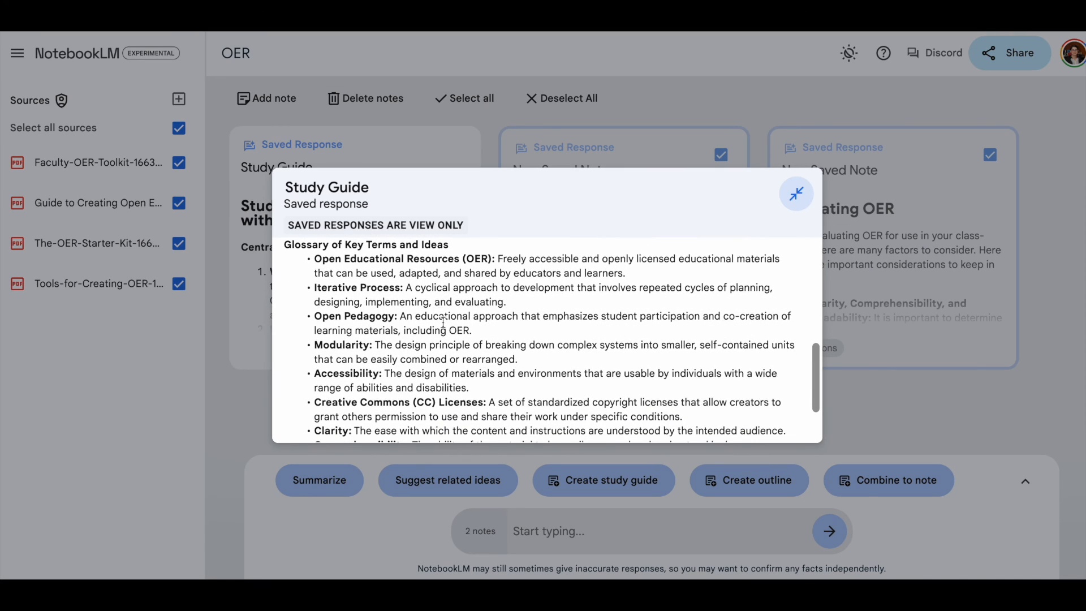
{"action": "scroll", "scroll_direction": "up", "scroll_amount": 3}
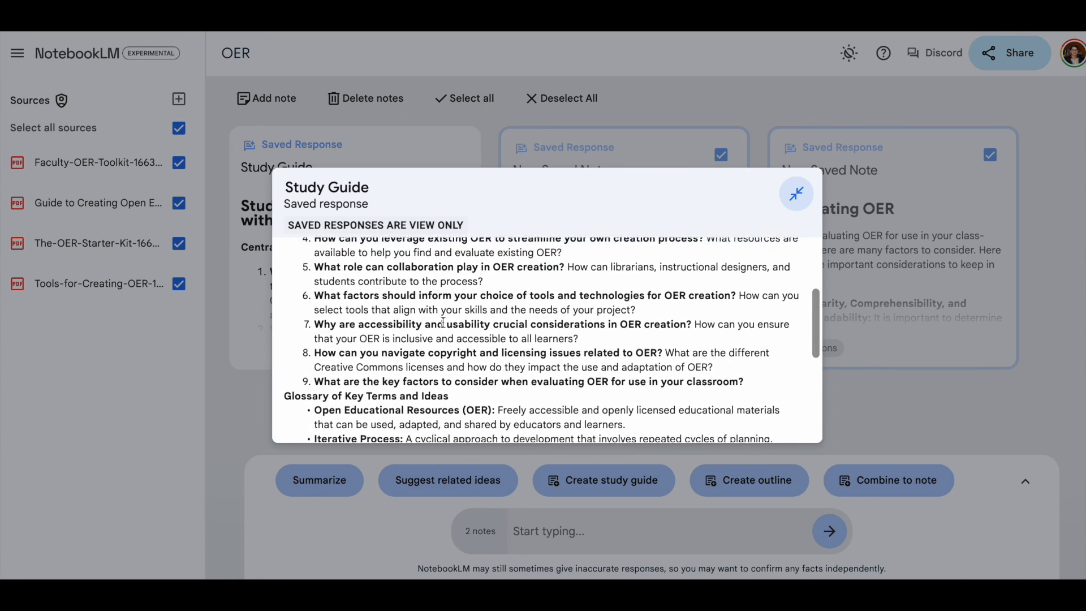
{"action": "scroll", "scroll_direction": "down", "scroll_amount": 3}
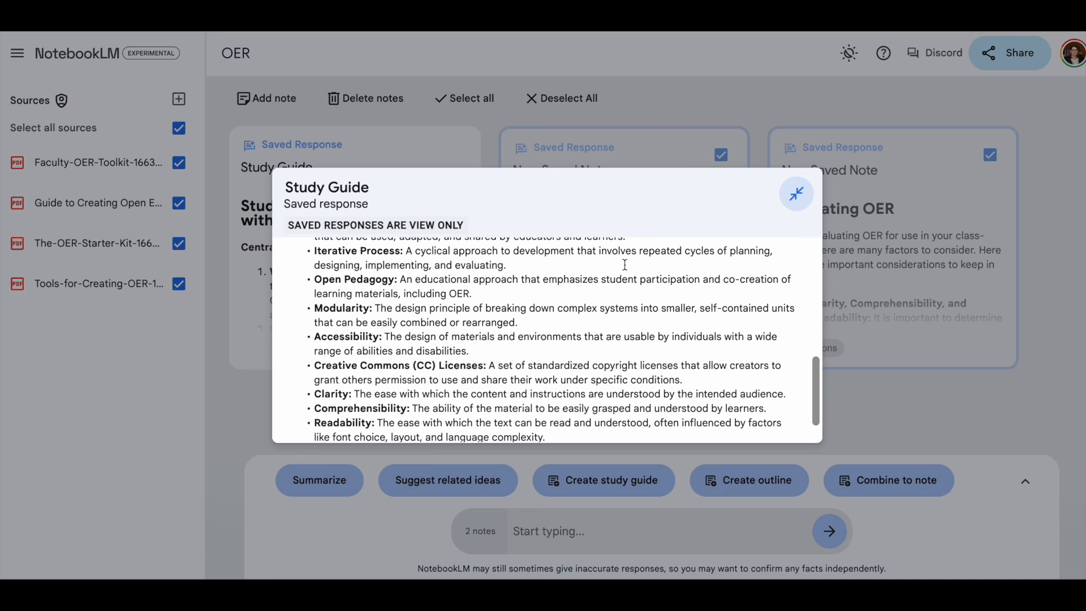
{"action": "left_click", "coordinate": [796, 194]}
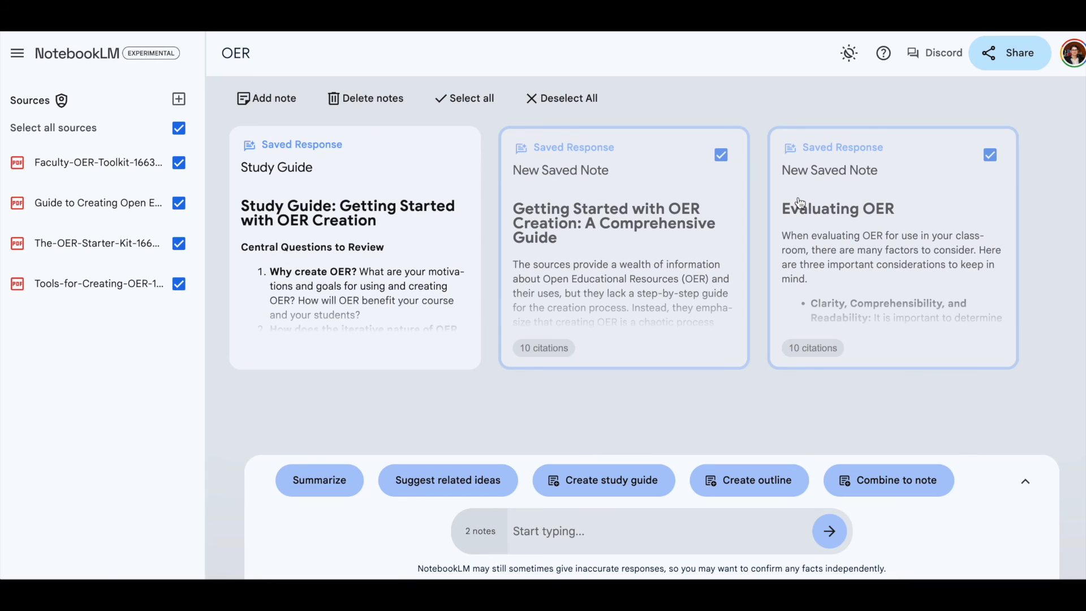
{"action": "mouse_move", "coordinate": [302, 419]}
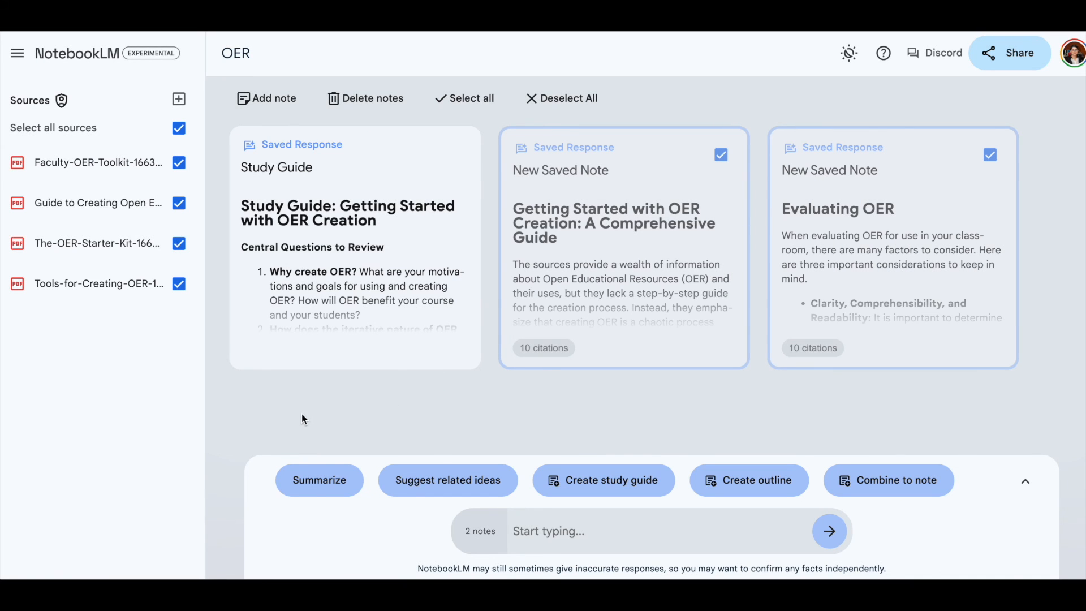
{"action": "mouse_move", "coordinate": [282, 400]}
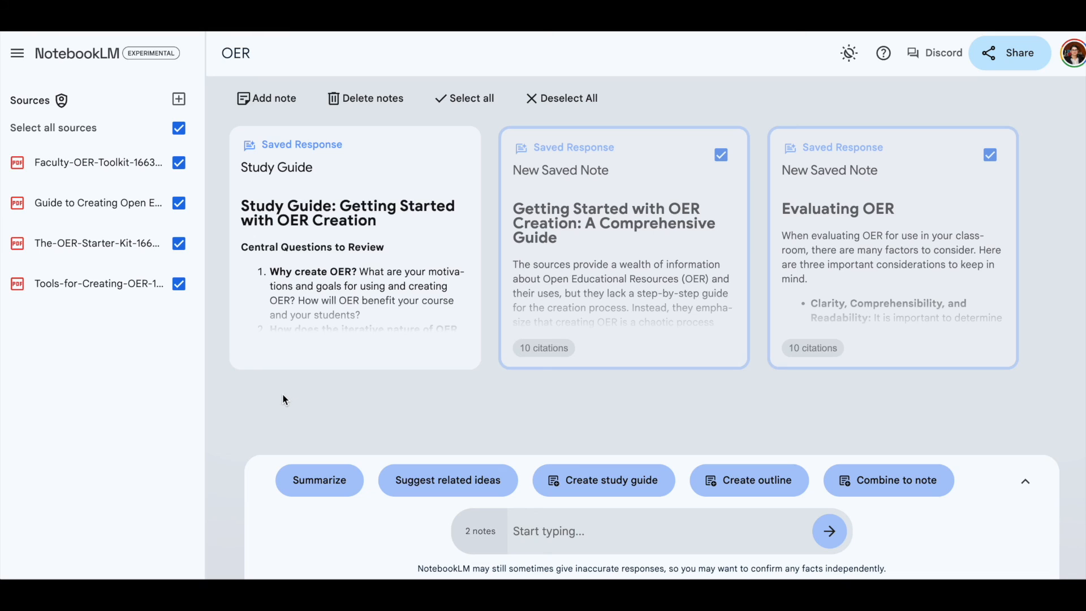
{"action": "mouse_move", "coordinate": [215, 291]}
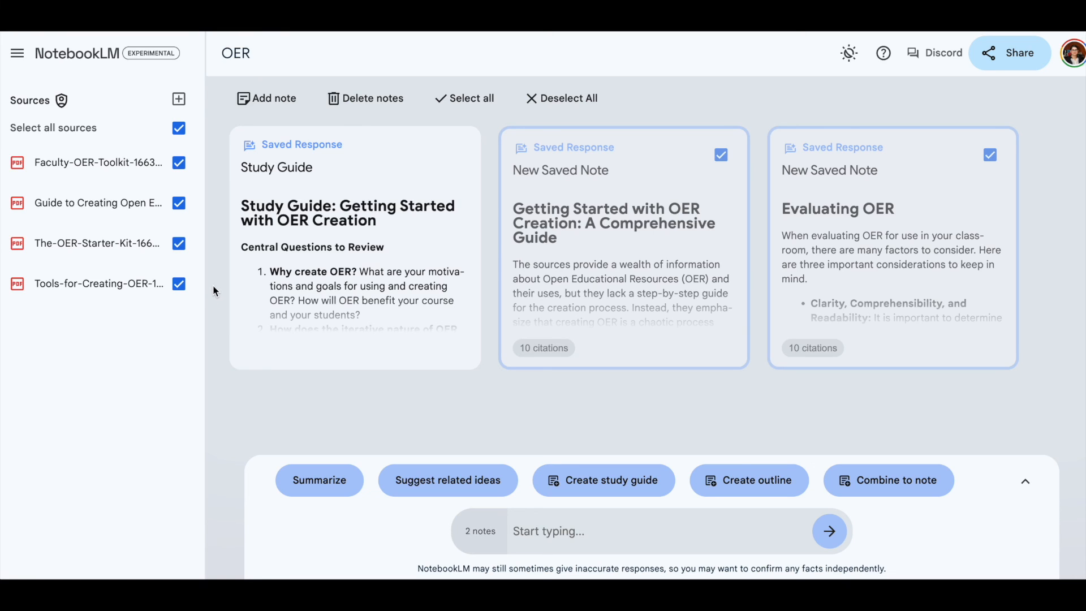
{"action": "mouse_move", "coordinate": [97, 163]}
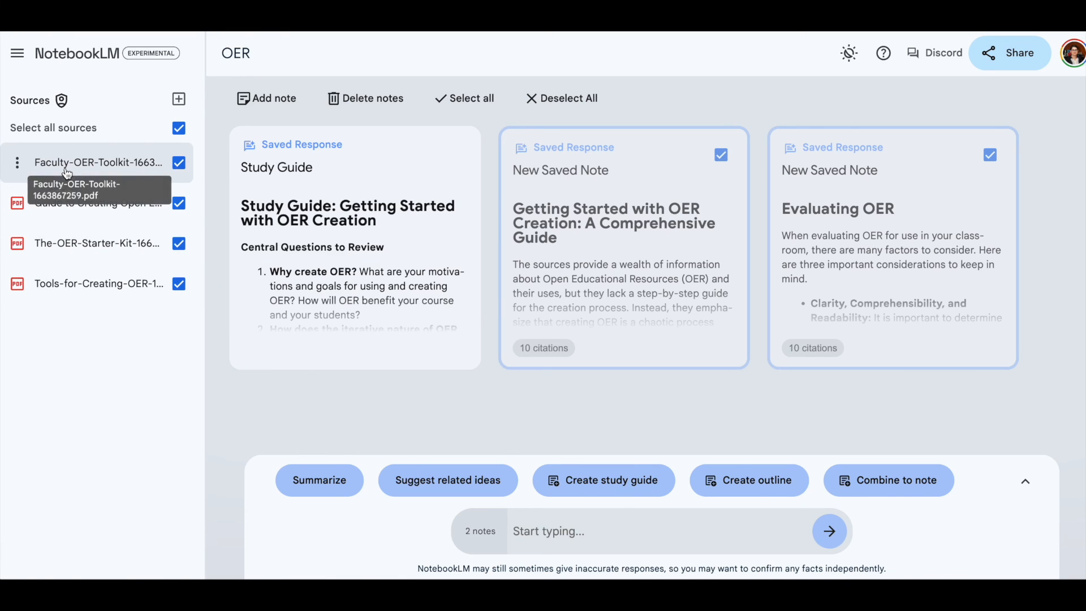
{"action": "left_click", "coordinate": [98, 162]}
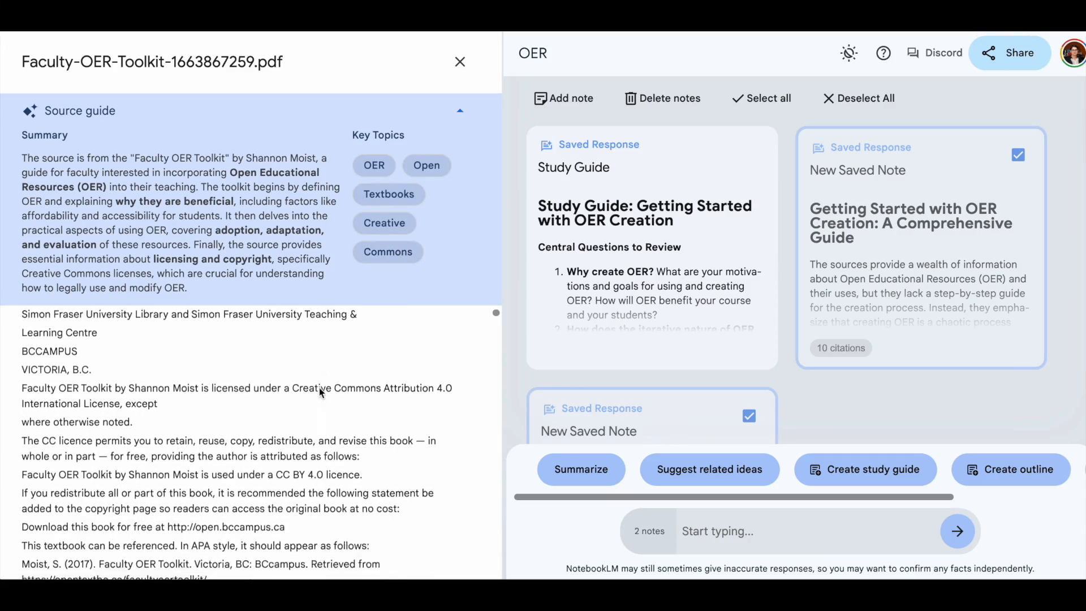
{"action": "scroll", "scroll_direction": "down", "scroll_amount": 3}
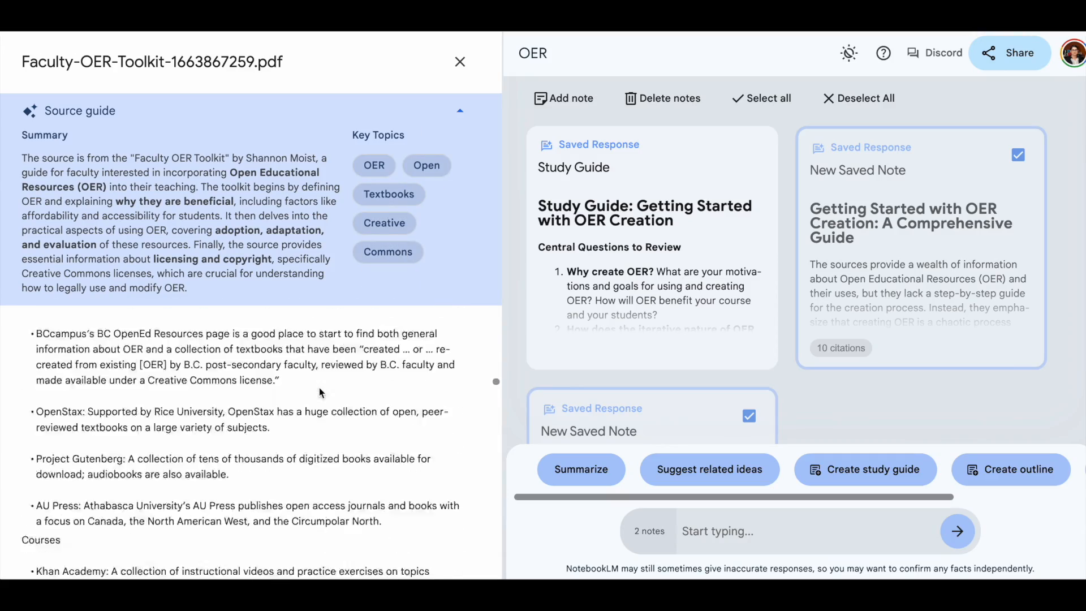
{"action": "scroll", "scroll_direction": "down", "scroll_amount": 3}
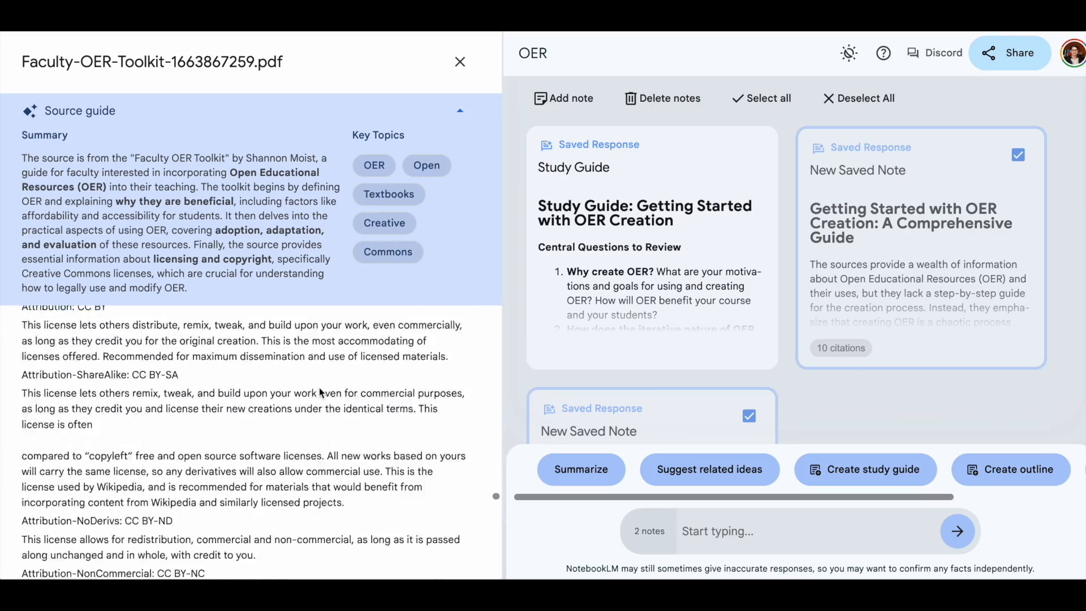
{"action": "scroll", "scroll_direction": "up", "scroll_amount": 3}
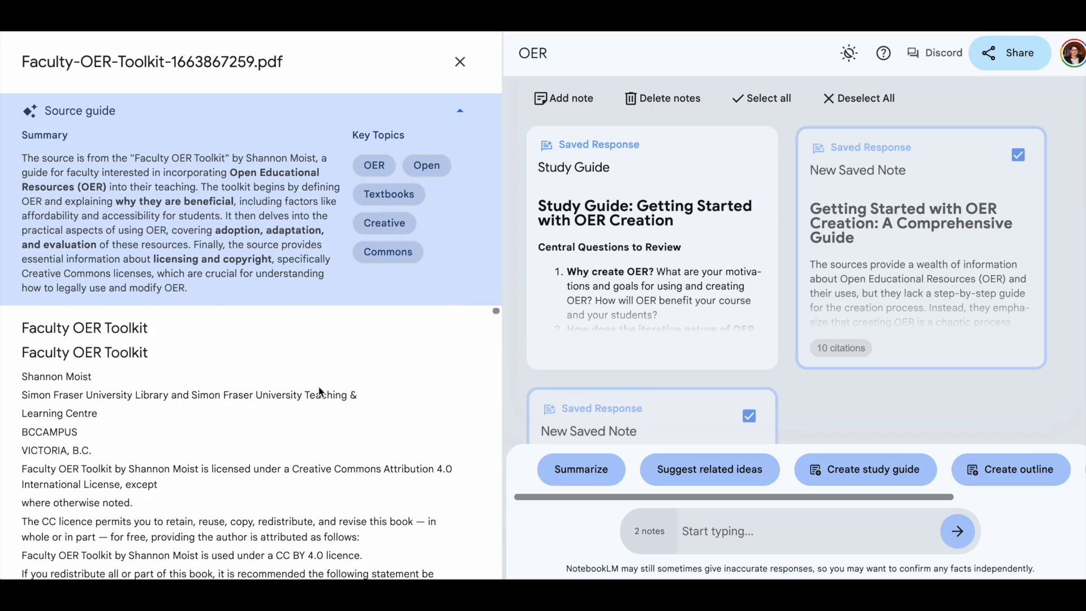
{"action": "left_click", "coordinate": [460, 62]}
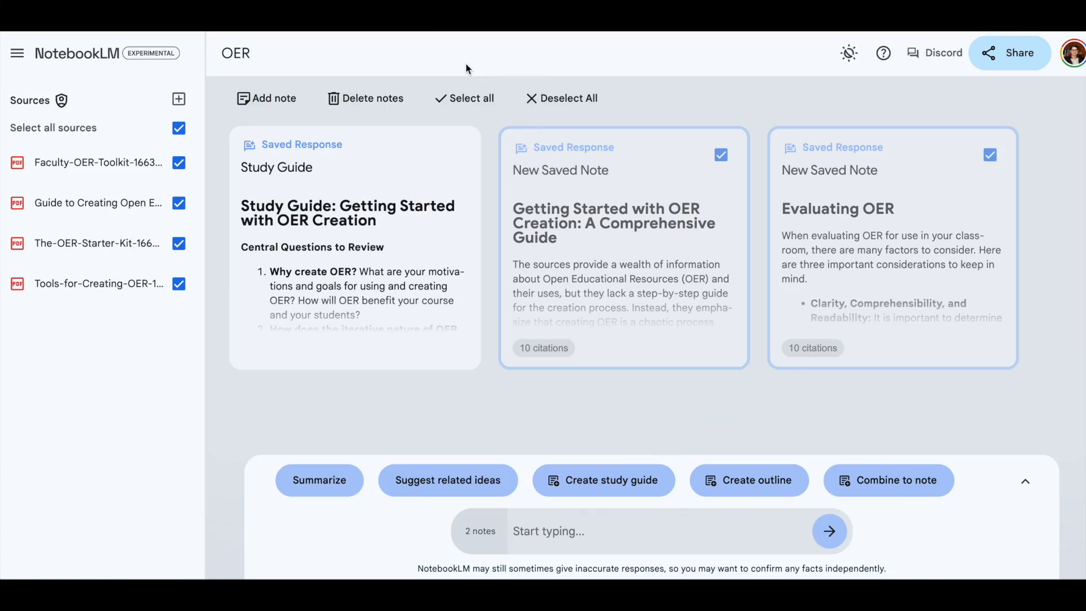
Step: Open the Humanities Approach source guide and ask the chat to discuss its Students key topic
{"action": "left_click", "coordinate": [100, 203]}
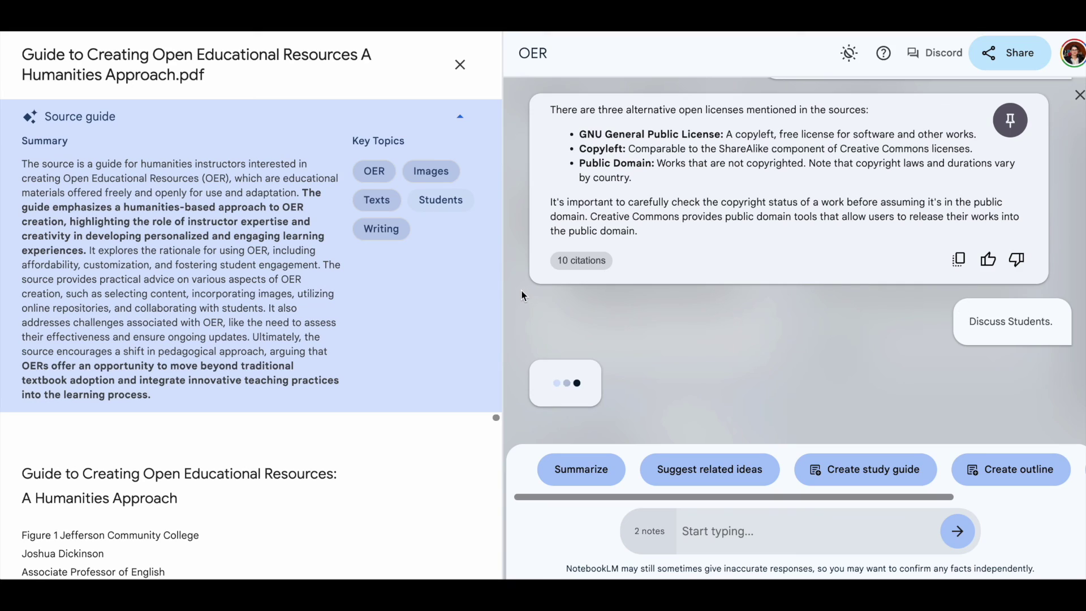
{"action": "mouse_move", "coordinate": [489, 309]}
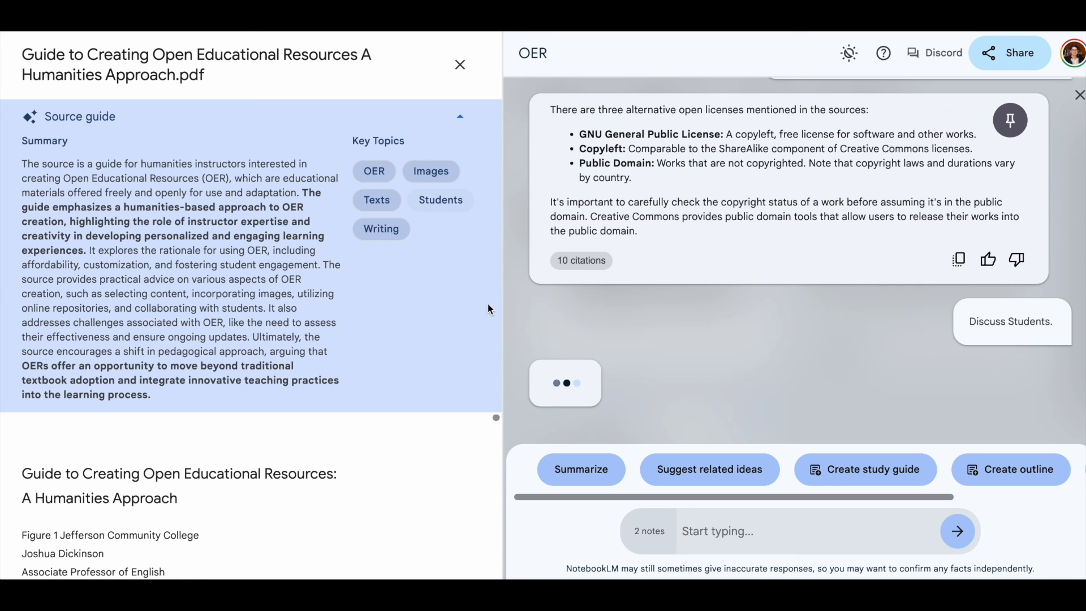
{"action": "mouse_move", "coordinate": [654, 334]}
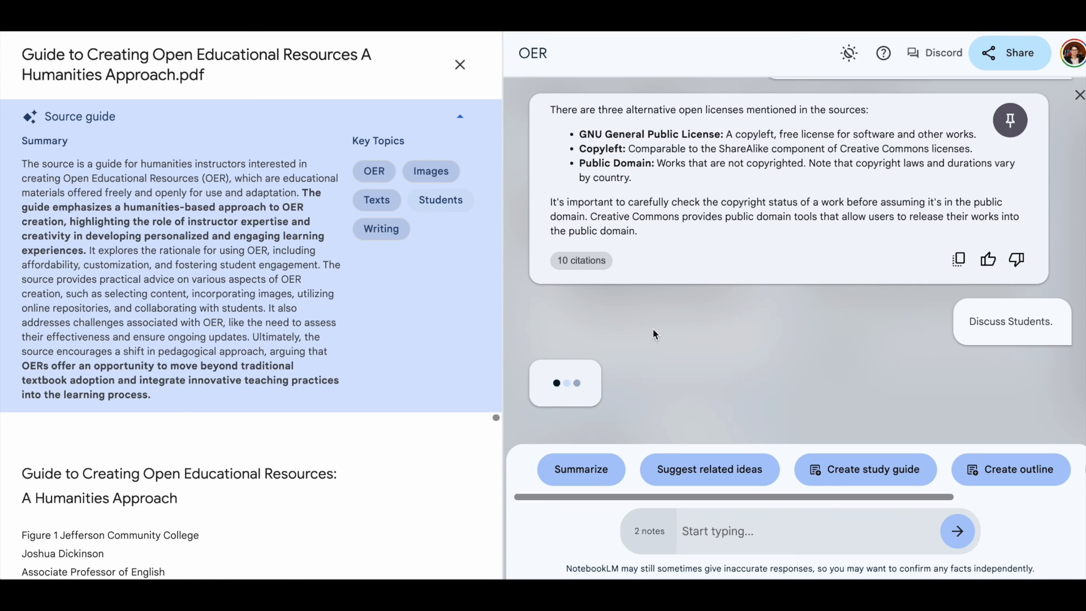
{"action": "left_click", "coordinate": [1011, 321]}
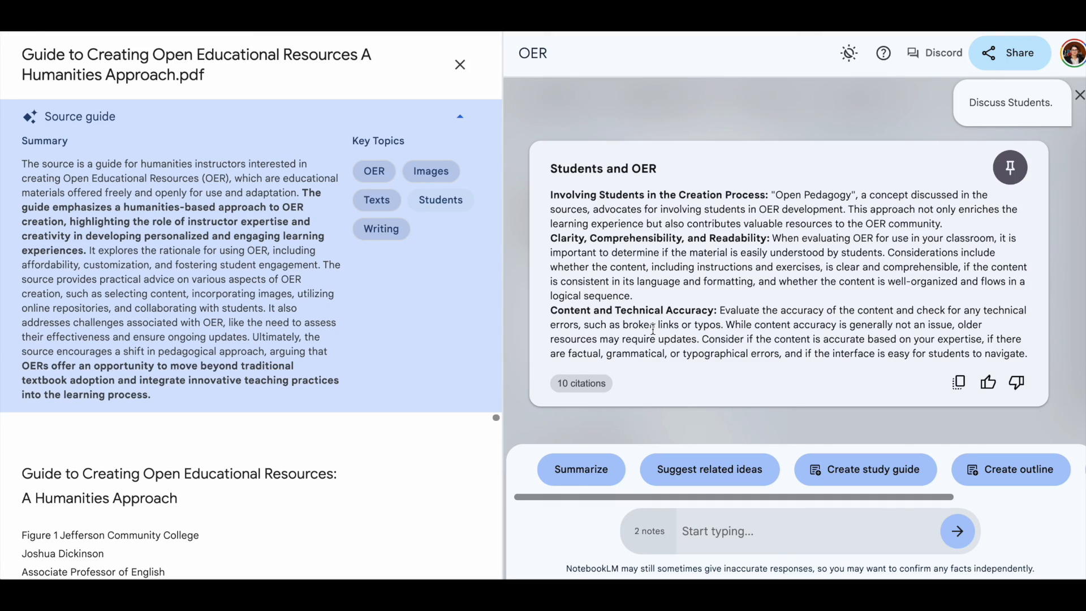